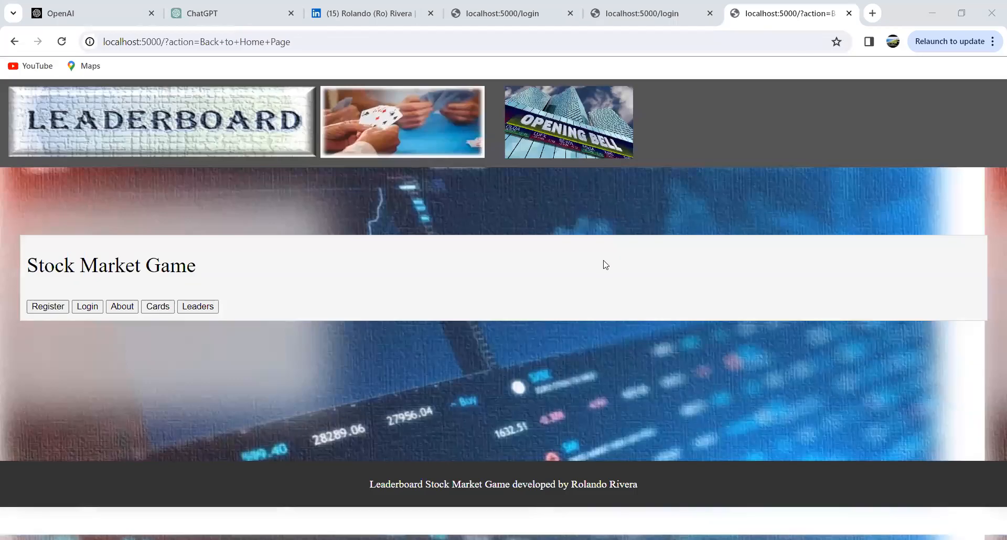
mouse_move(565, 371)
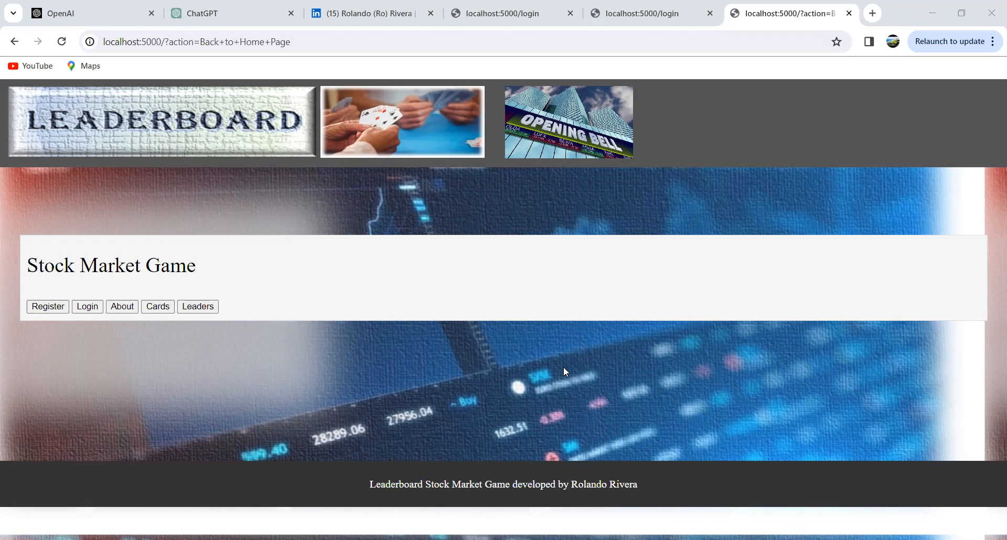
mouse_move(534, 368)
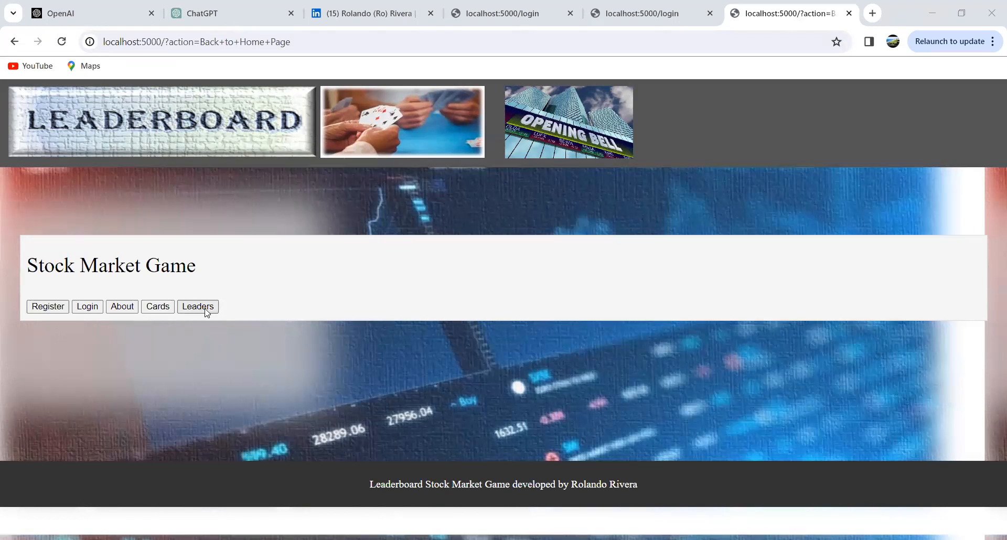
- Load the Top 12 leaderboard of players ranked by cash holdings via Leaders and Update Leaderboard
left_click(198, 306)
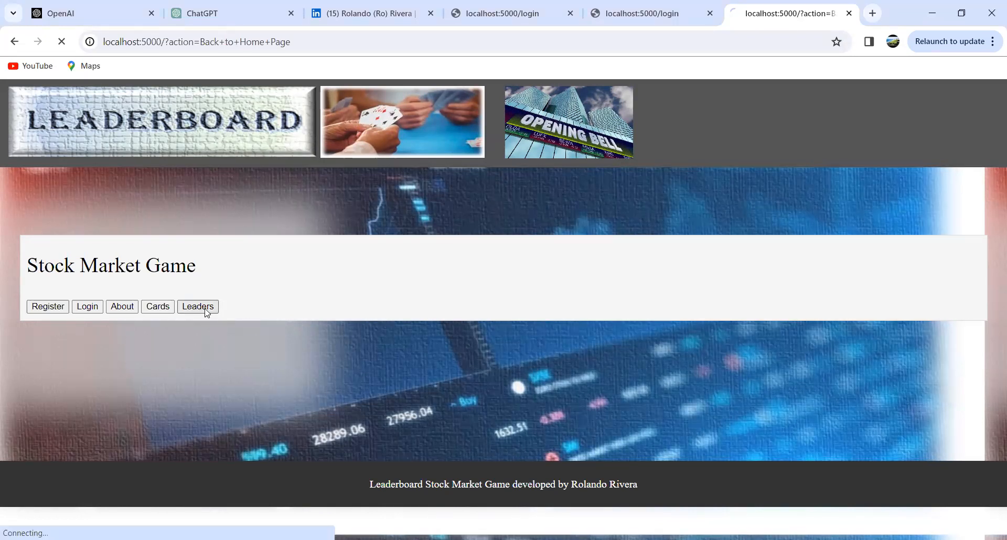
left_click(199, 306)
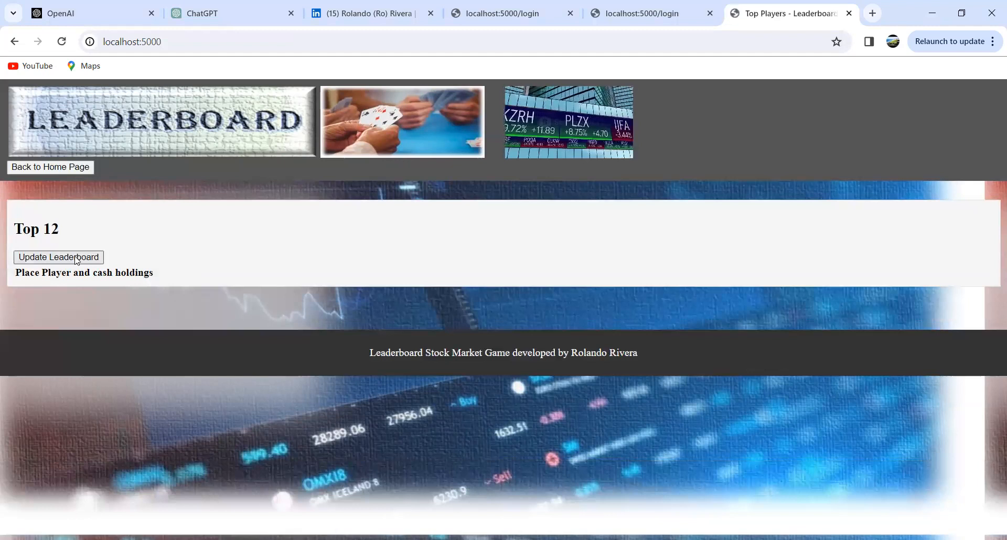
left_click(58, 257)
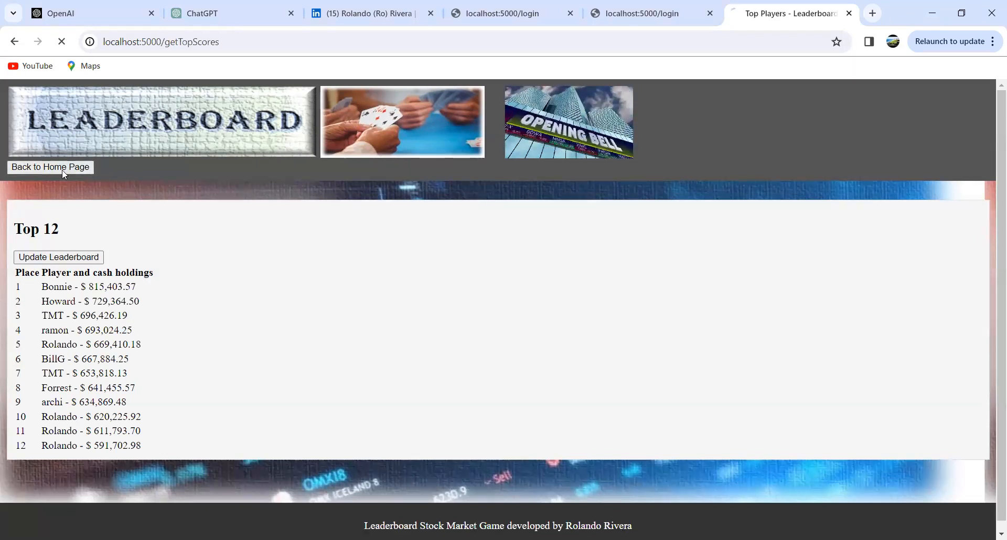
left_click(50, 167)
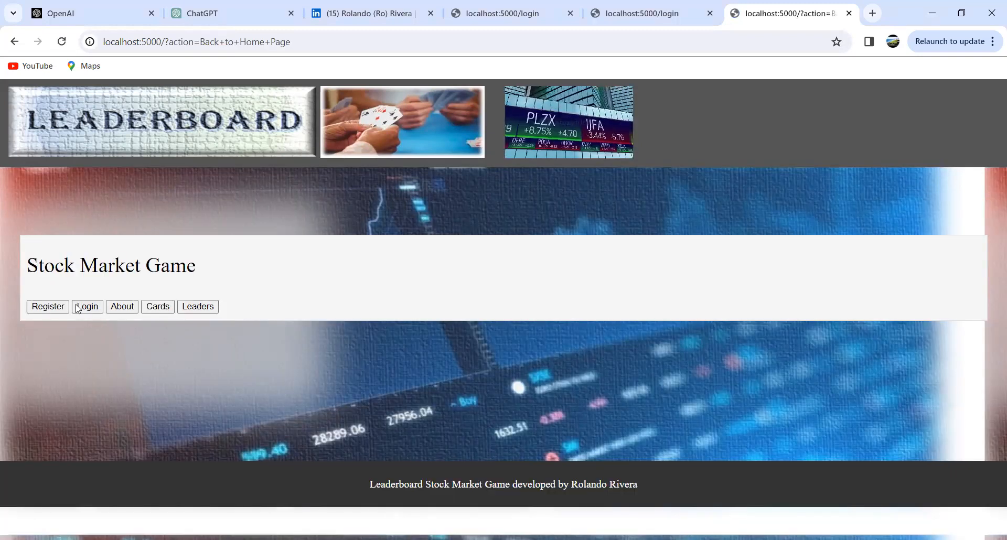
left_click(87, 306)
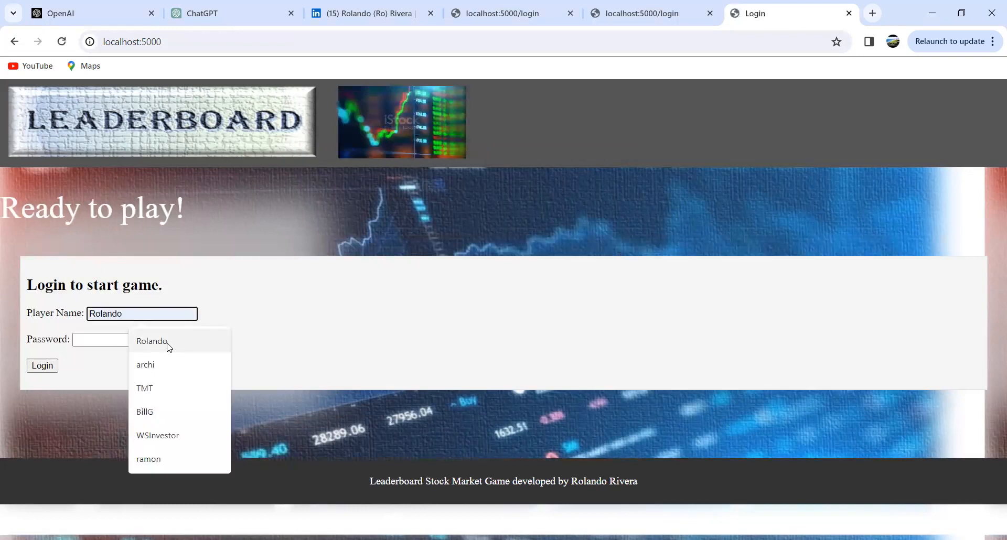
left_click(127, 339)
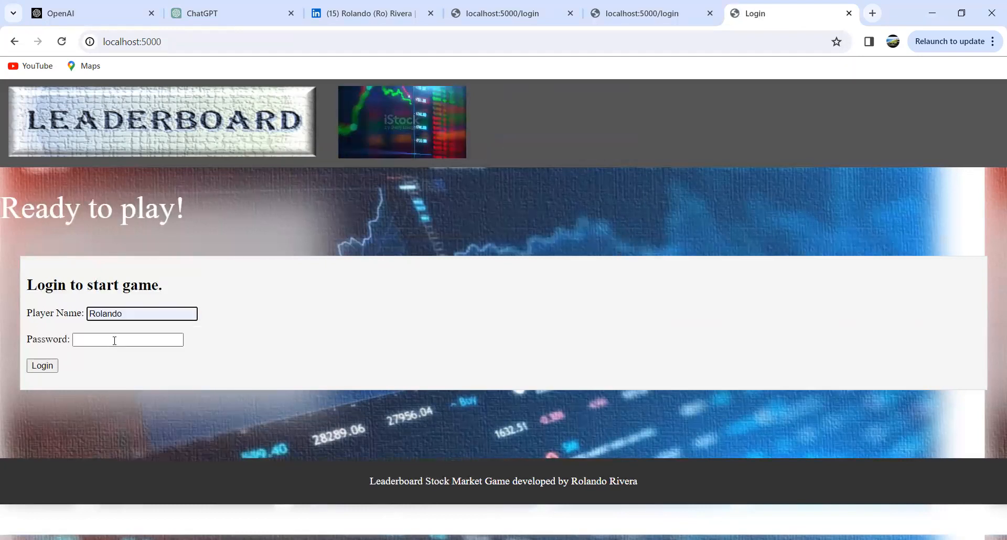
type("Rivera")
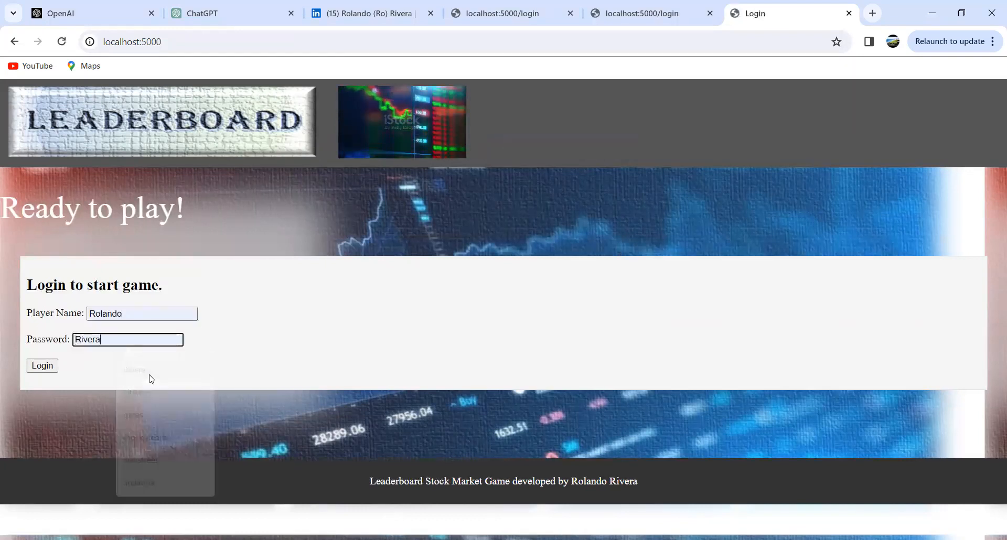
left_click(42, 365)
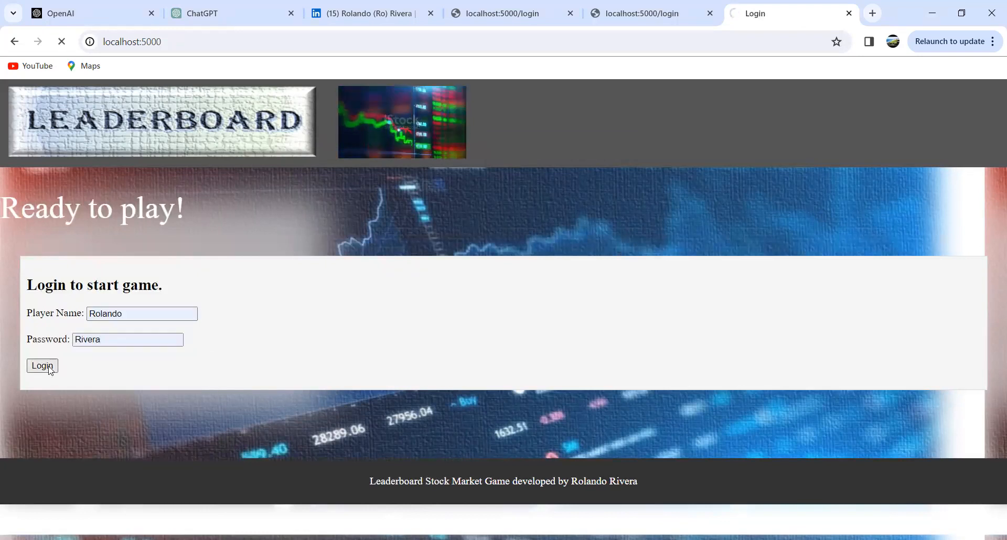
- Show the top three players' cash on the dashboard, then start a new browser tab
left_click(42, 366)
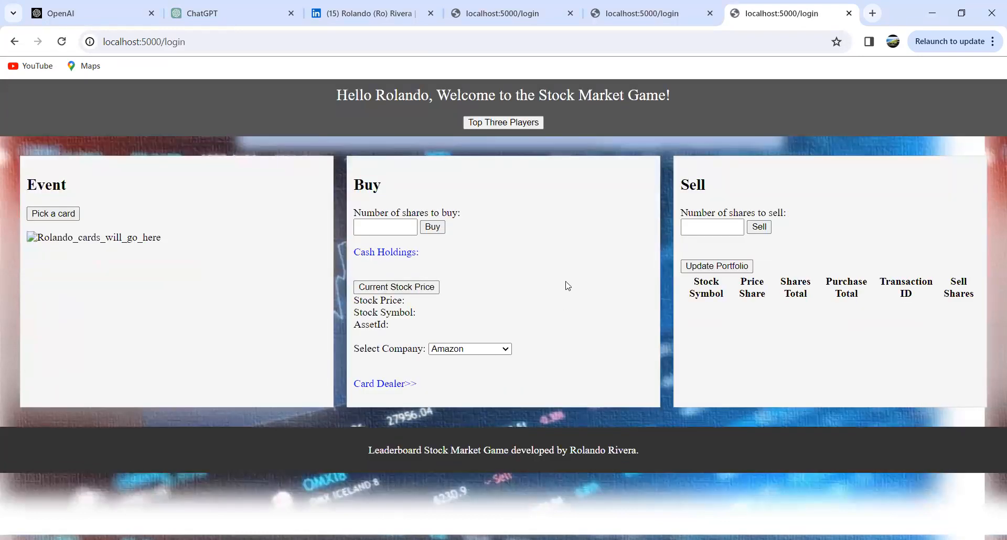
mouse_move(477, 141)
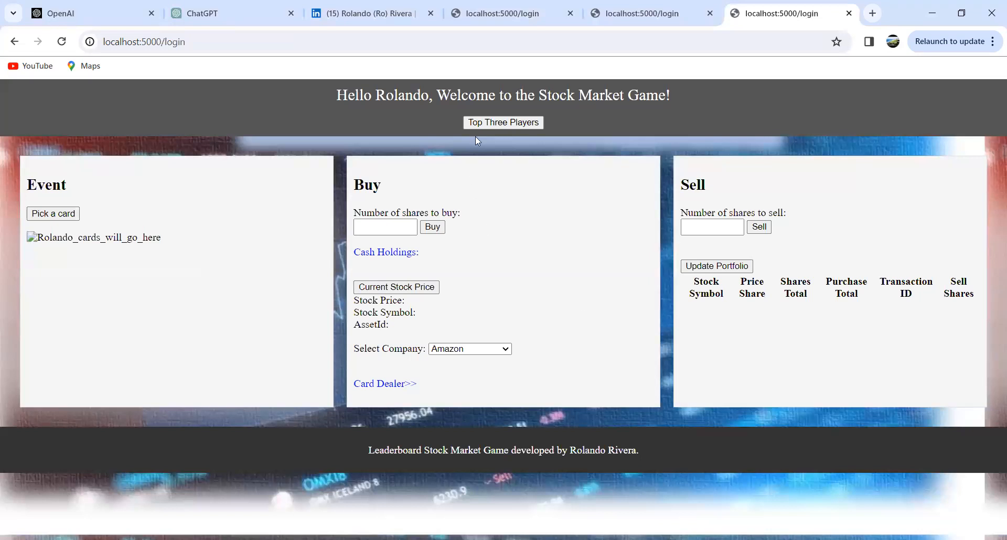
mouse_move(551, 156)
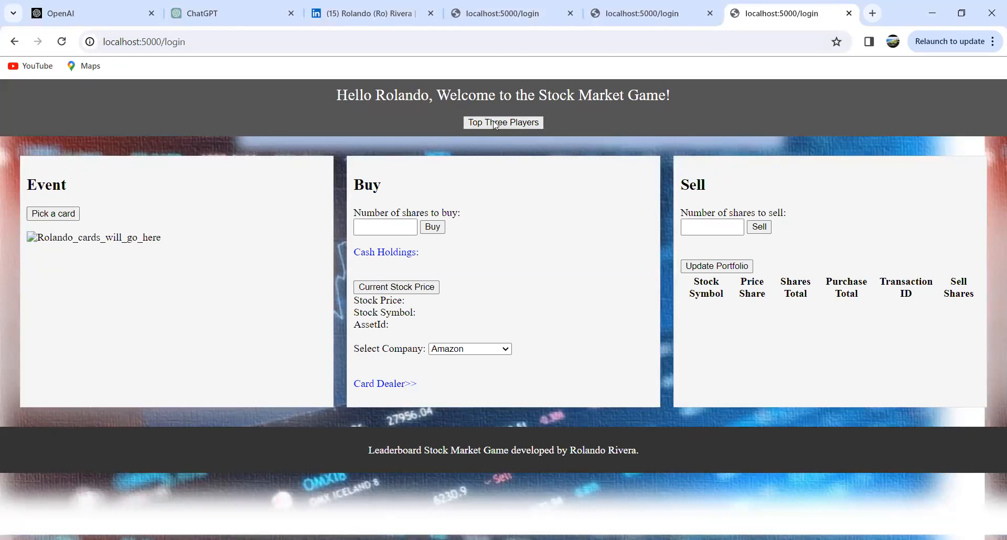
left_click(502, 122)
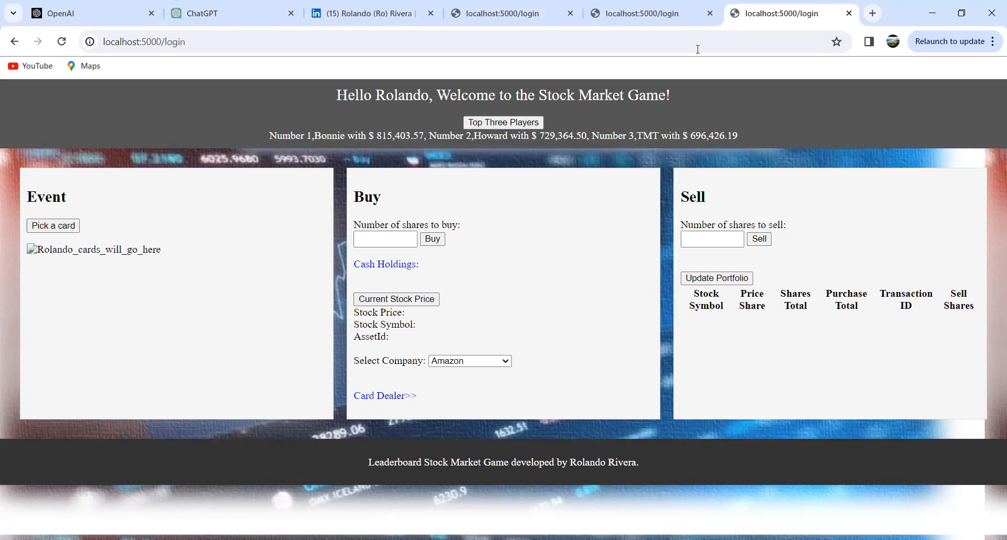
mouse_move(599, 44)
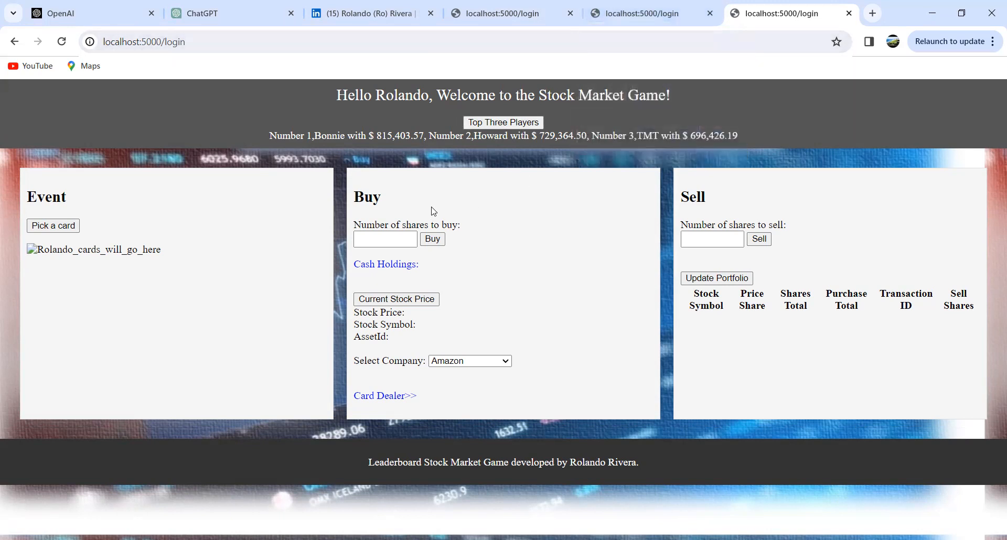
left_click(642, 13)
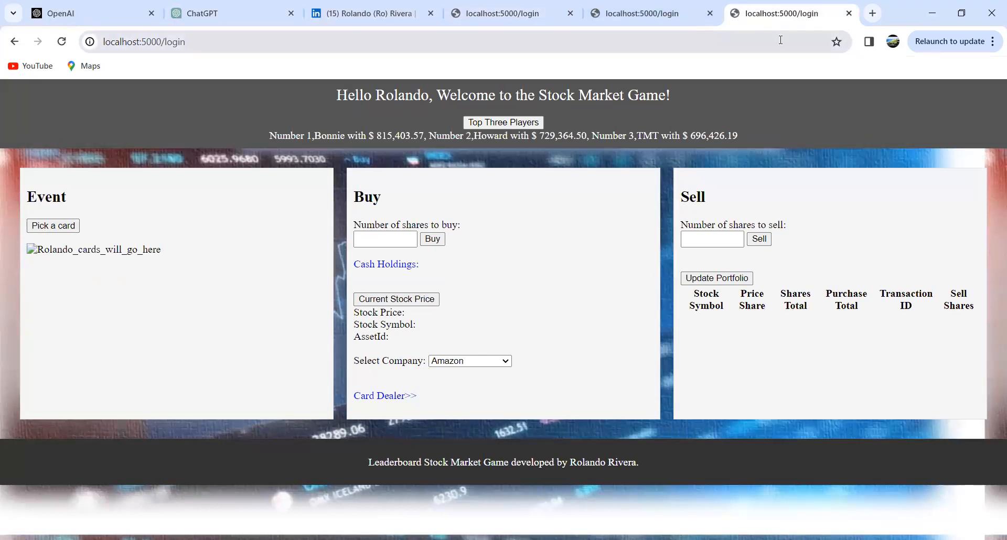
left_click(872, 12)
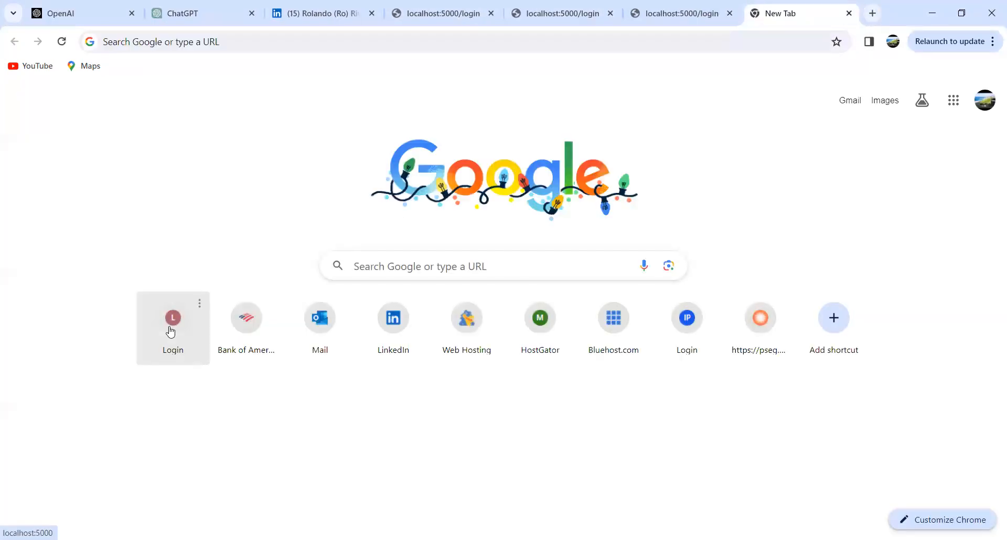
- In the new tab, reach the game home page and load the Top 12 leaderboard standings
left_click(173, 317)
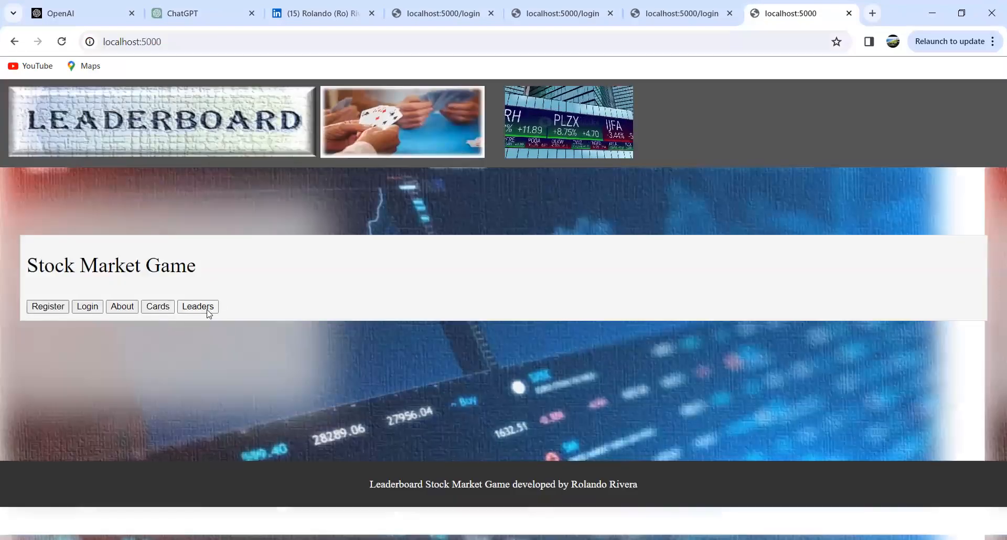
left_click(197, 306)
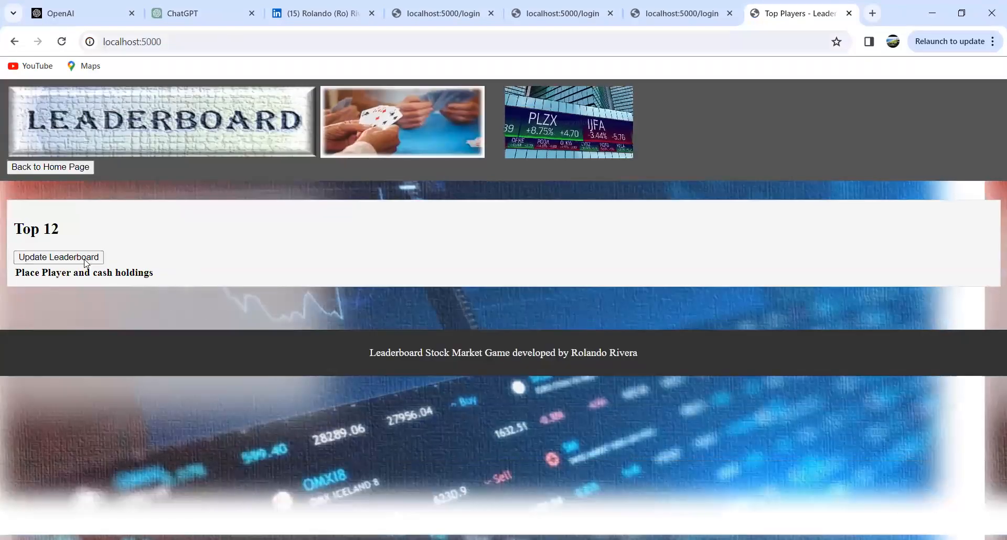
left_click(58, 257)
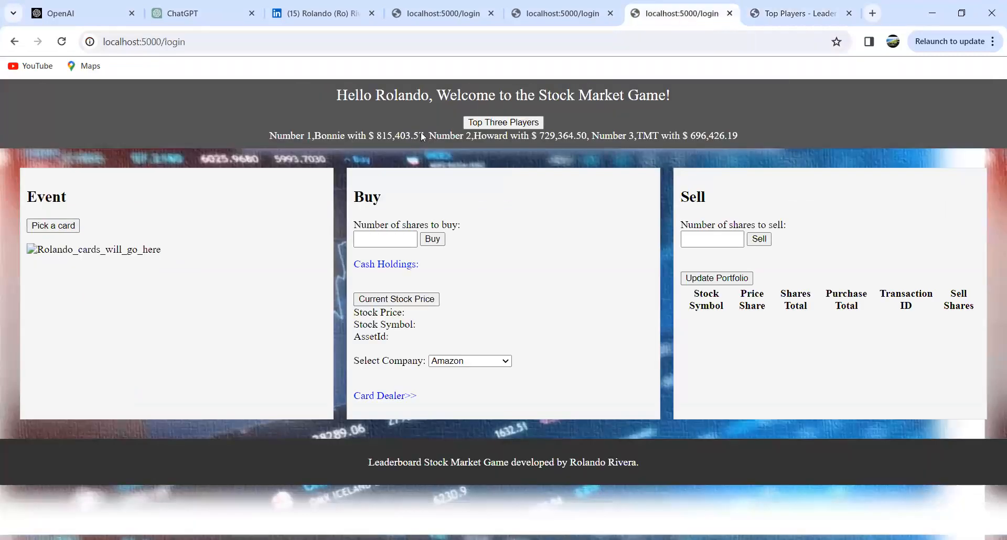
mouse_move(623, 145)
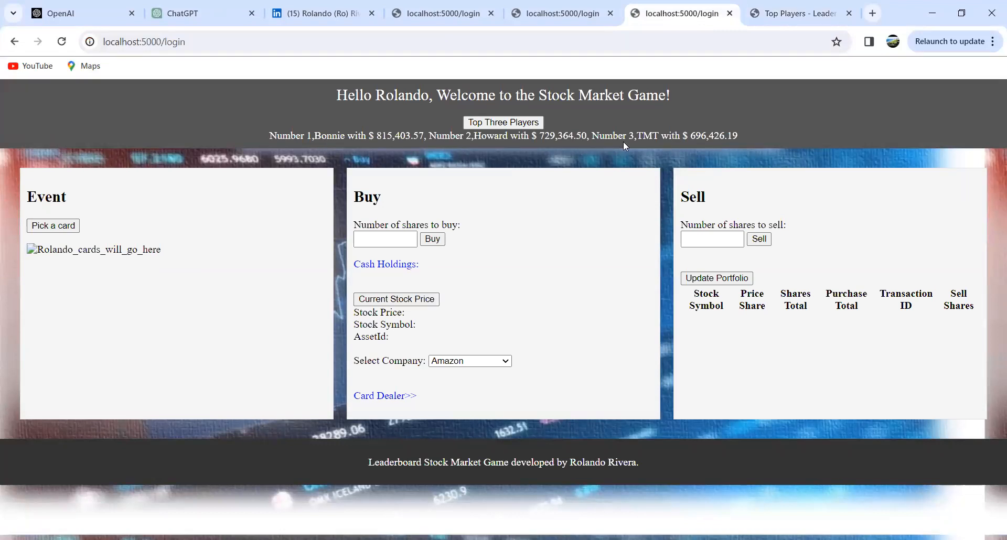
mouse_move(141, 259)
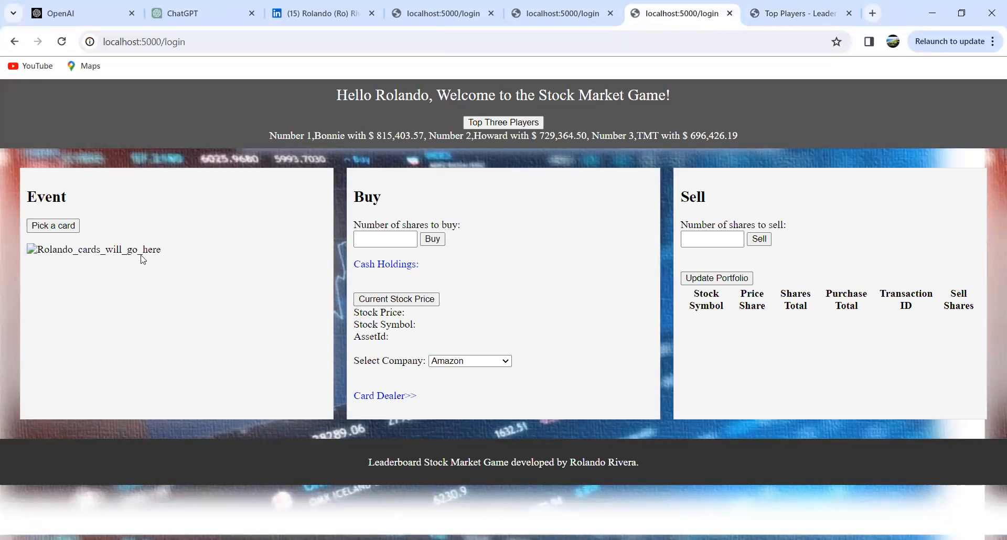
mouse_move(233, 179)
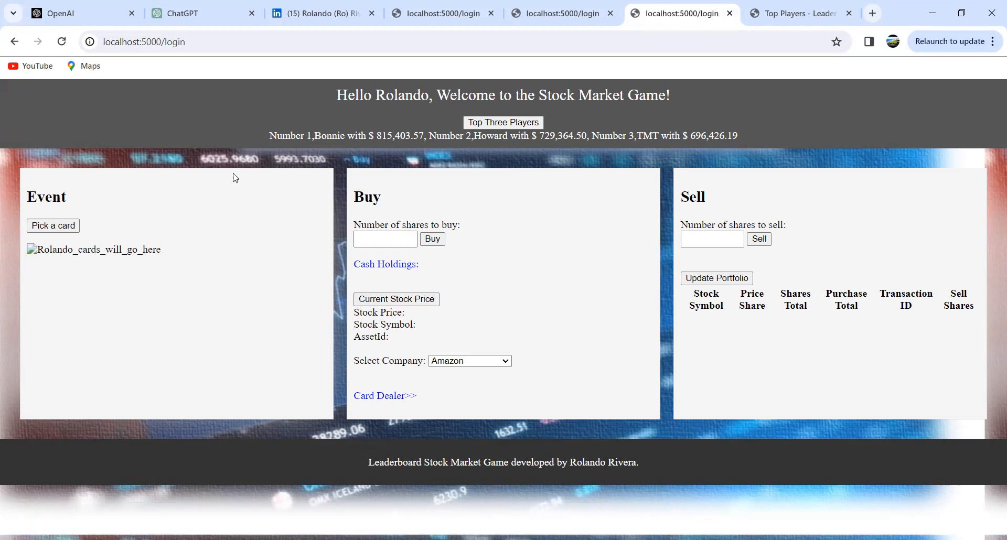
mouse_move(185, 367)
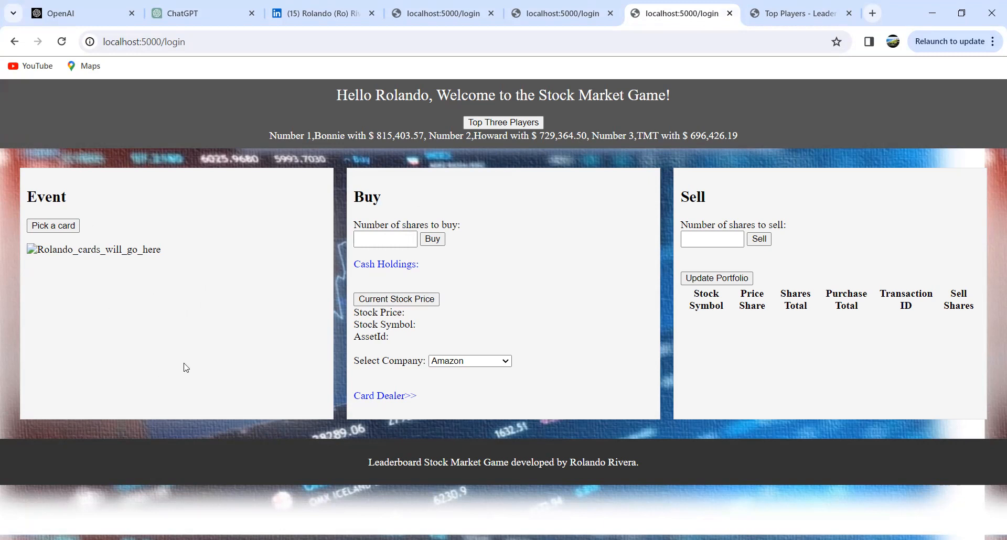
mouse_move(208, 337)
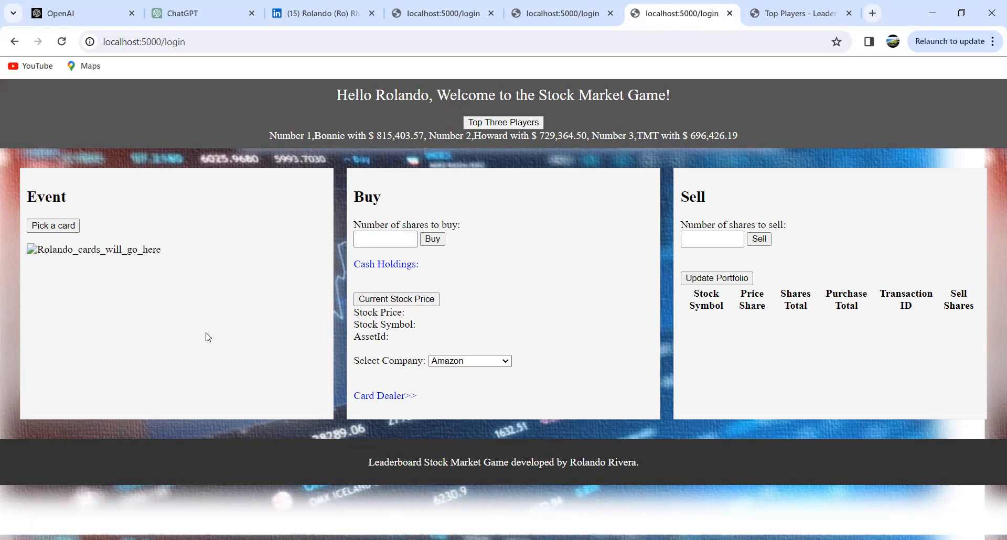
mouse_move(297, 297)
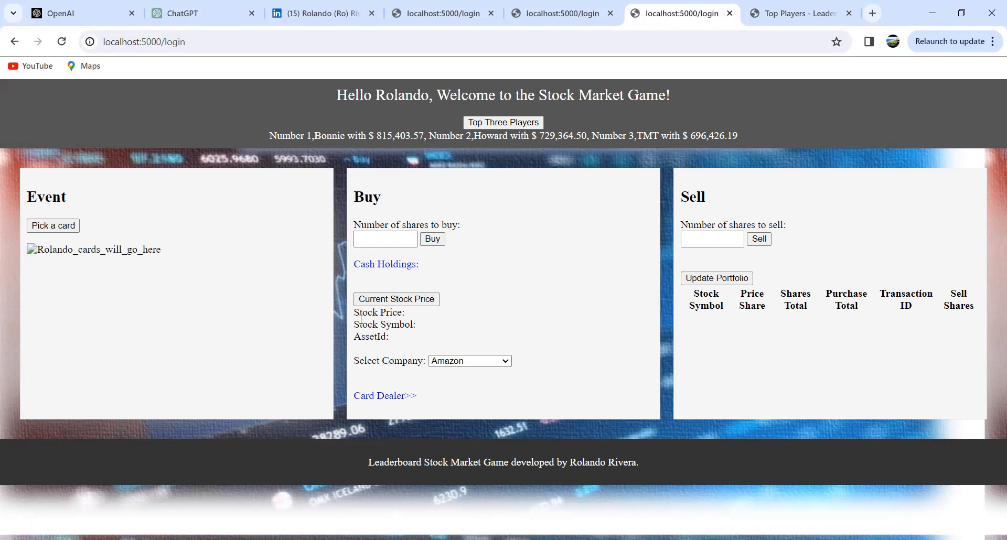
mouse_move(226, 348)
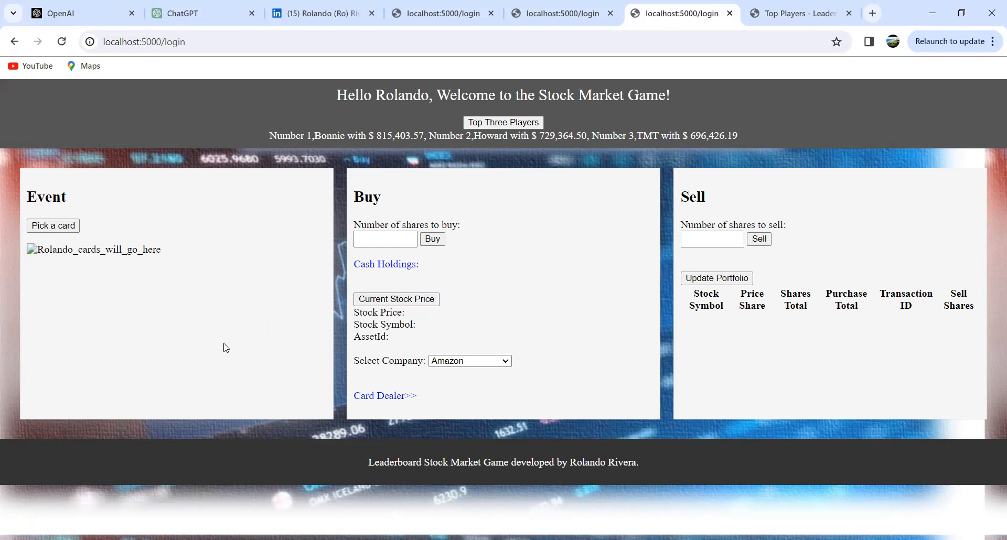
mouse_move(647, 273)
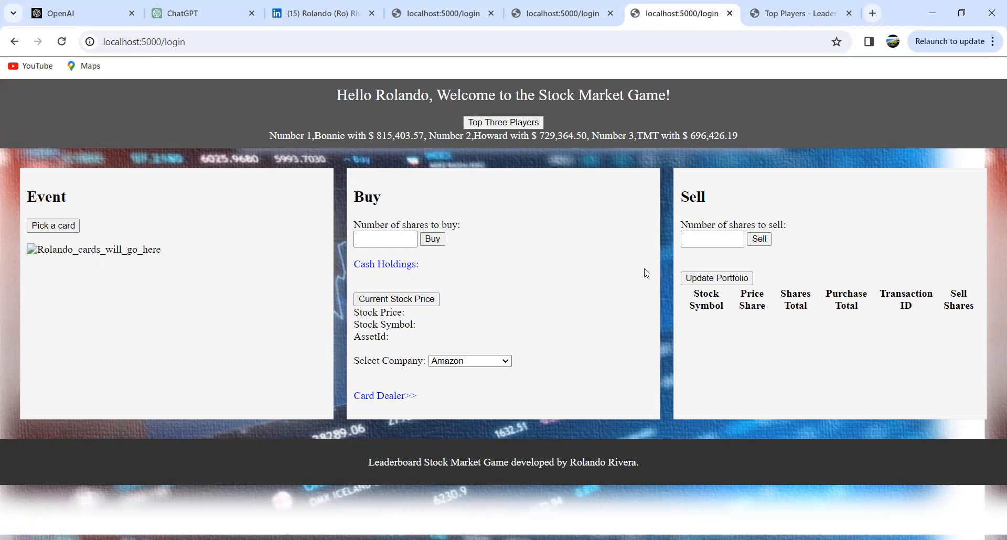
mouse_move(461, 327)
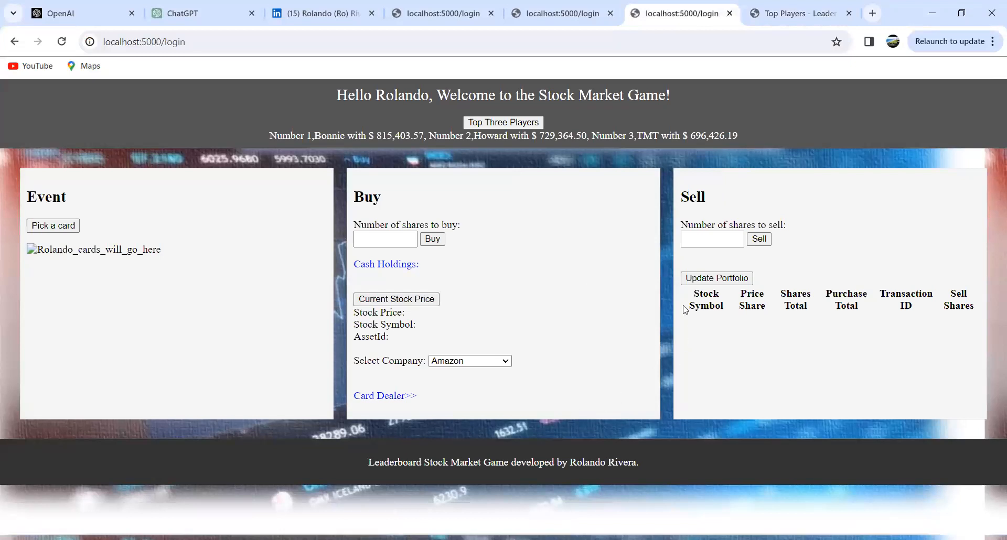
mouse_move(536, 325)
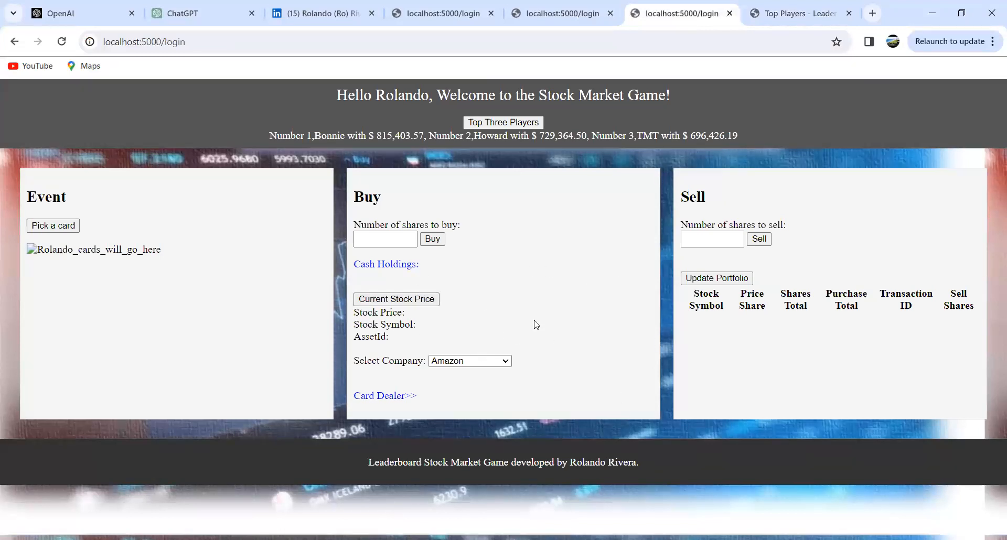
mouse_move(577, 288)
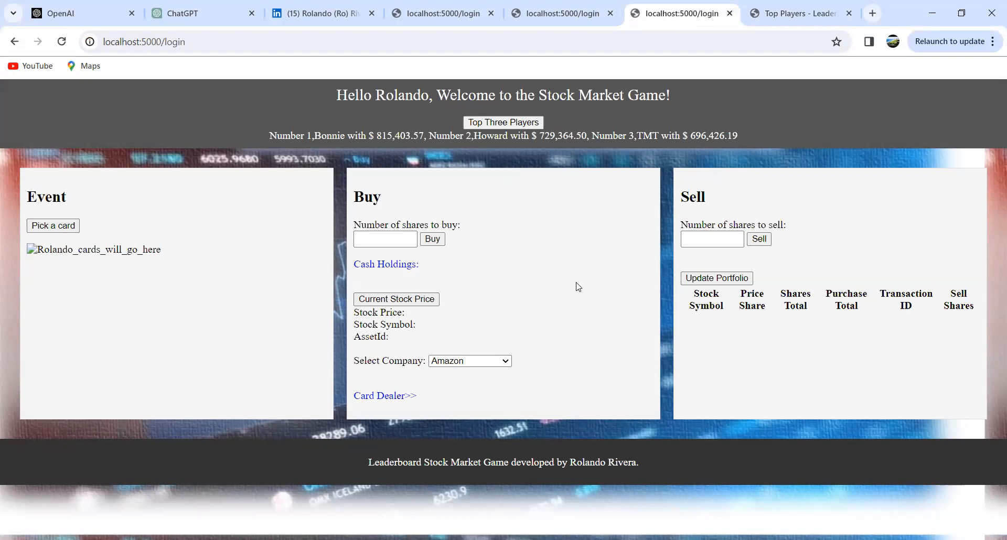
mouse_move(224, 294)
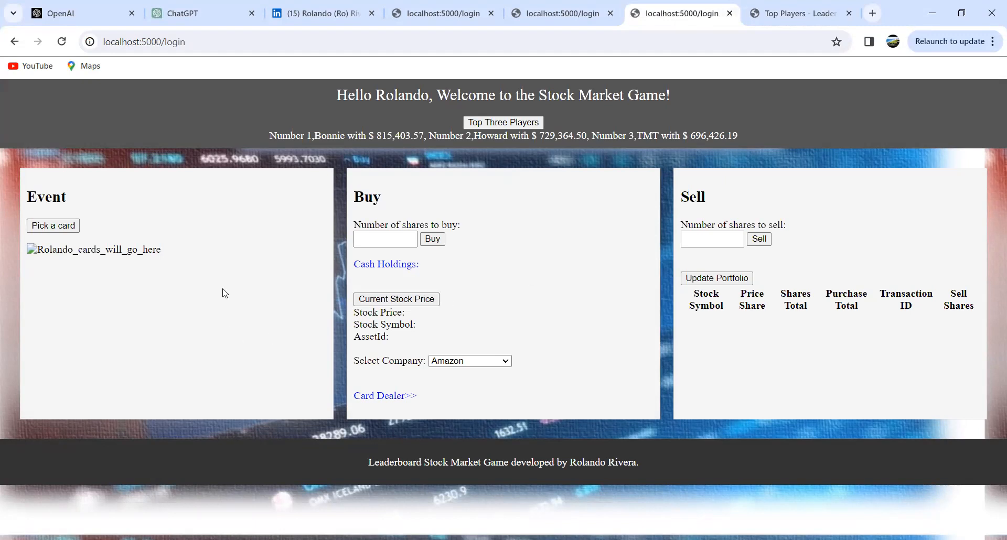
mouse_move(559, 292)
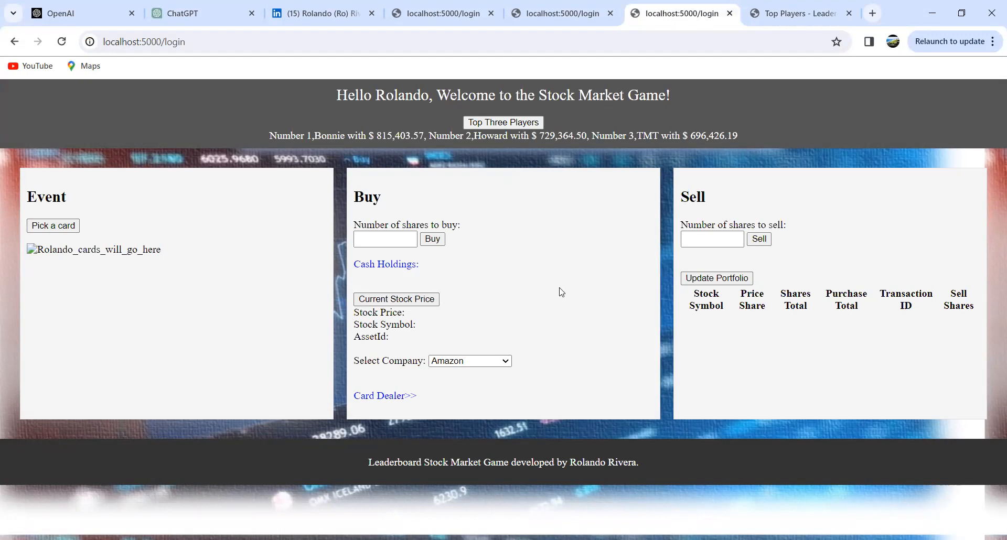
mouse_move(521, 327)
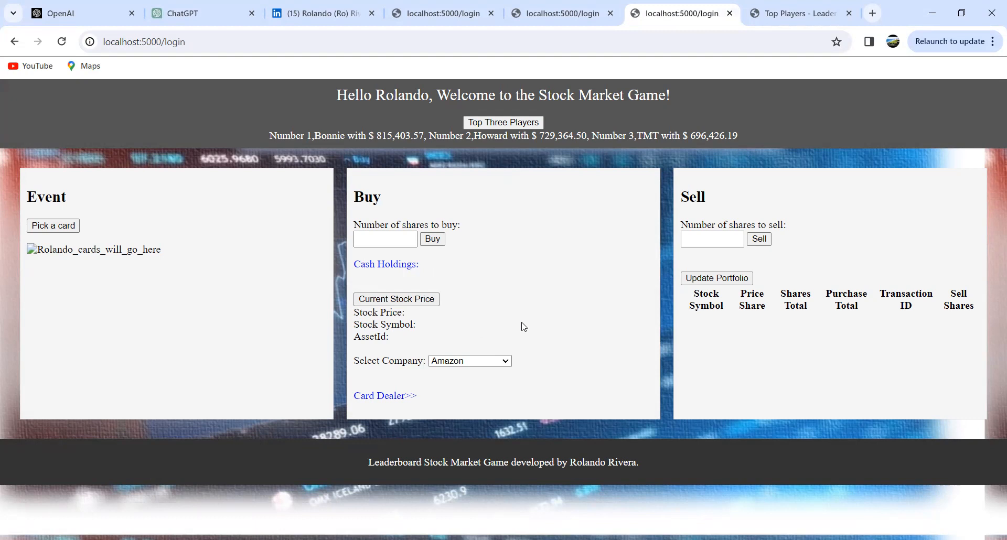
mouse_move(520, 332)
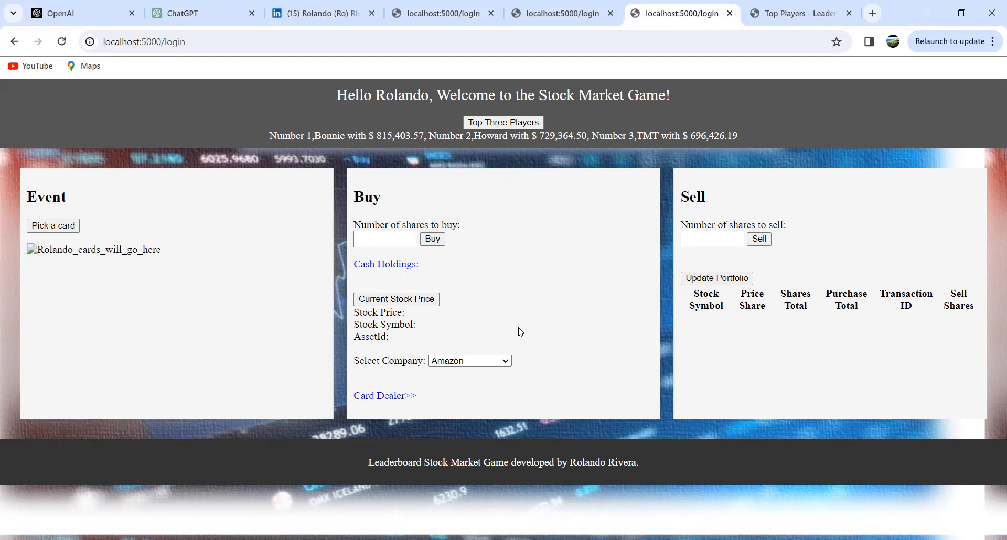
mouse_move(269, 345)
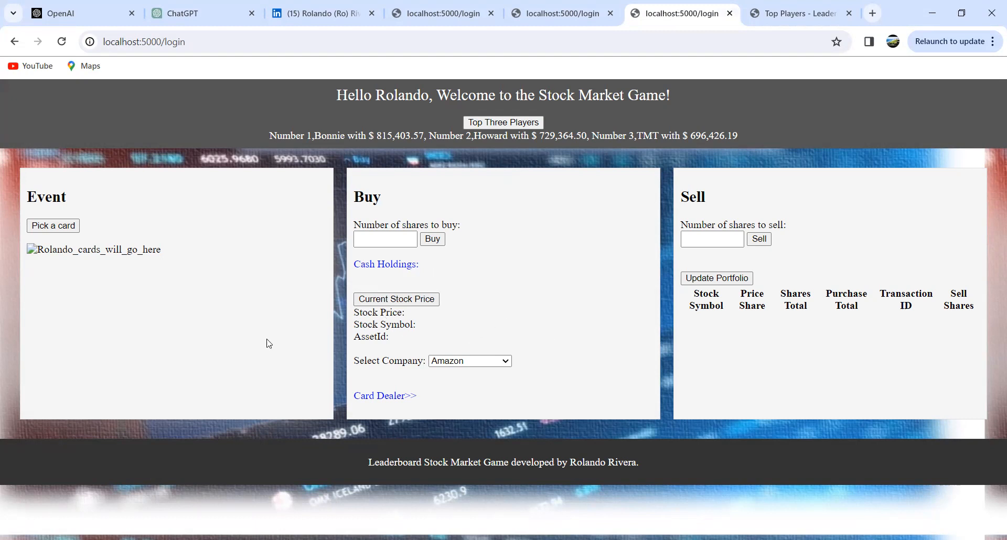
mouse_move(690, 291)
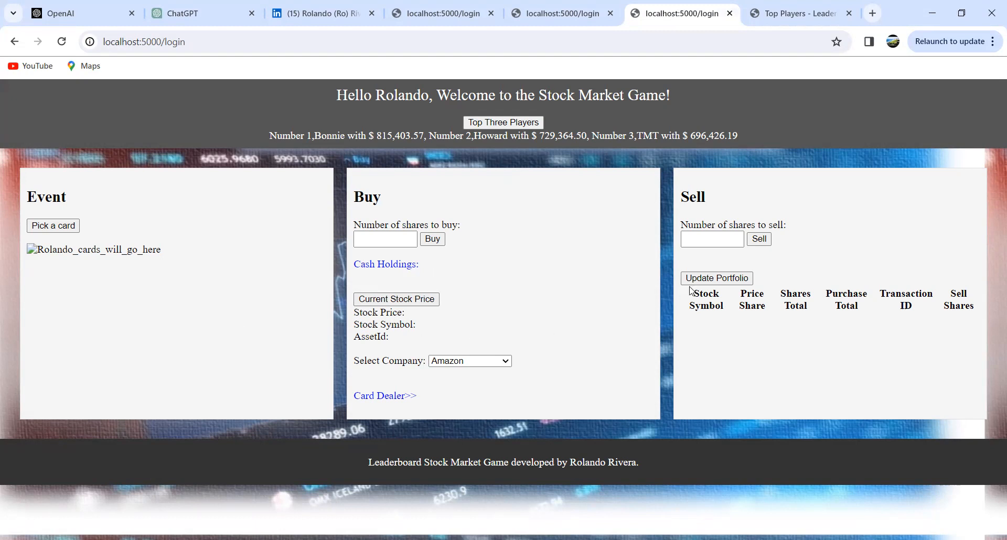
mouse_move(48, 236)
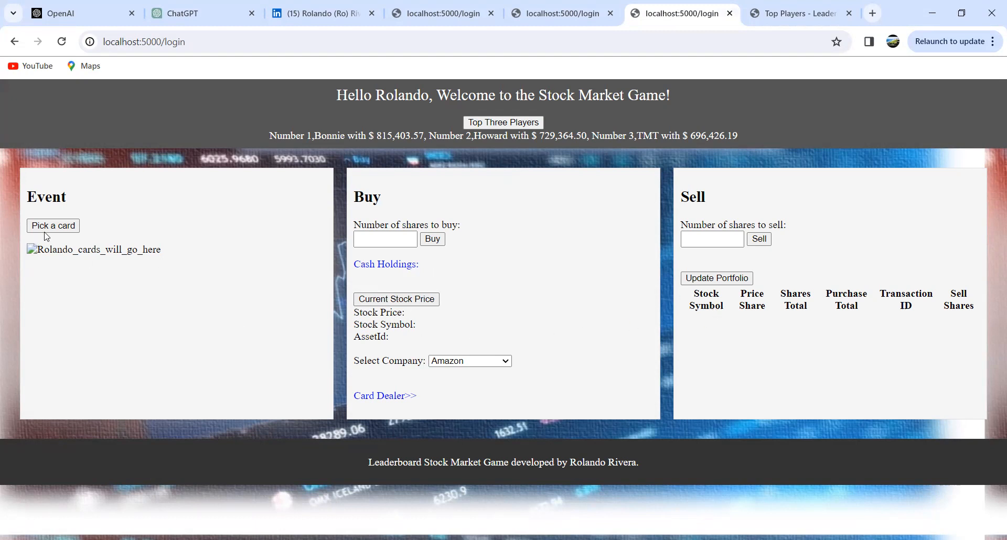
mouse_move(53, 226)
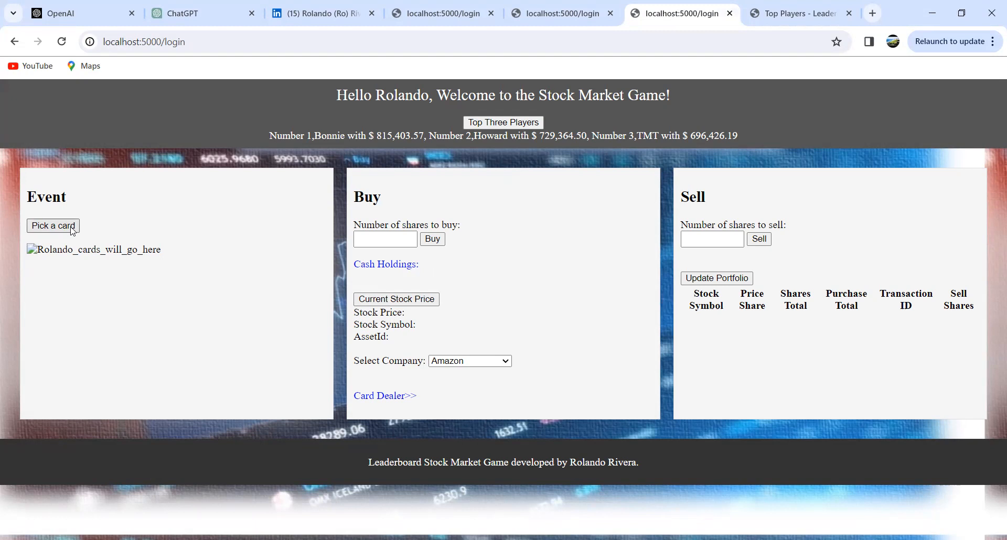
- Draw a tax Wild Card that cuts cash holdings by 11 percent to $445,000
left_click(52, 226)
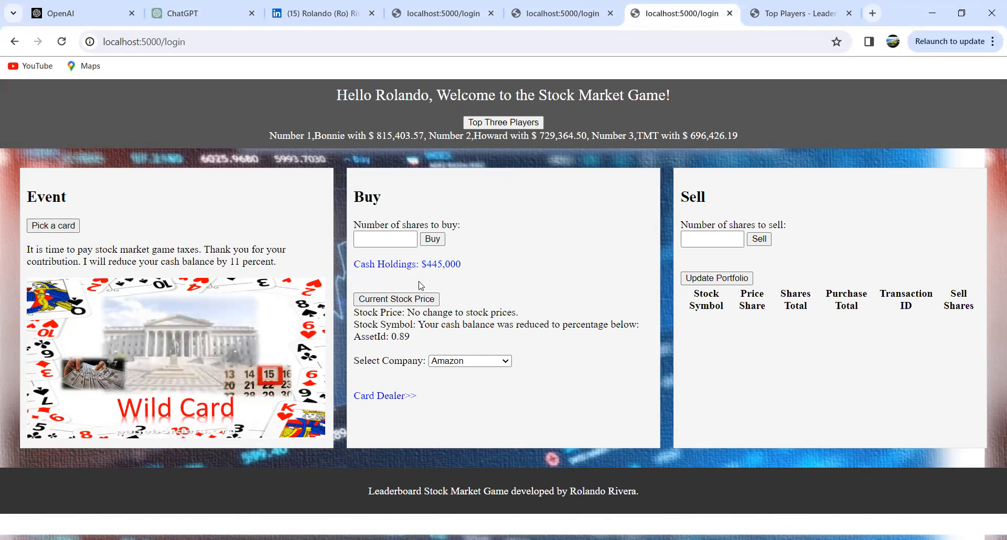
mouse_move(457, 286)
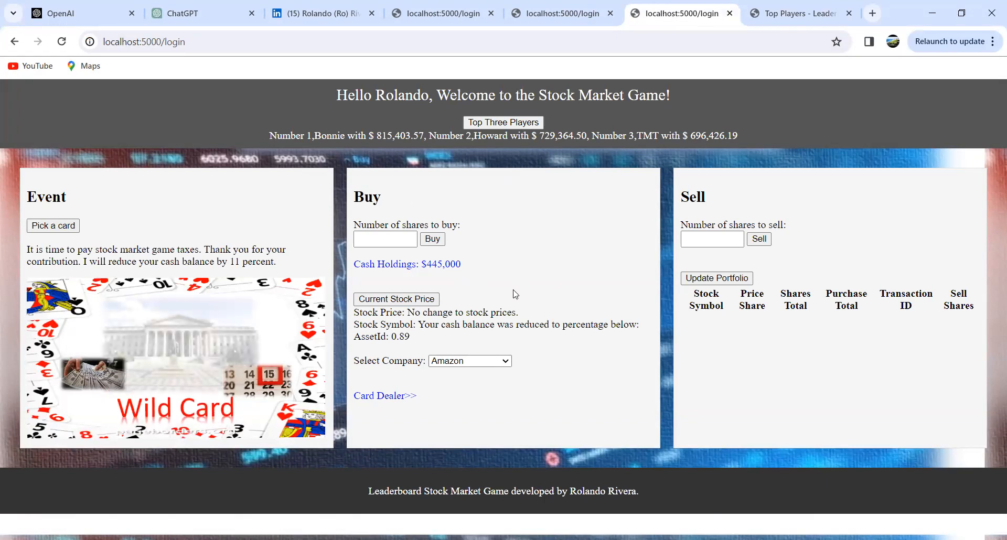
mouse_move(549, 290)
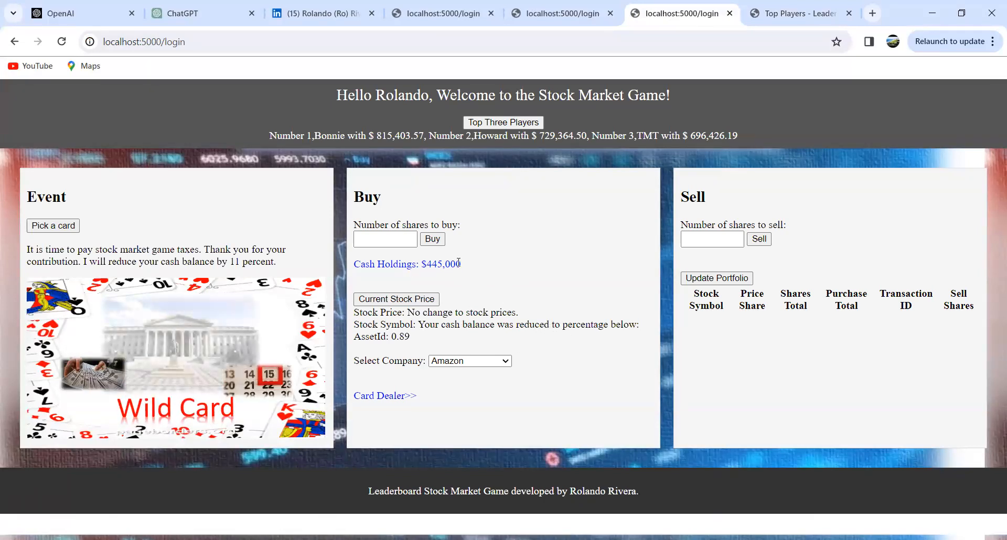
mouse_move(504, 265)
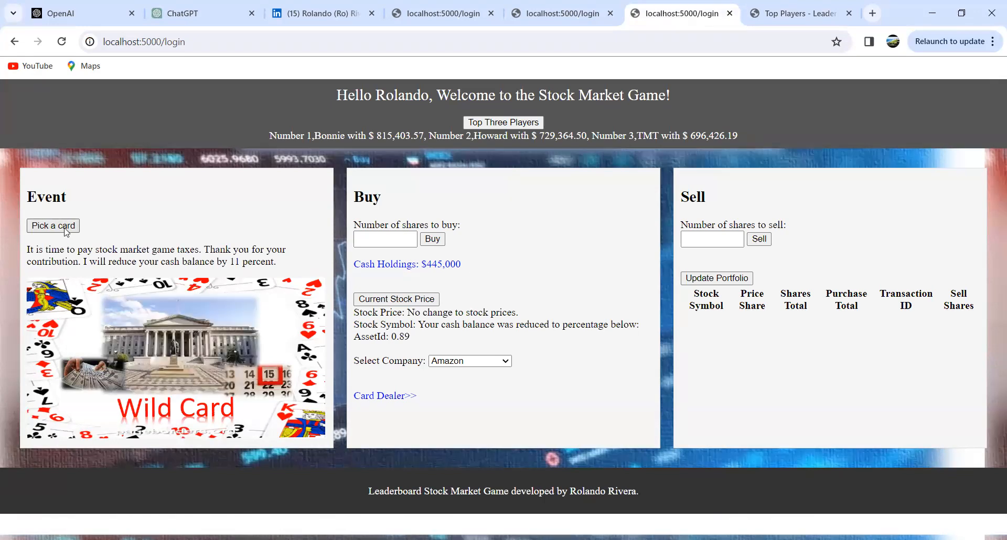
- Draw the American Airlines codeshare card (AAL $14.40) and glance at the company list without changing Amazon
left_click(53, 226)
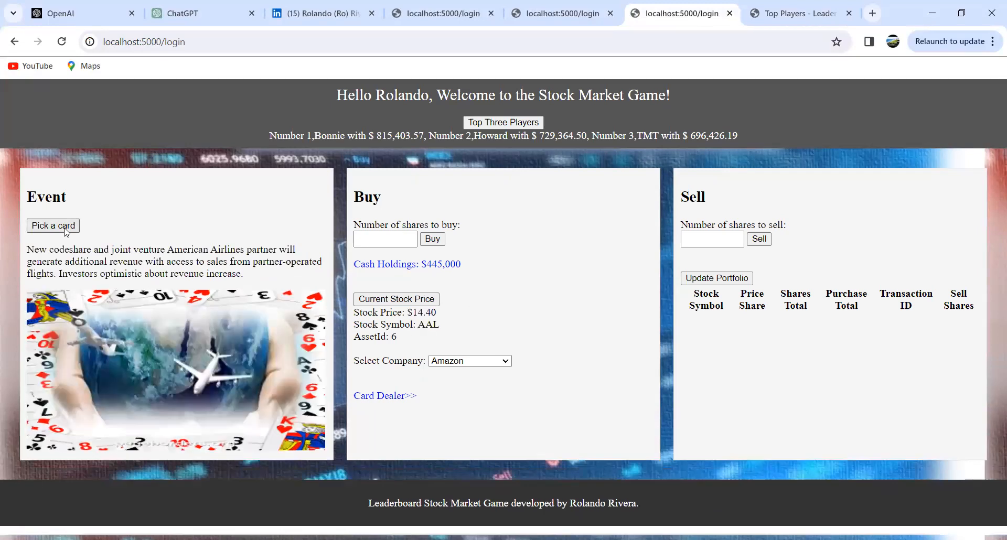
mouse_move(101, 256)
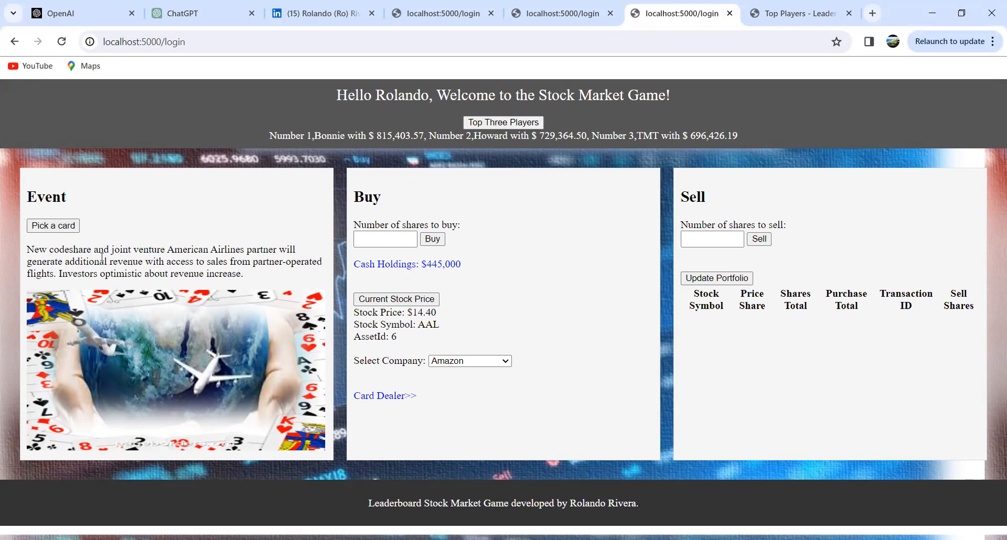
mouse_move(504, 367)
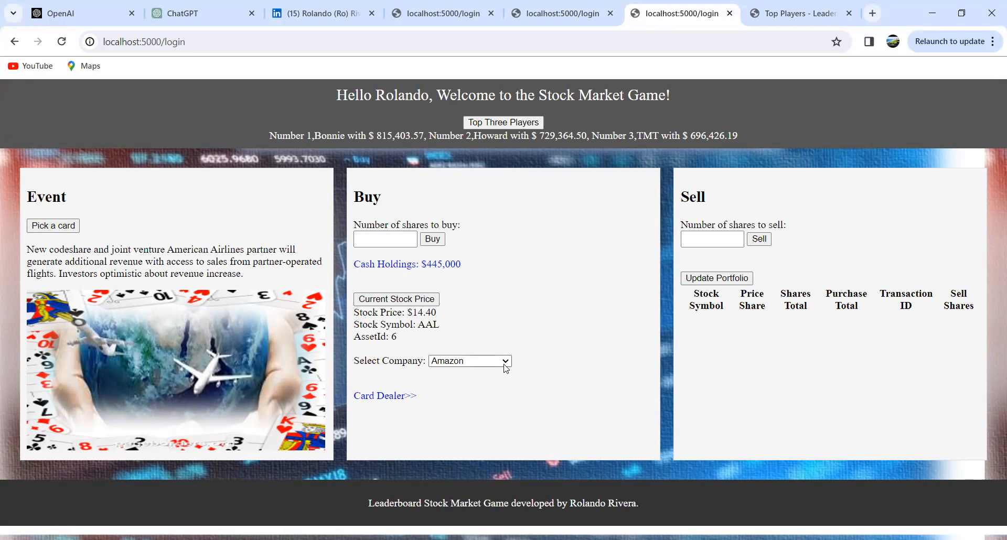
left_click(470, 361)
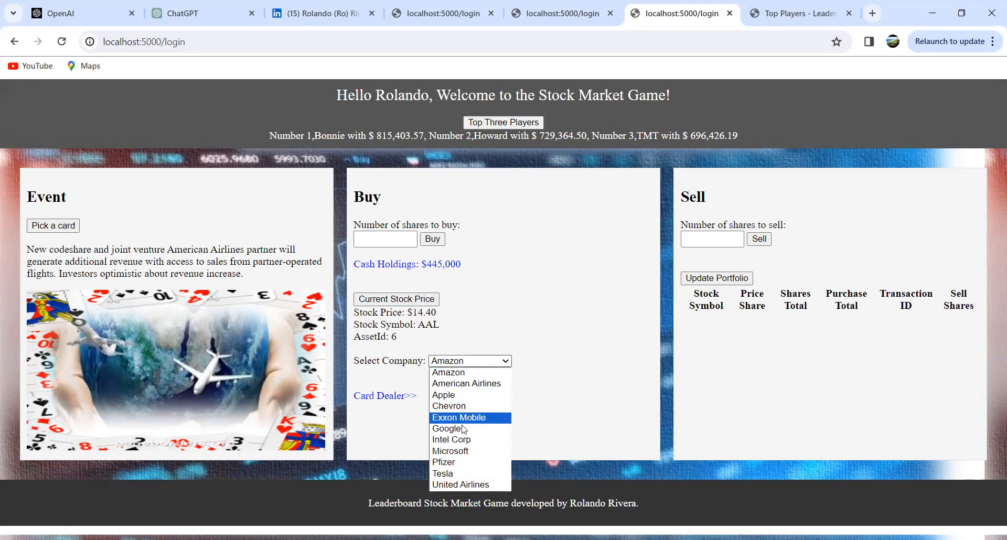
mouse_move(460, 485)
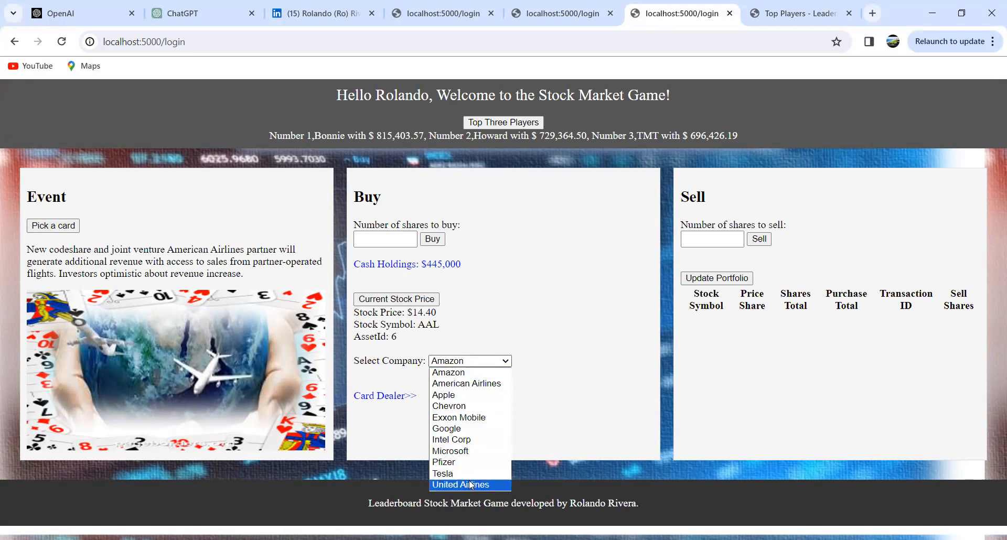
mouse_move(477, 473)
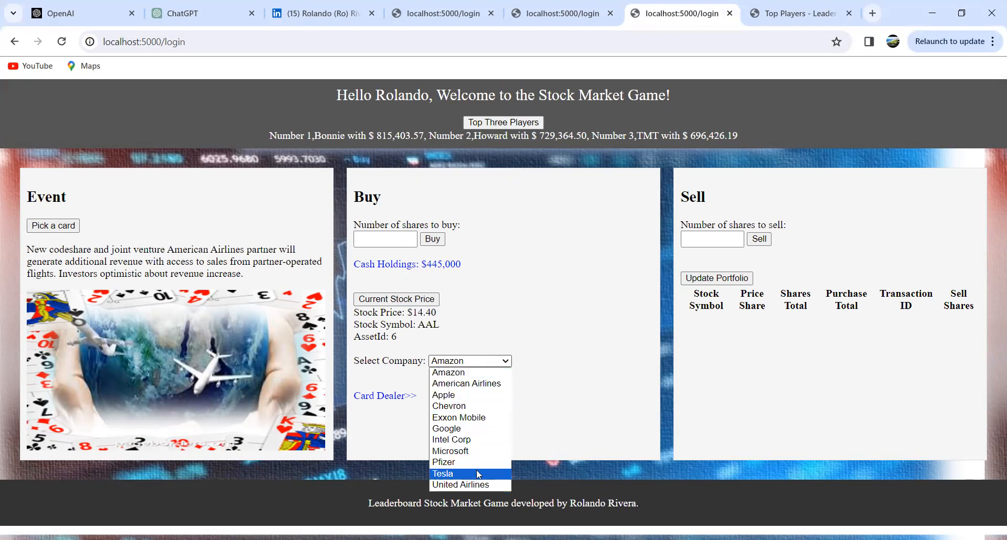
mouse_move(468, 448)
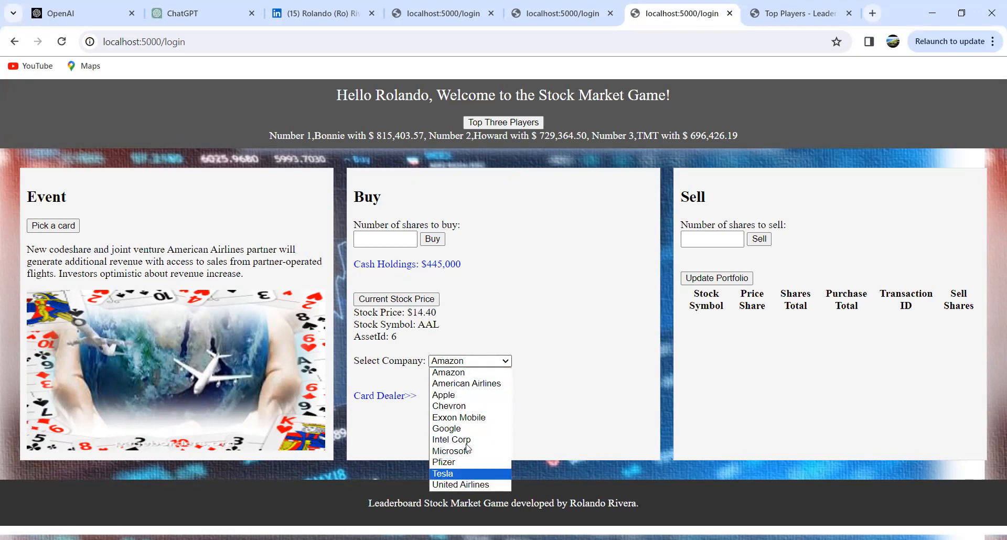
left_click(575, 303)
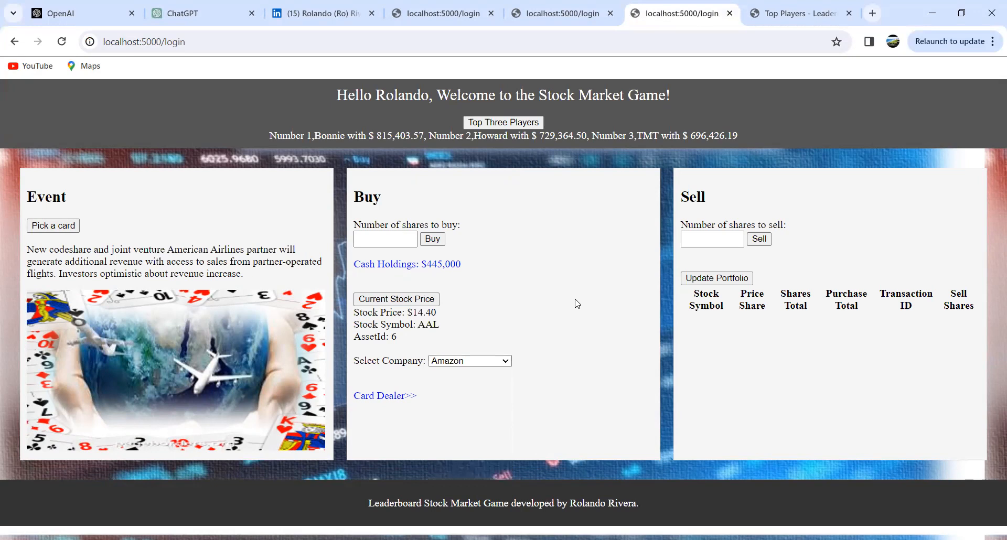
mouse_move(193, 296)
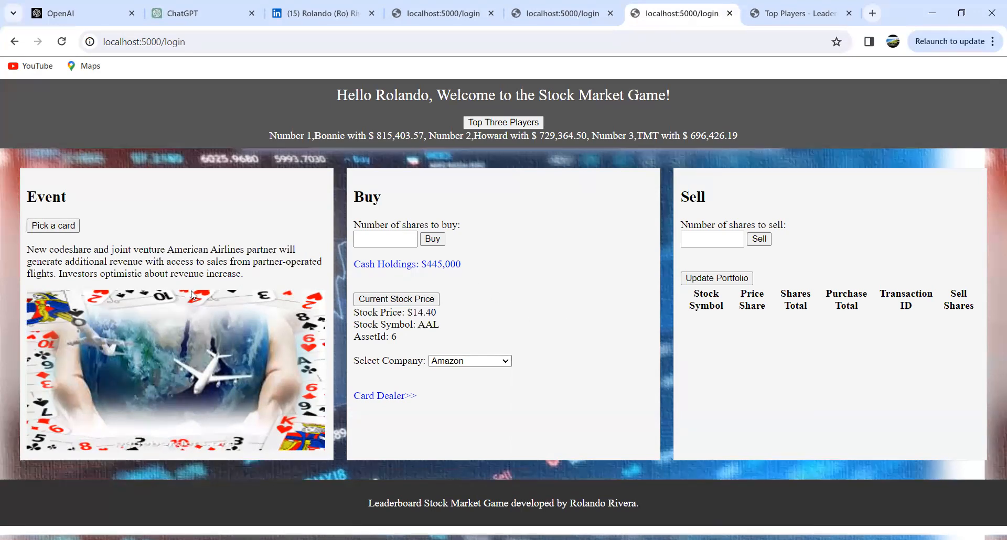
mouse_move(432, 342)
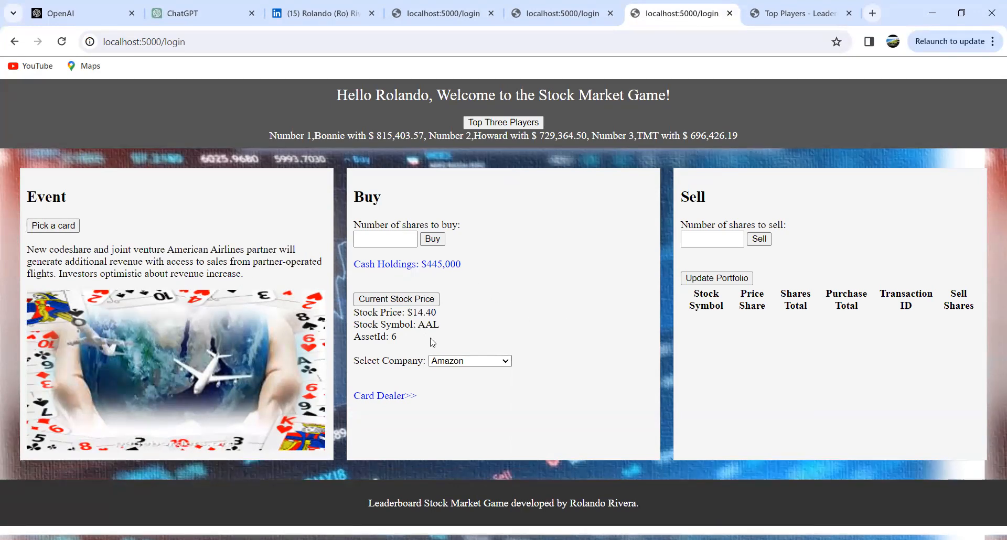
mouse_move(221, 293)
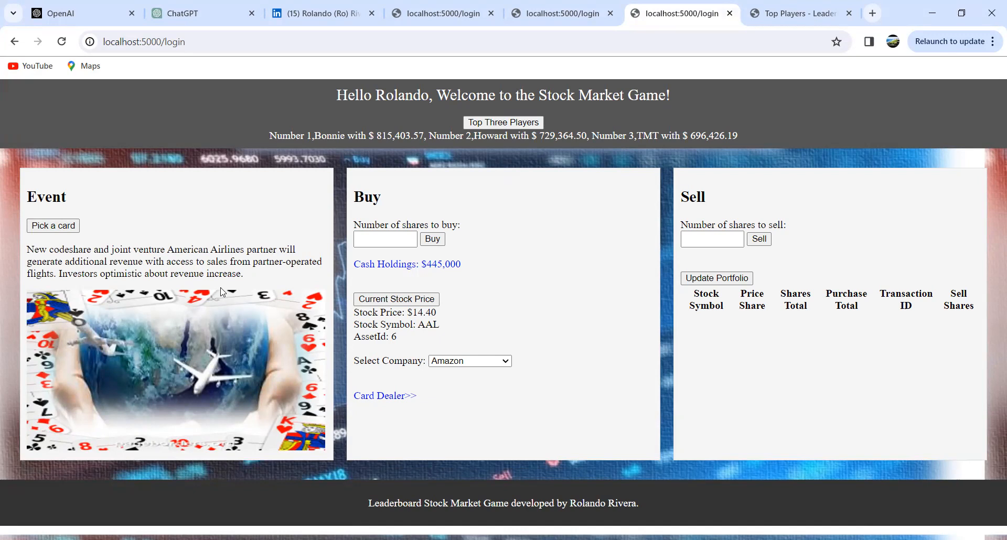
mouse_move(473, 334)
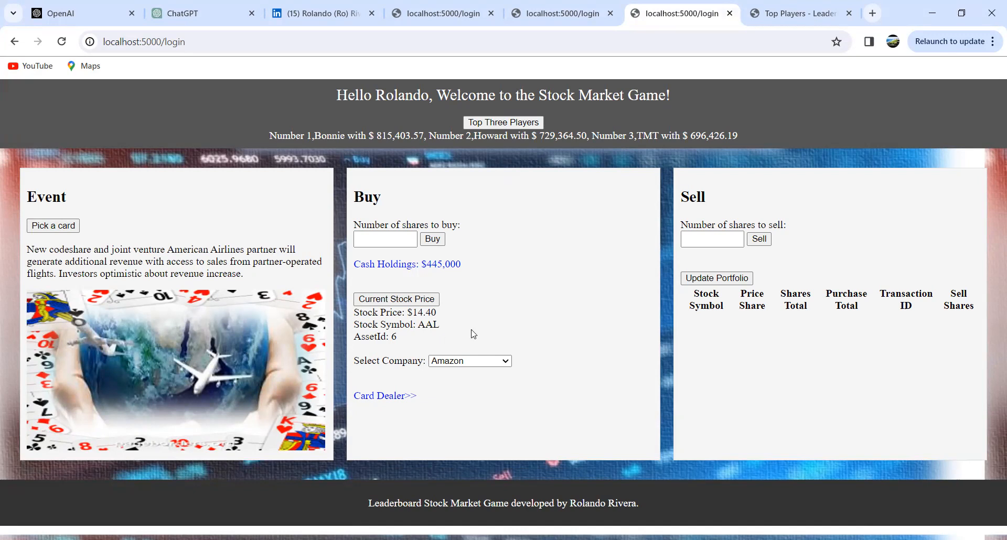
mouse_move(203, 261)
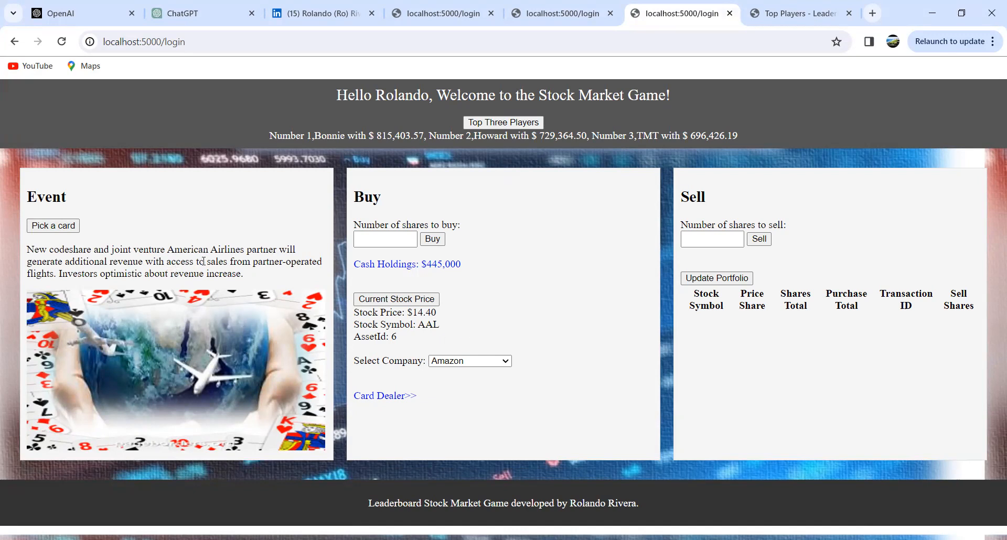
mouse_move(497, 333)
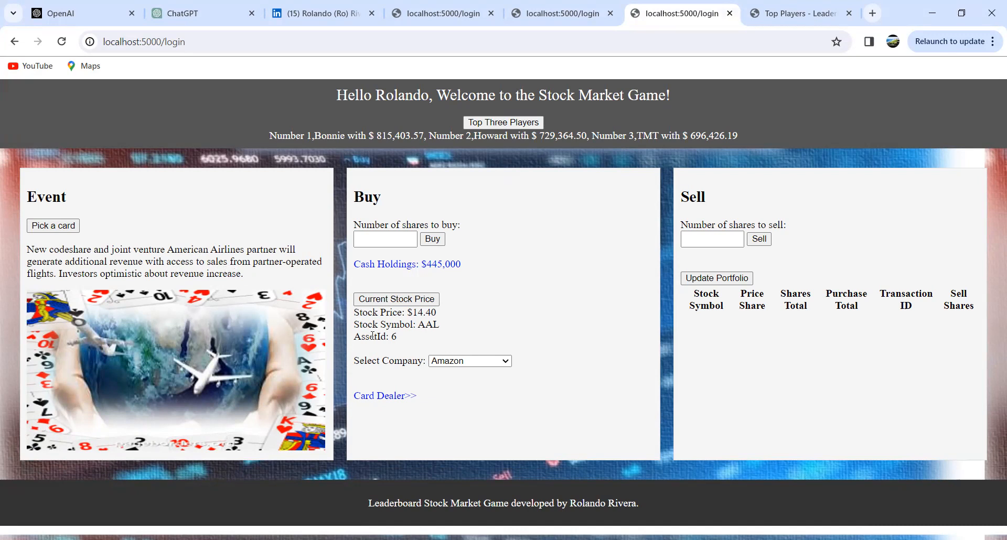
mouse_move(562, 321)
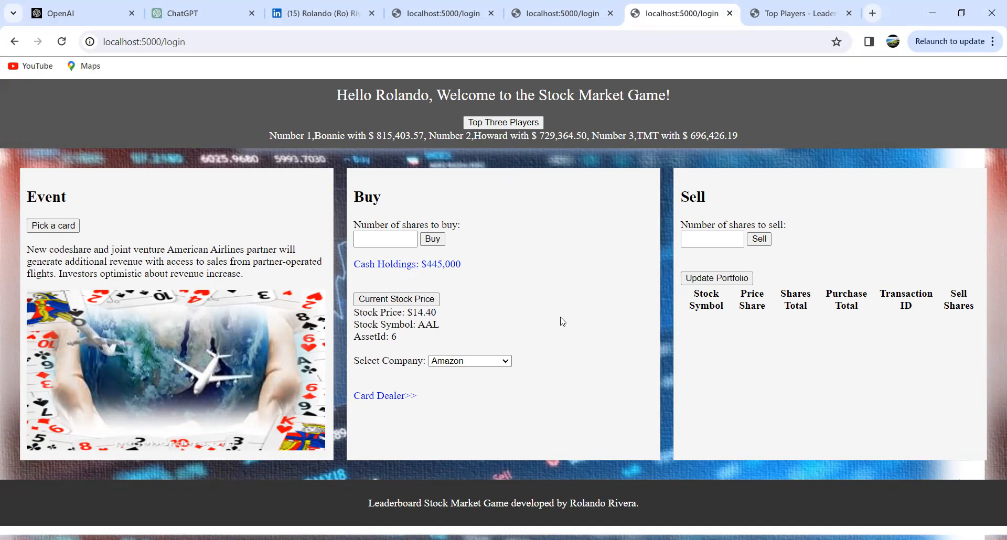
mouse_move(577, 311)
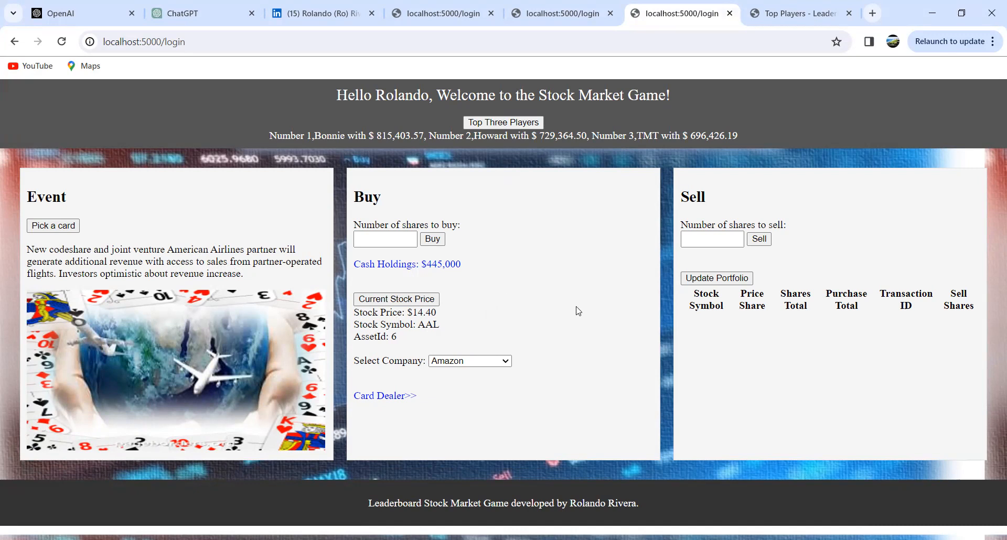
mouse_move(588, 331)
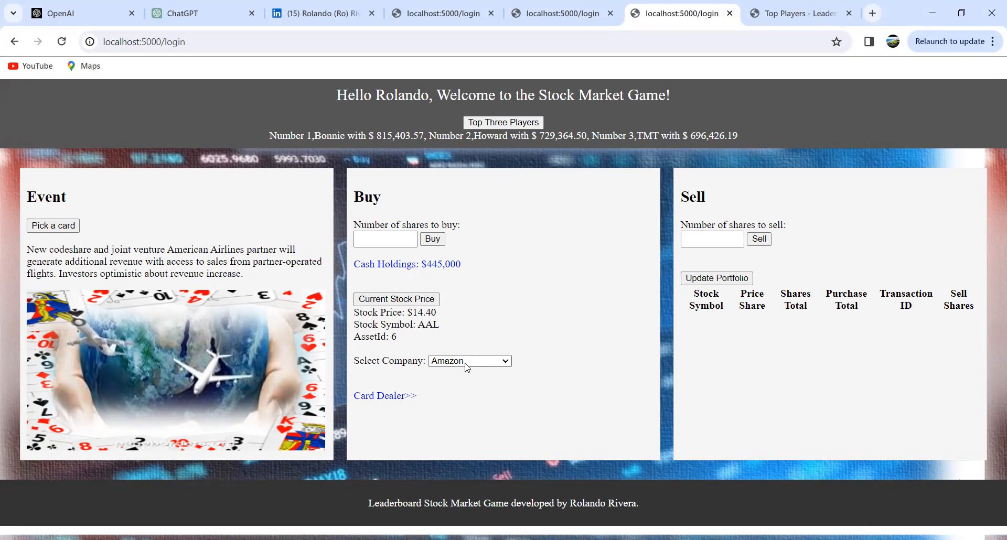
- Draw cards through the United Airlines profit card to the Wild Card cutting all stocks 15 percent
left_click(470, 361)
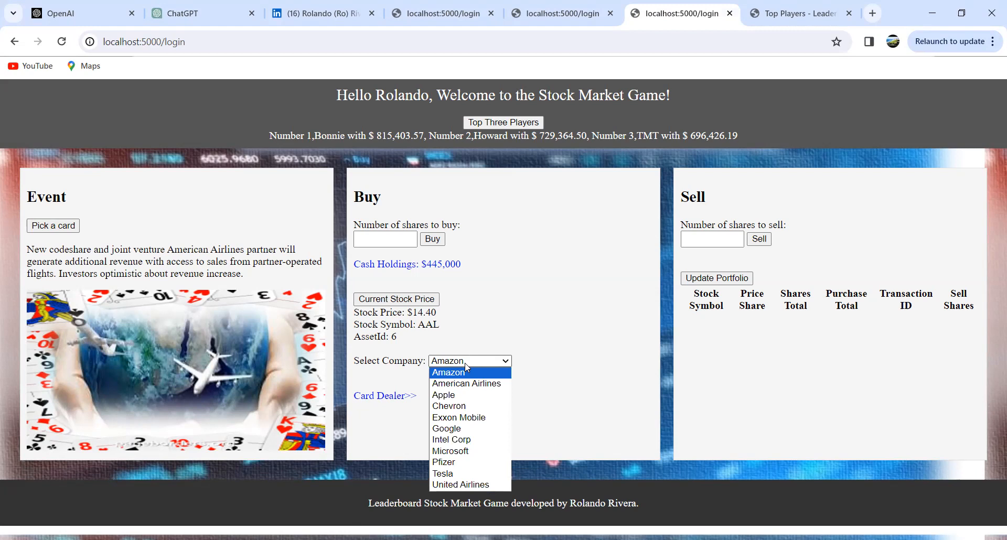
mouse_move(53, 226)
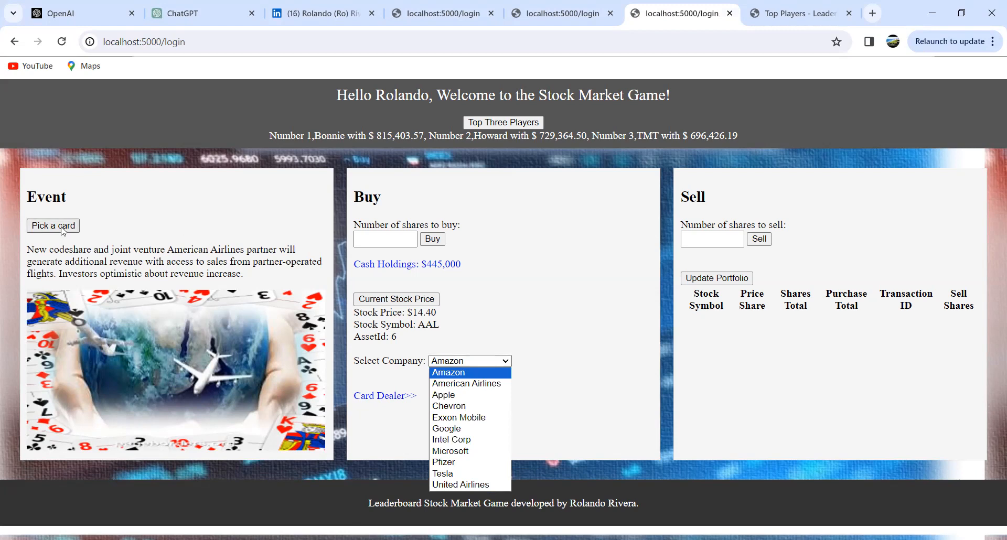
left_click(460, 485)
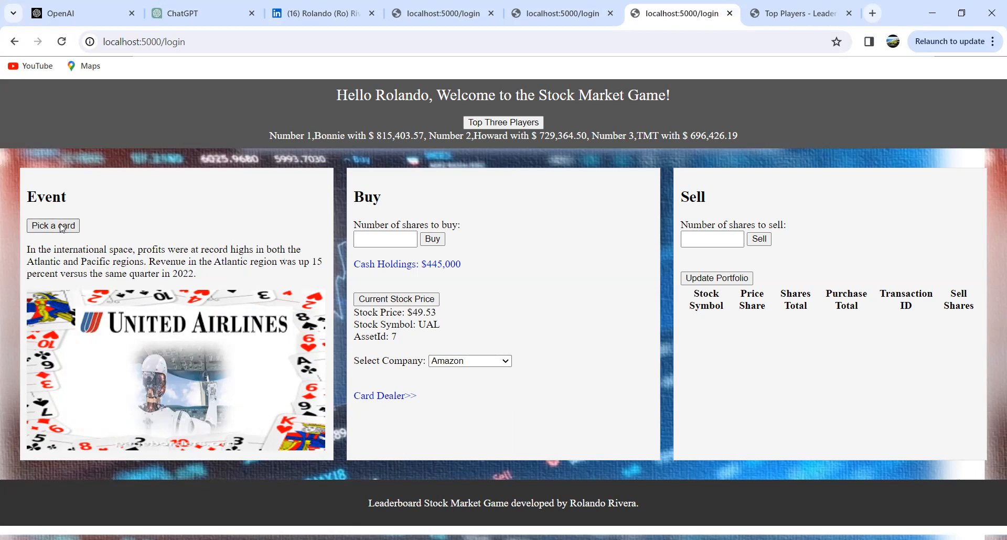
left_click(52, 226)
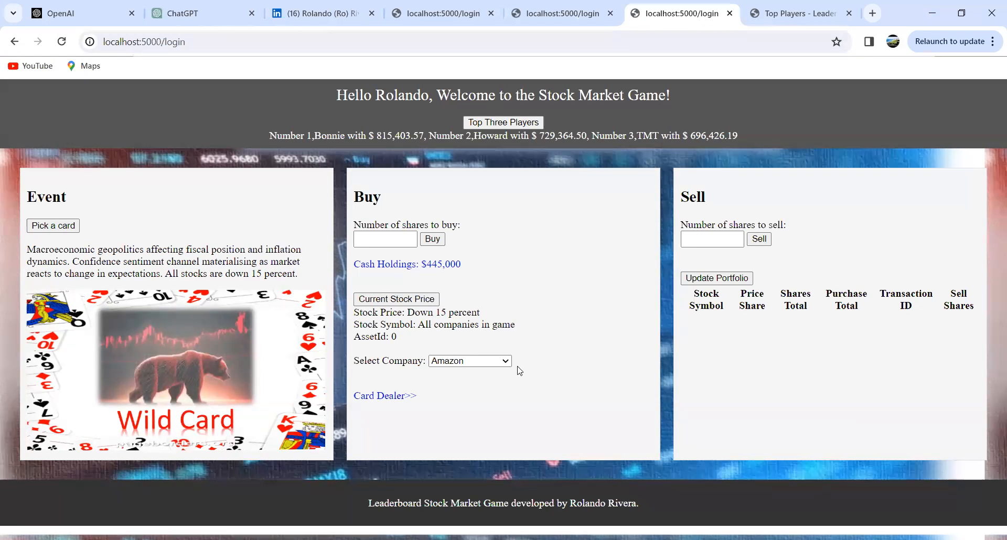
- Buy 1000 Microsoft shares at the current price of $270.16, leaving $174,840 cash
left_click(469, 361)
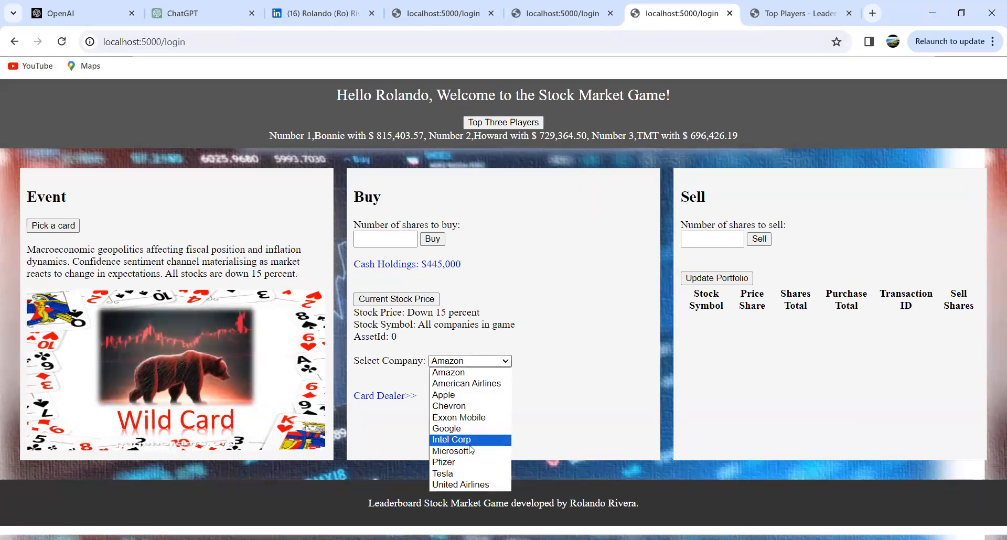
mouse_move(454, 452)
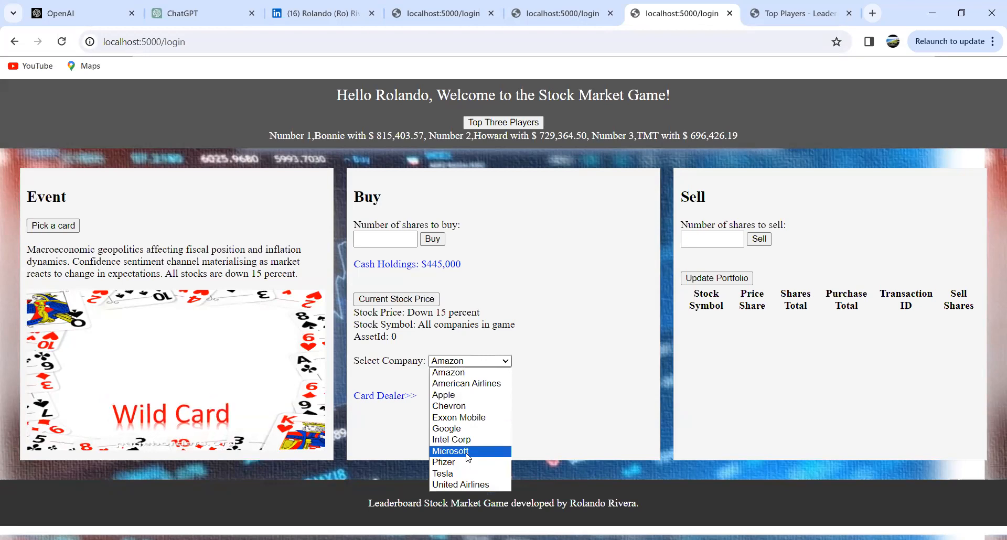
left_click(450, 451)
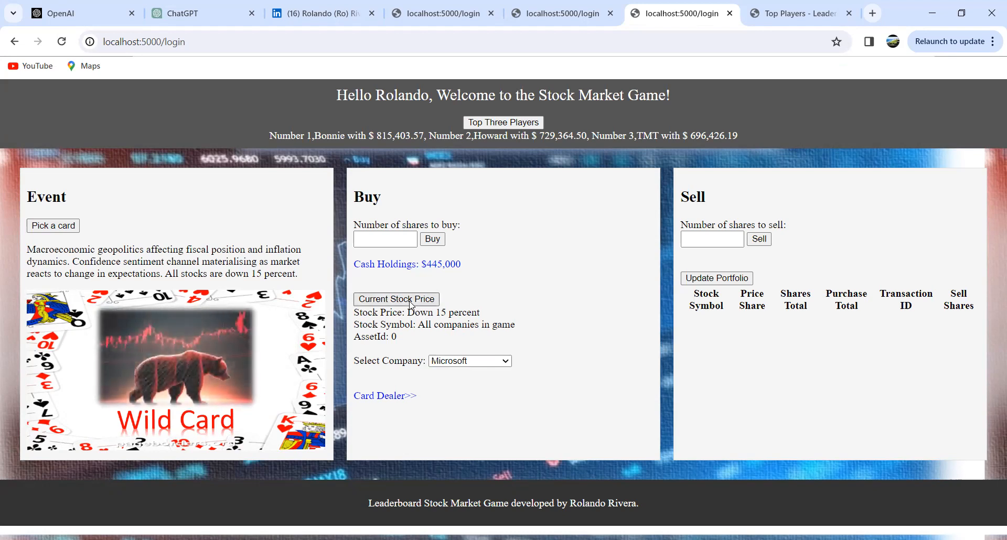
left_click(395, 299)
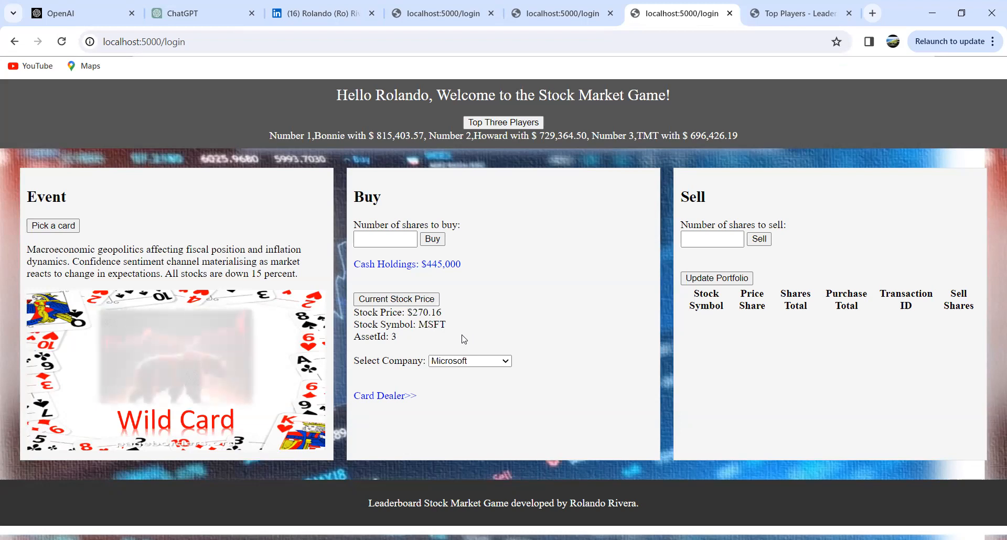
left_click(381, 239)
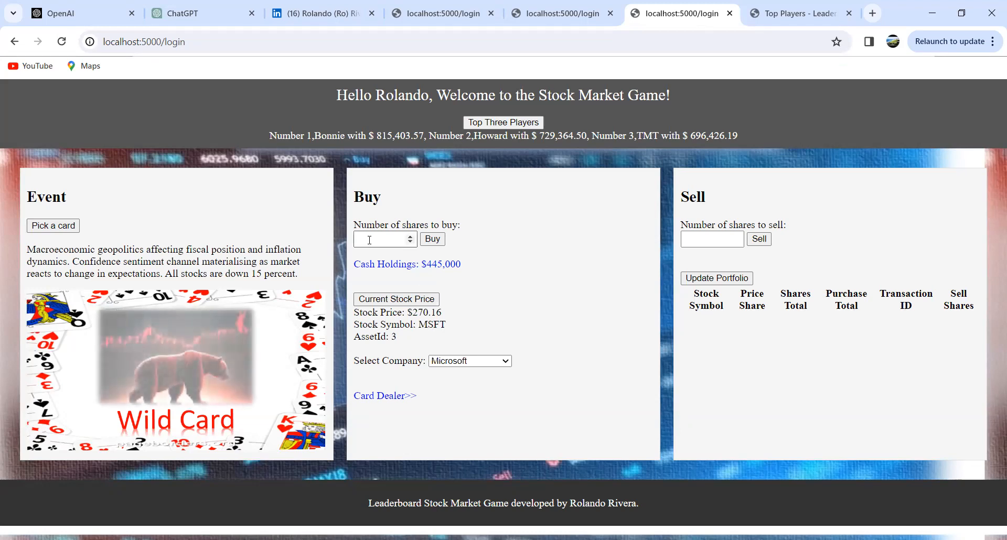
type("1000")
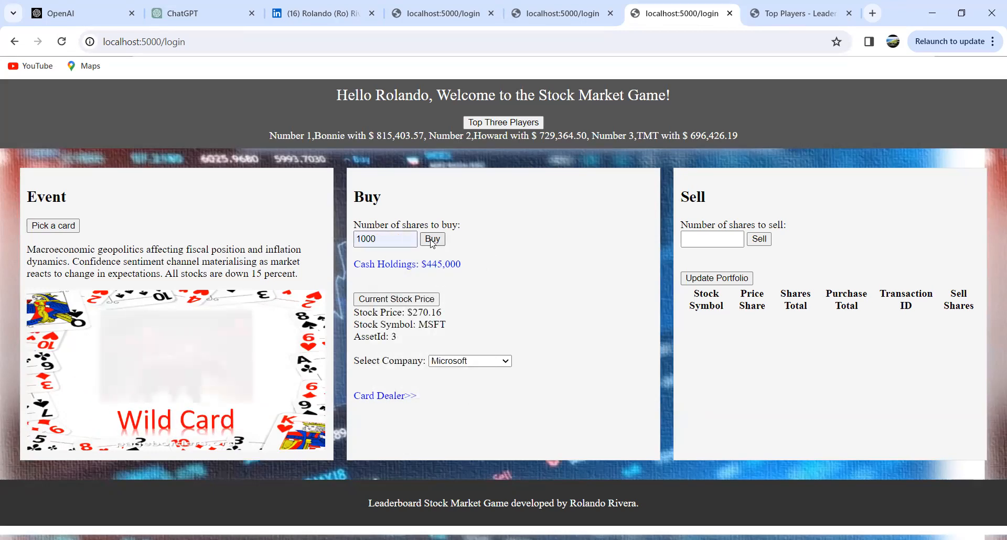
left_click(432, 239)
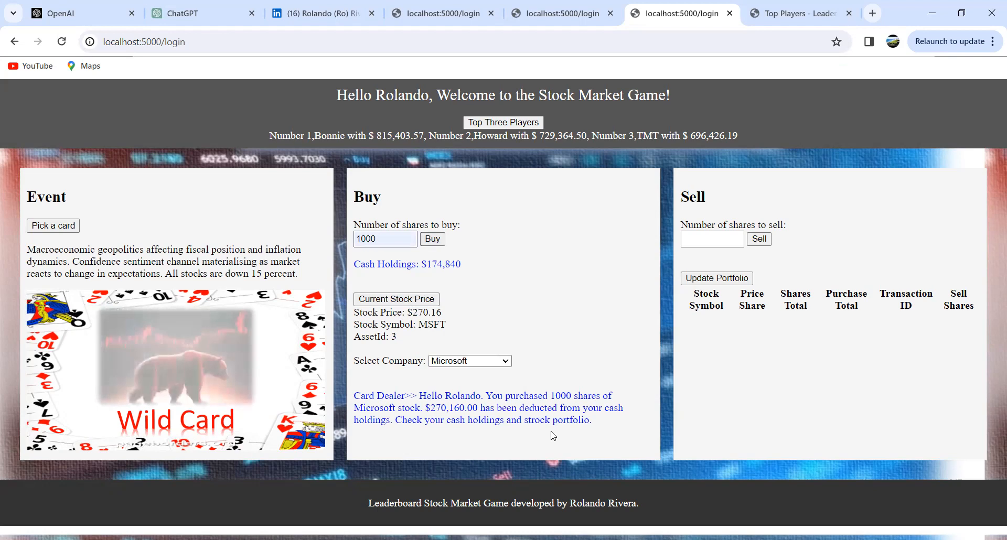
mouse_move(442, 269)
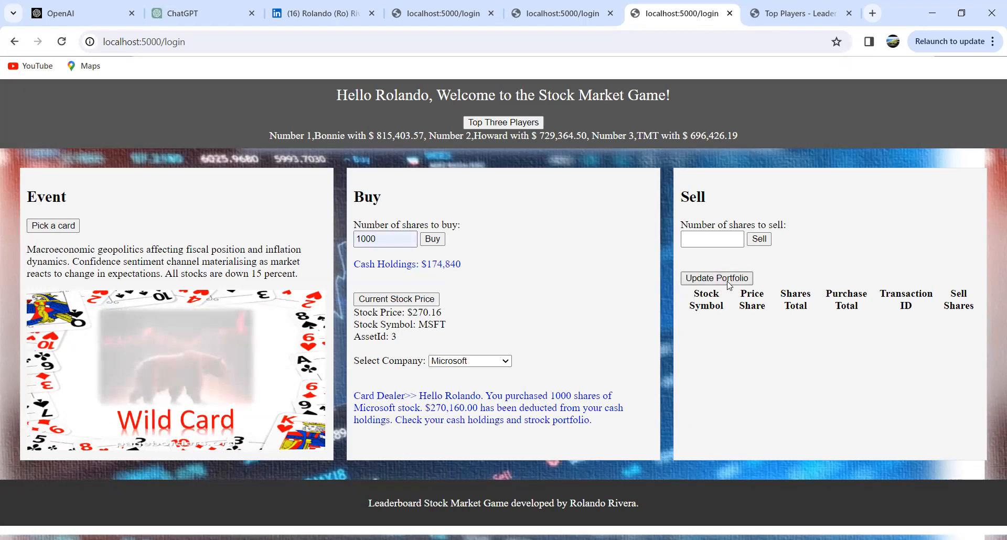
- Refresh the portfolio, draw a card lifting Microsoft to $337.70, and mark the MSFT holding
left_click(716, 278)
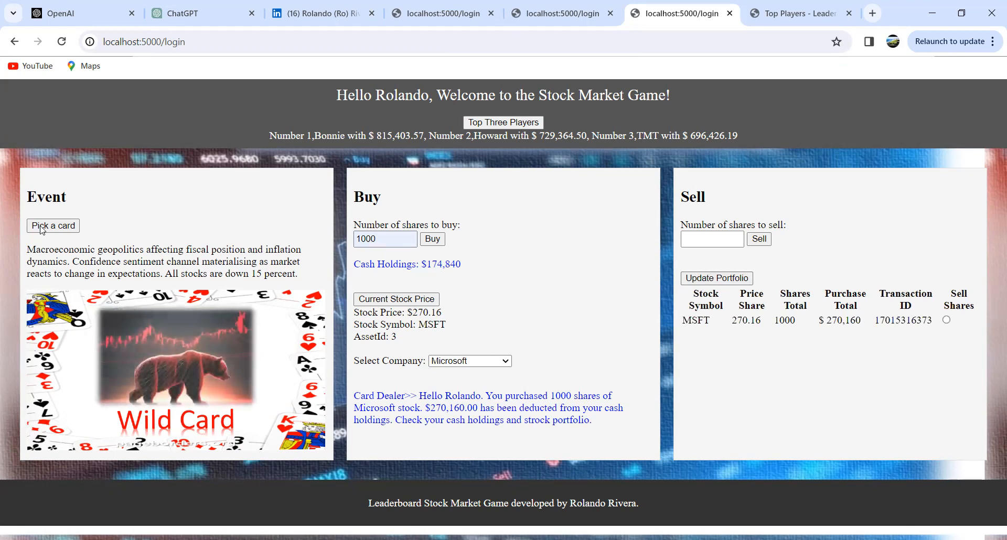
left_click(53, 225)
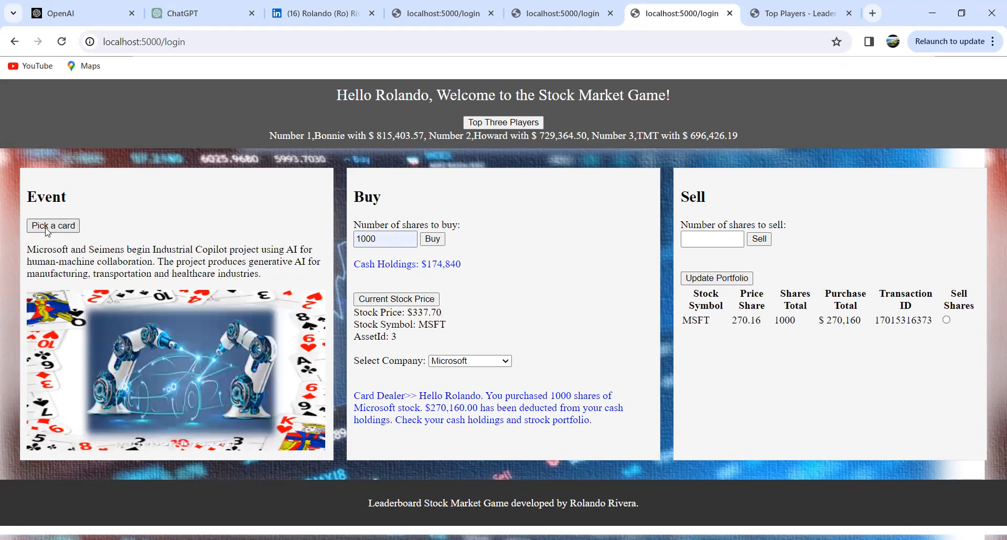
mouse_move(506, 294)
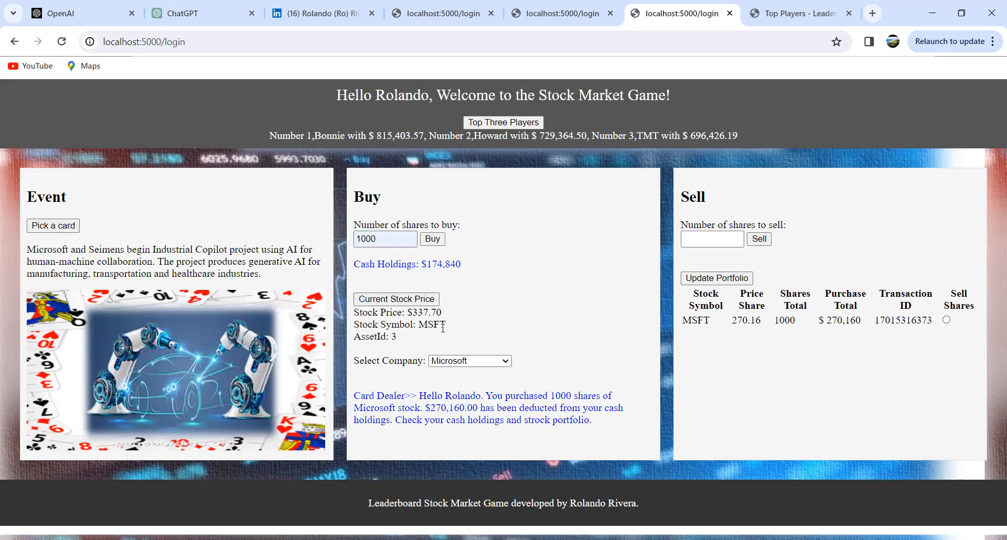
mouse_move(952, 354)
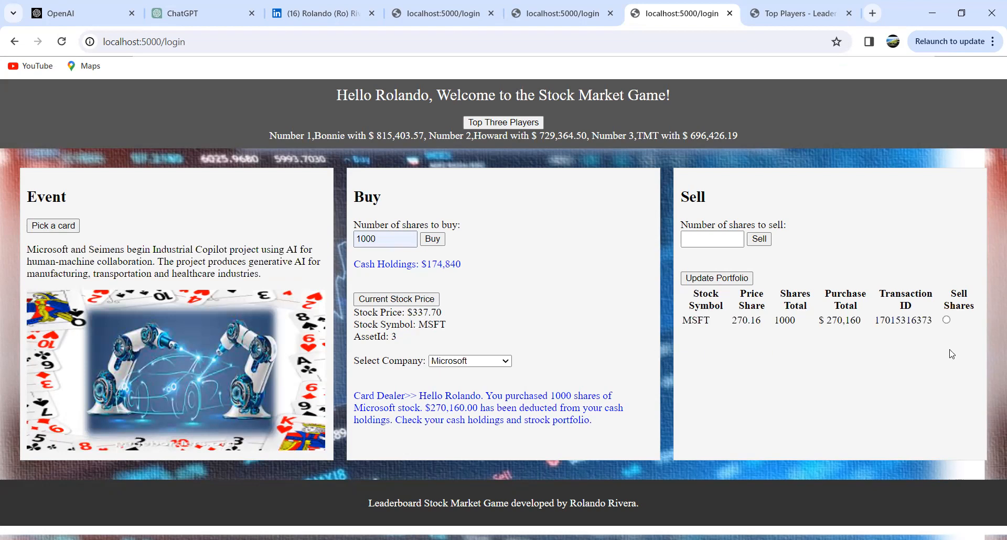
left_click(946, 320)
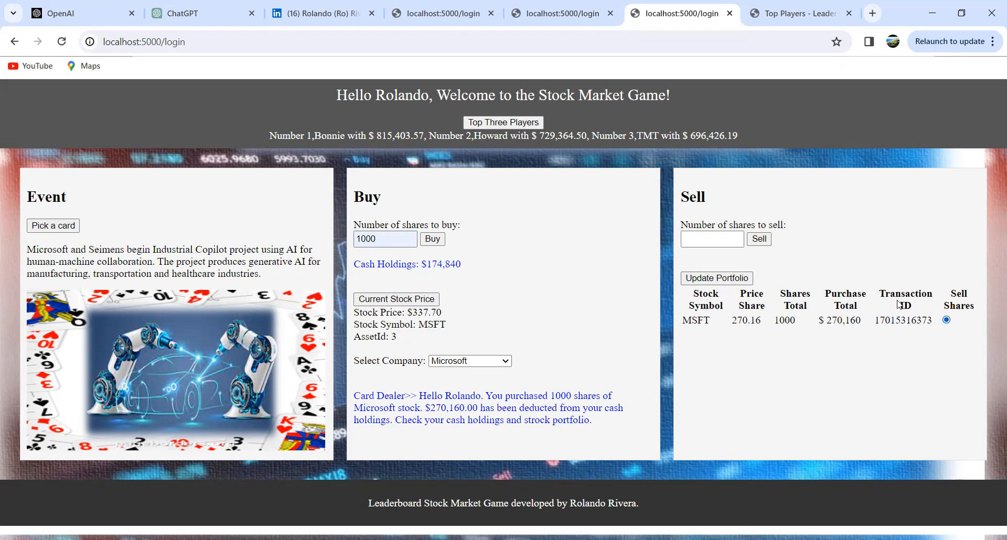
- Sell all 1000 MSFT shares, raising cash to $512,540, then switch to the other game tab
left_click(709, 238)
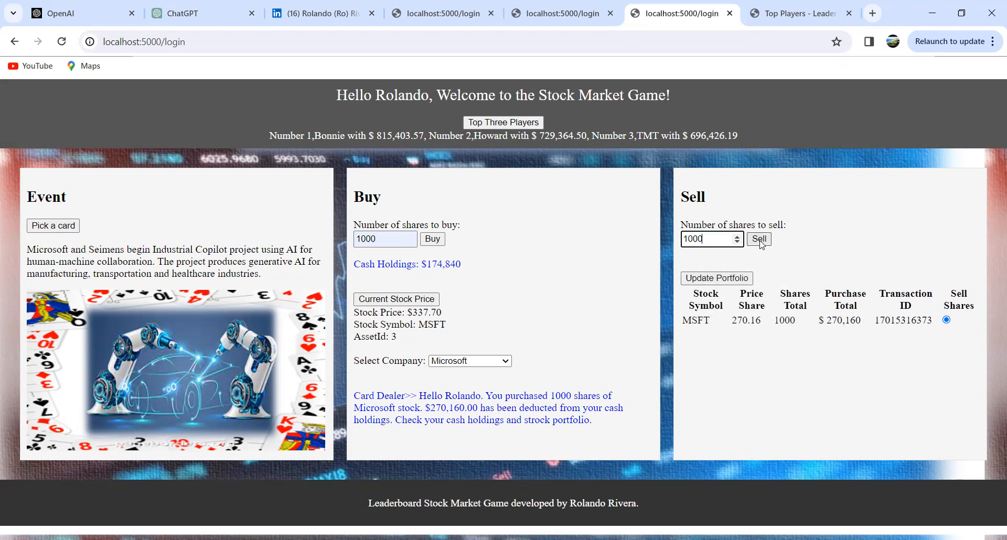
left_click(759, 239)
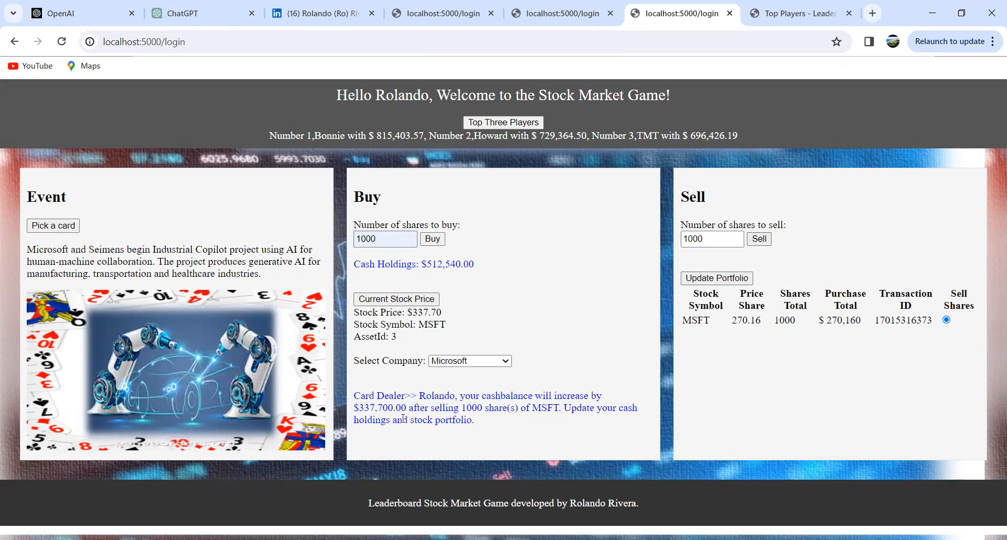
mouse_move(484, 436)
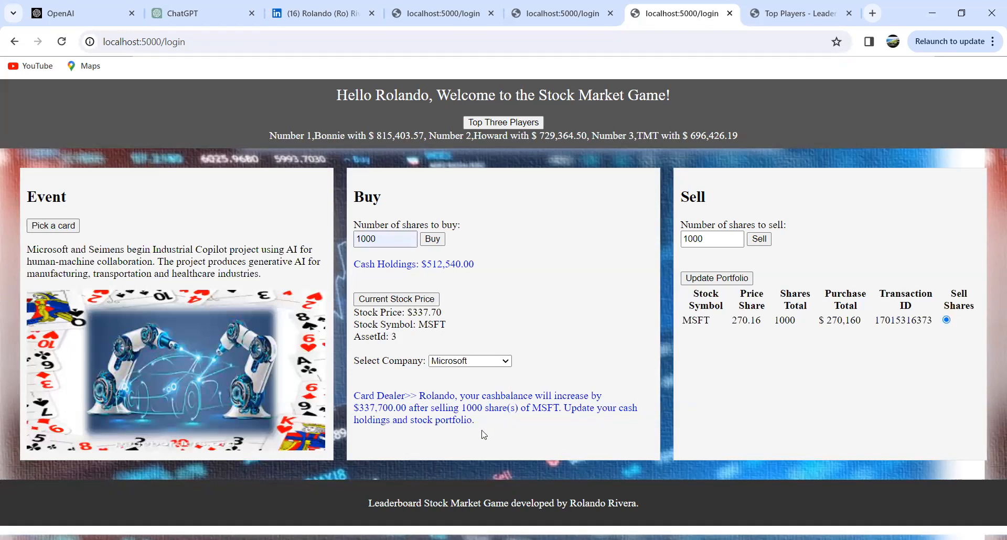
mouse_move(475, 265)
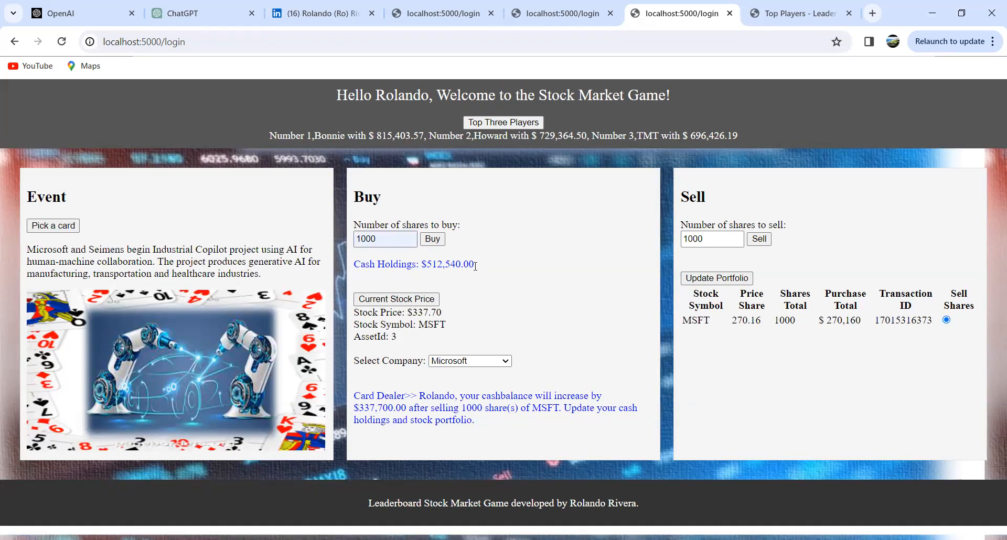
mouse_move(507, 276)
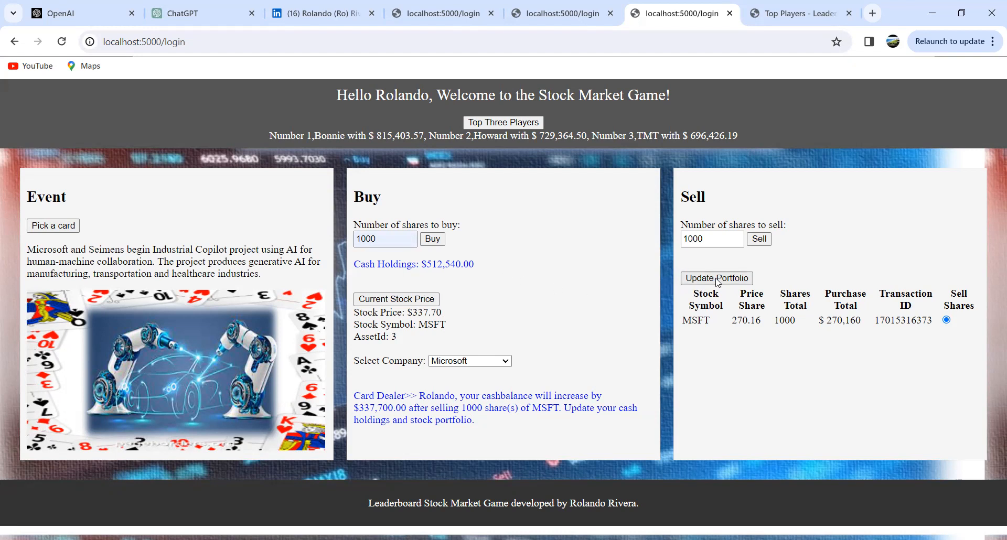
left_click(716, 278)
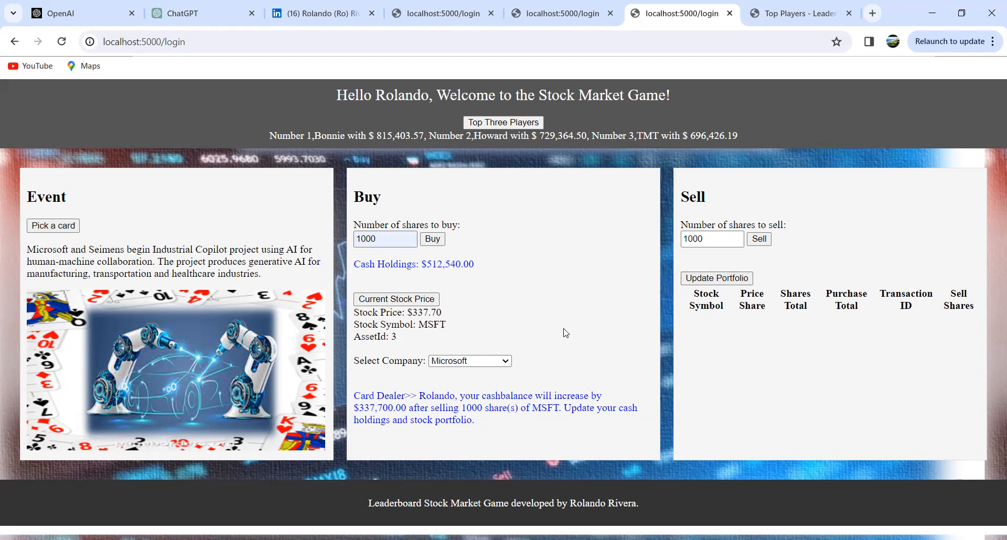
mouse_move(663, 102)
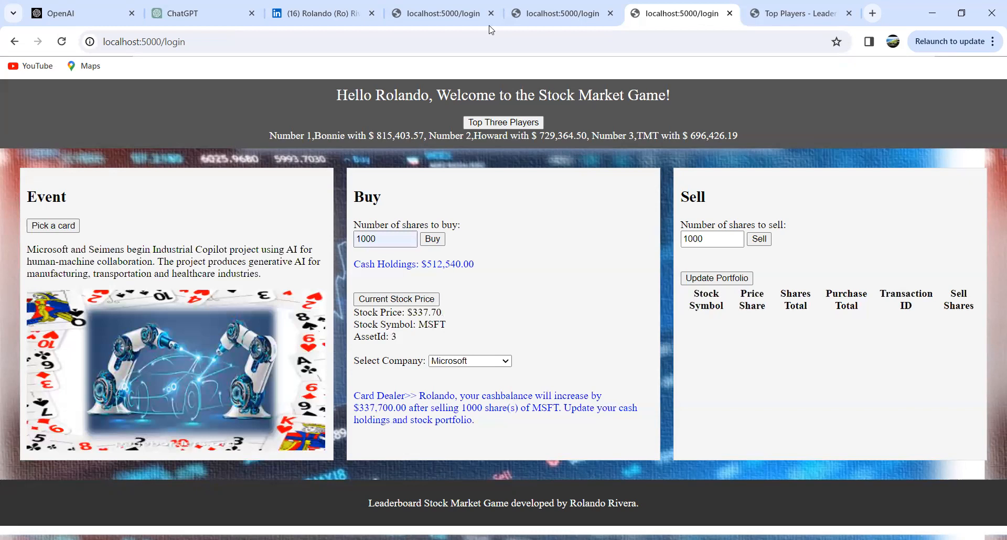
left_click(562, 13)
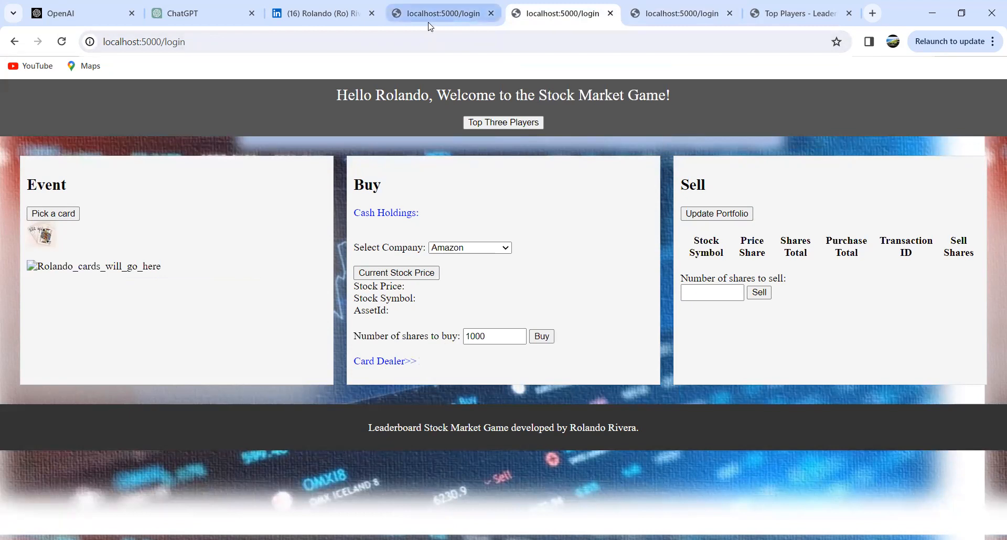
left_click(53, 213)
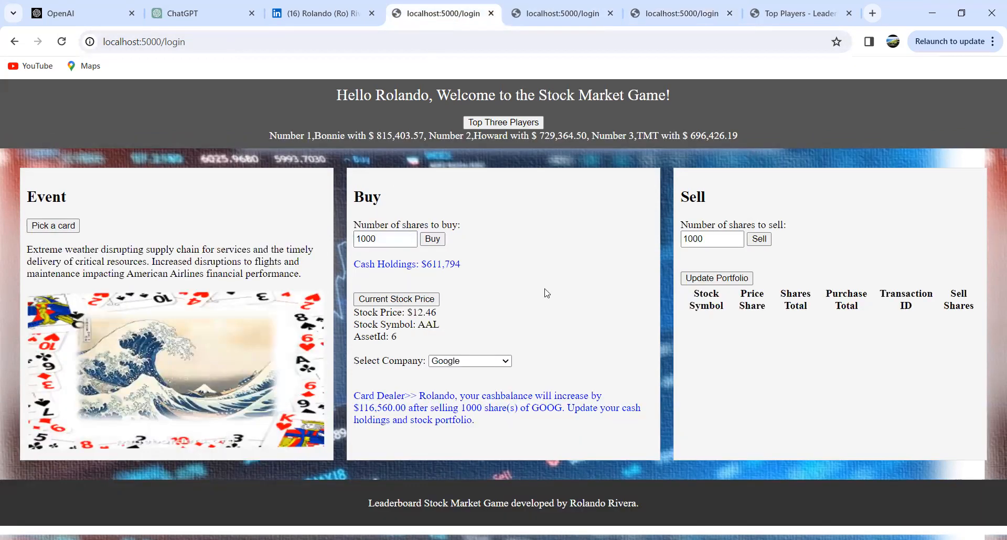
mouse_move(539, 301)
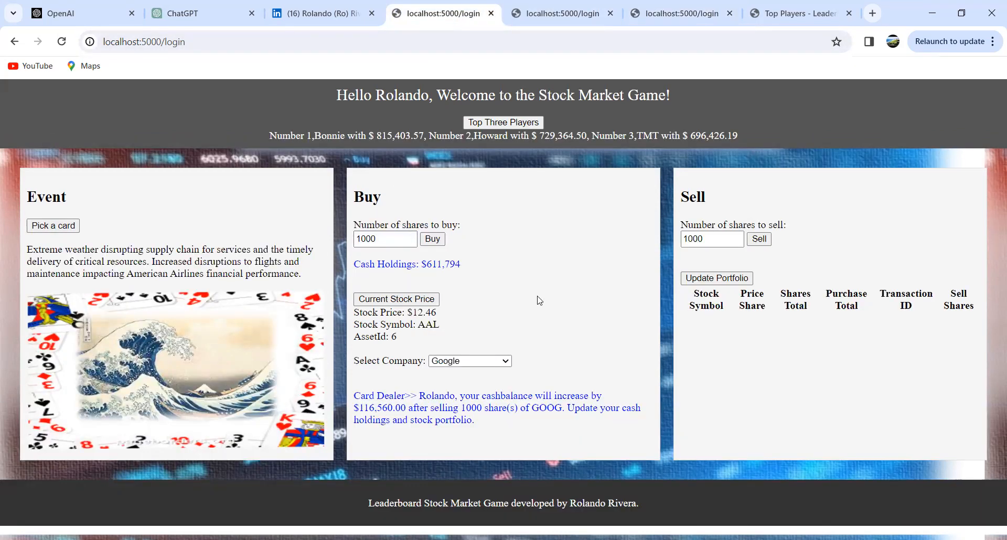
mouse_move(482, 291)
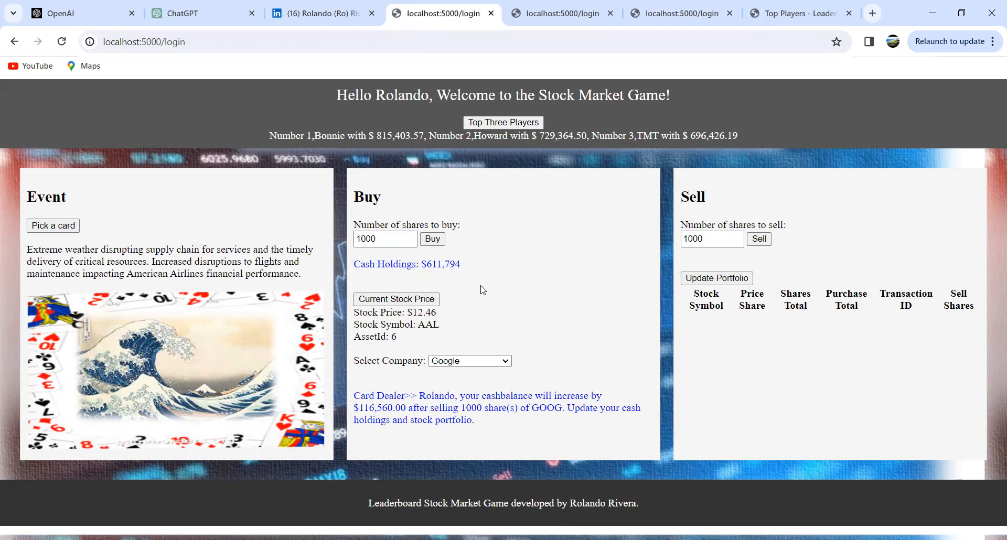
mouse_move(543, 292)
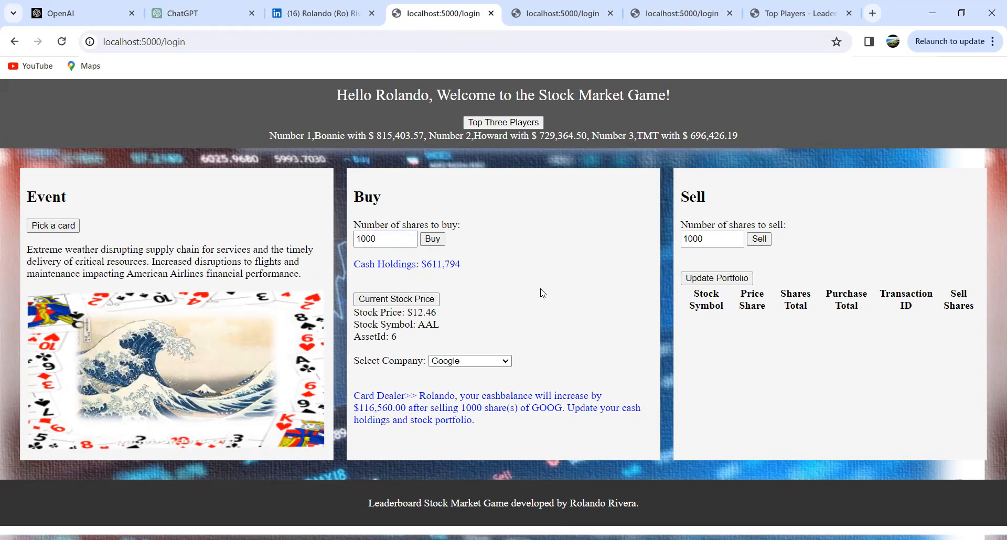
mouse_move(101, 225)
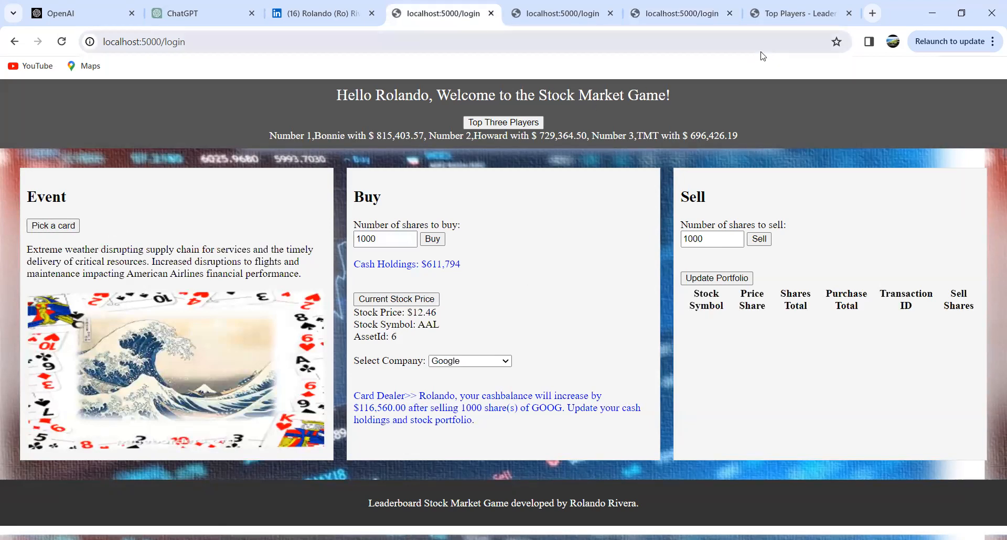
mouse_move(678, 72)
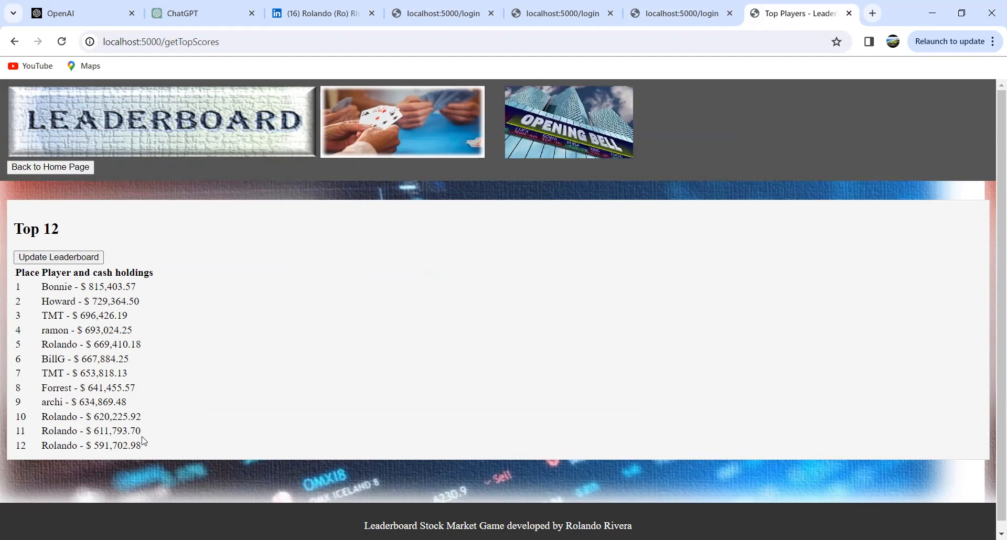
mouse_move(681, 13)
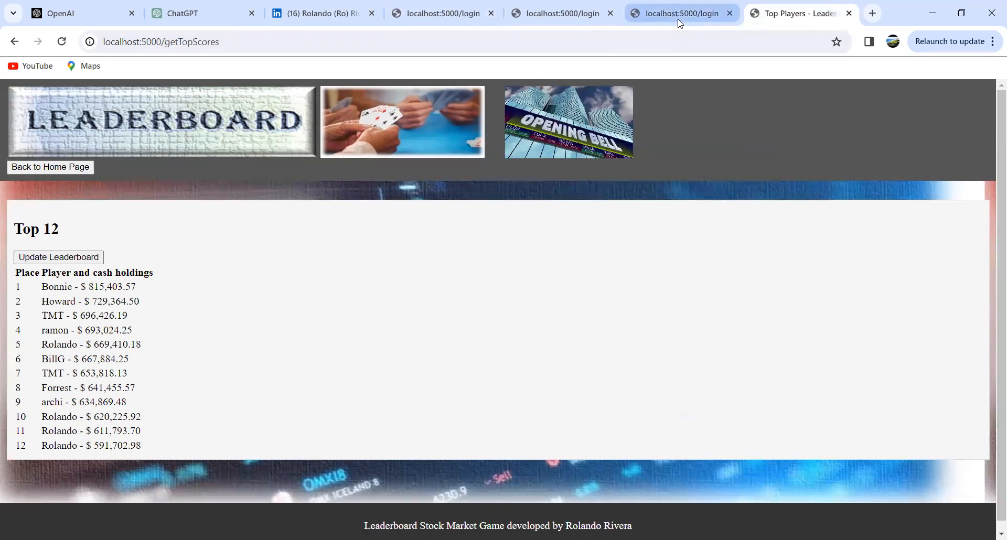
left_click(682, 13)
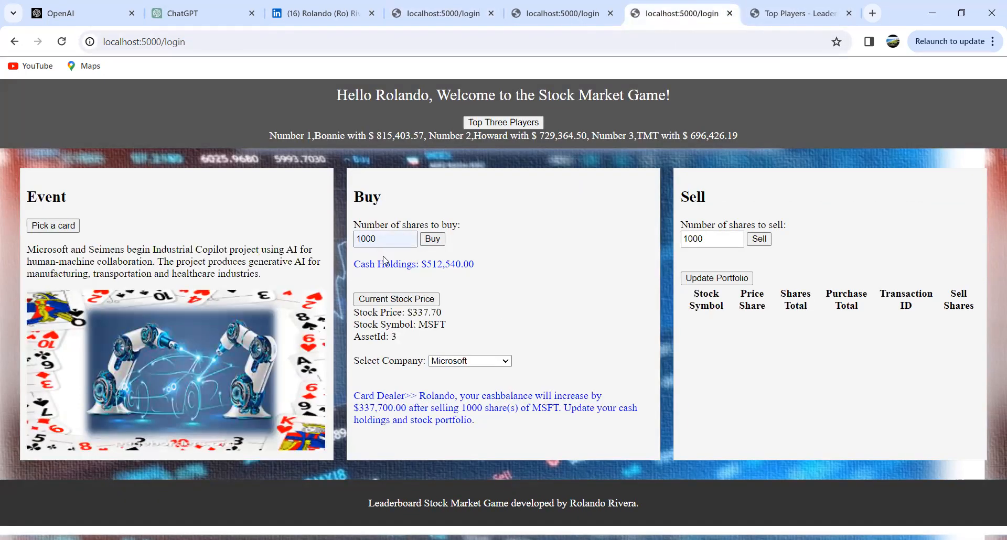
mouse_move(535, 72)
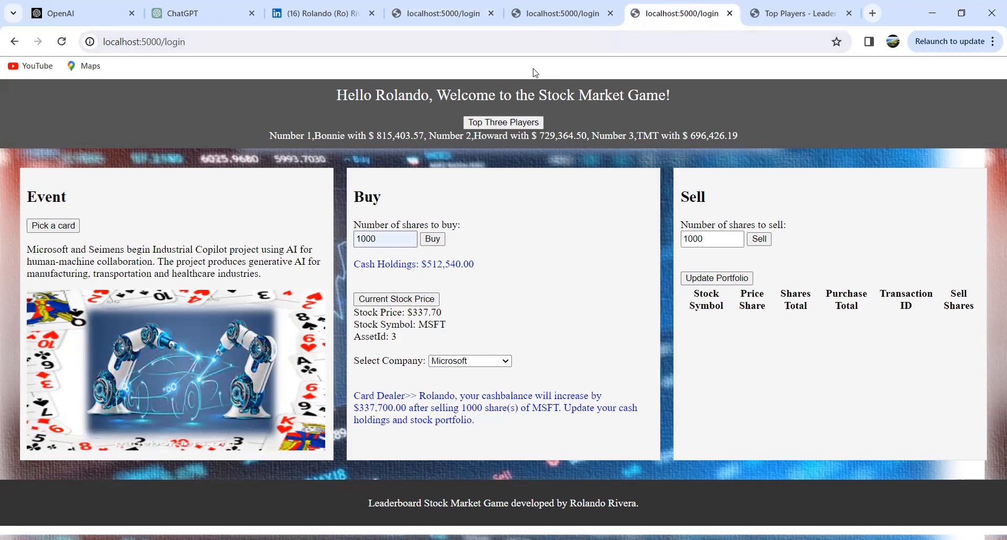
mouse_move(443, 12)
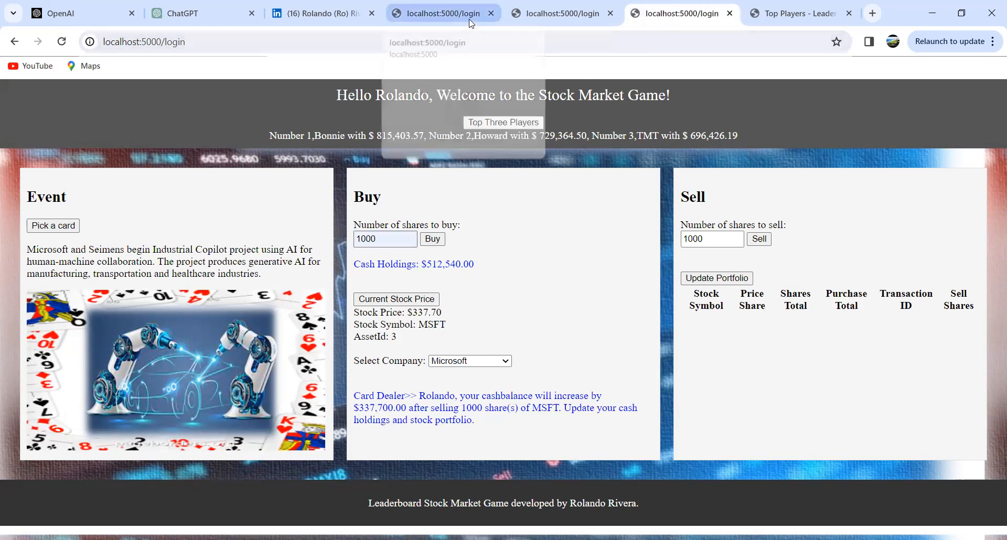
left_click(52, 225)
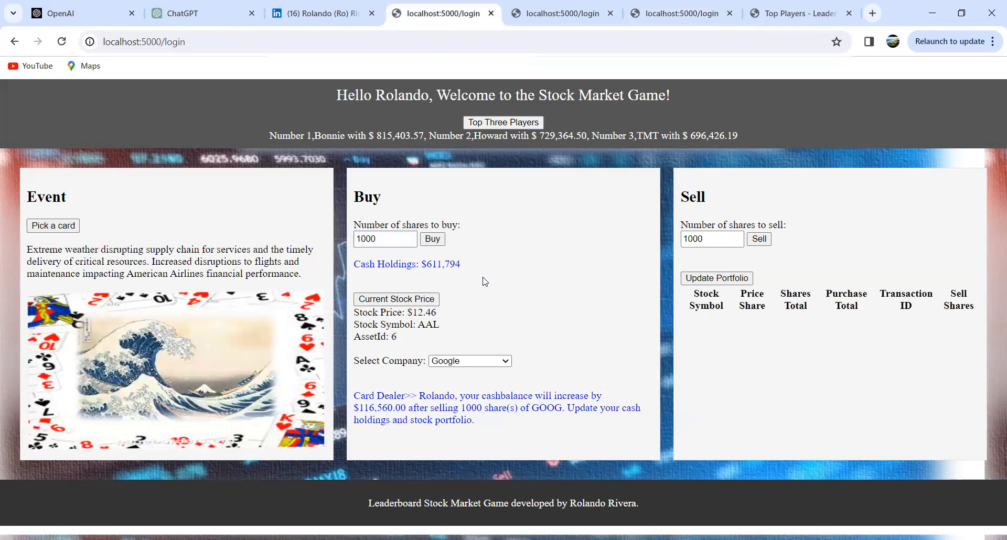
mouse_move(492, 286)
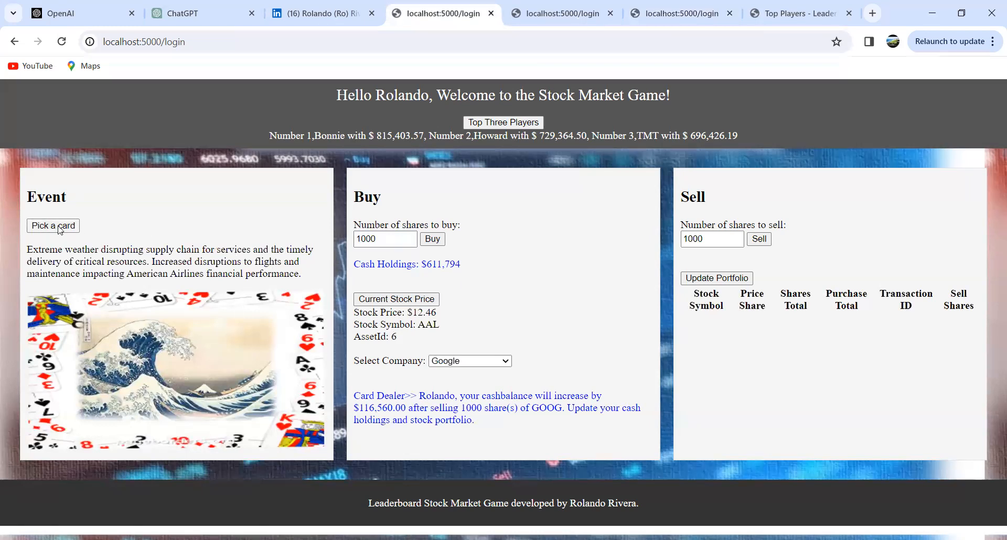
- Draw a card, buy 1000 then 238 Exxon Mobil shares at $137.76, and list both XOM holdings
left_click(53, 226)
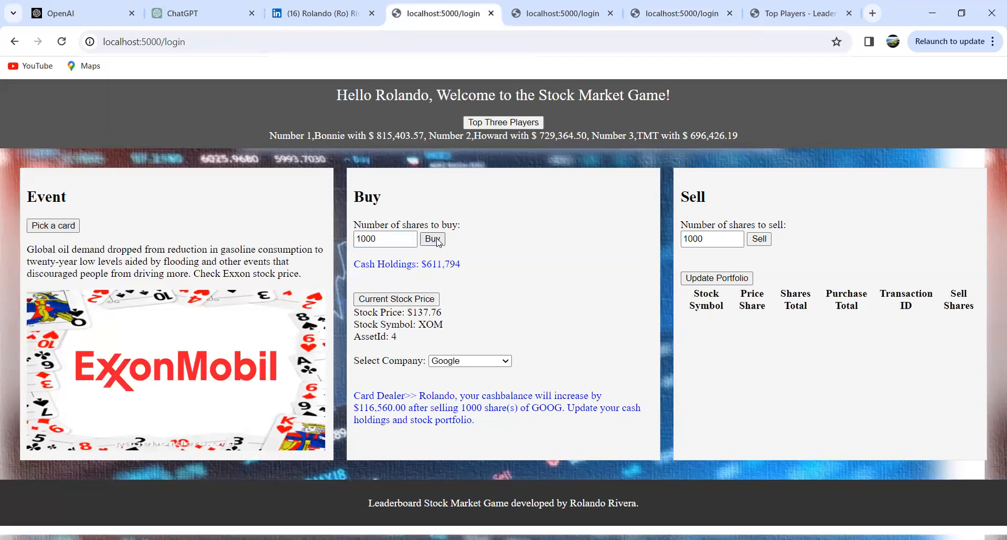
left_click(433, 240)
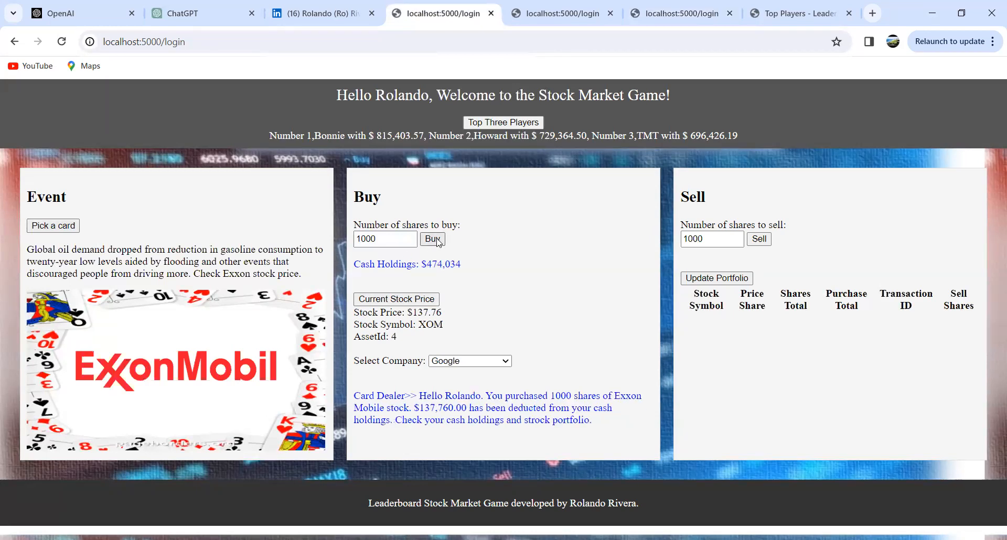
left_click(380, 239)
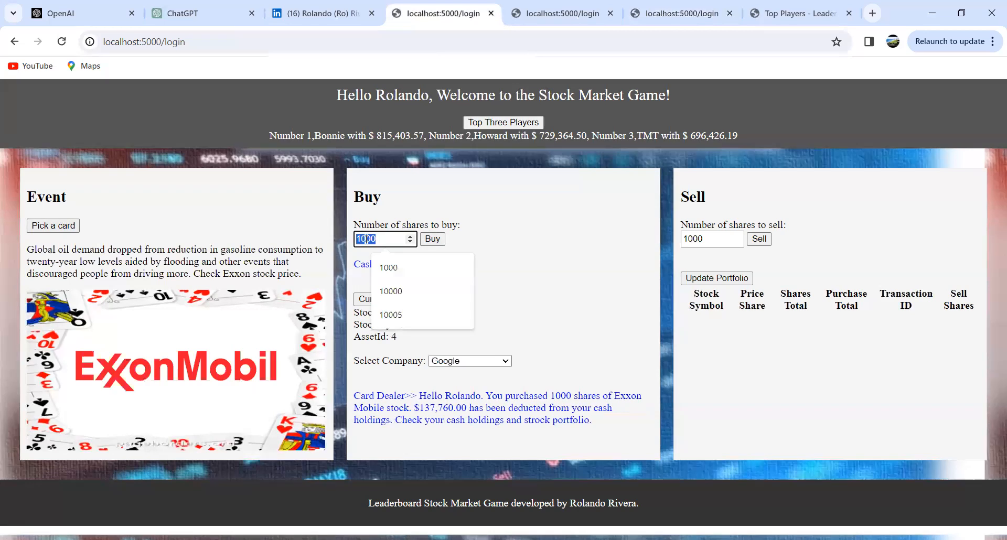
type("238")
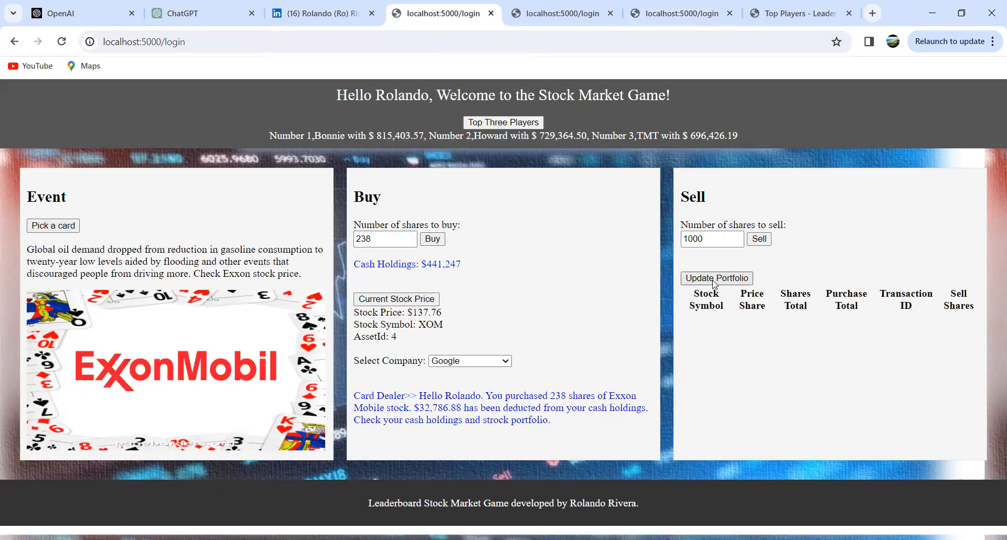
left_click(716, 278)
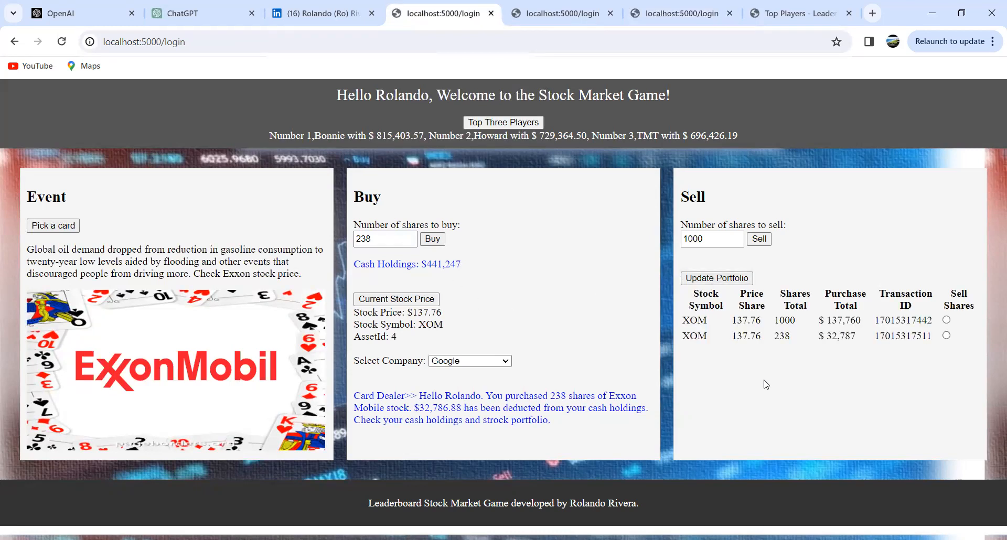
mouse_move(699, 385)
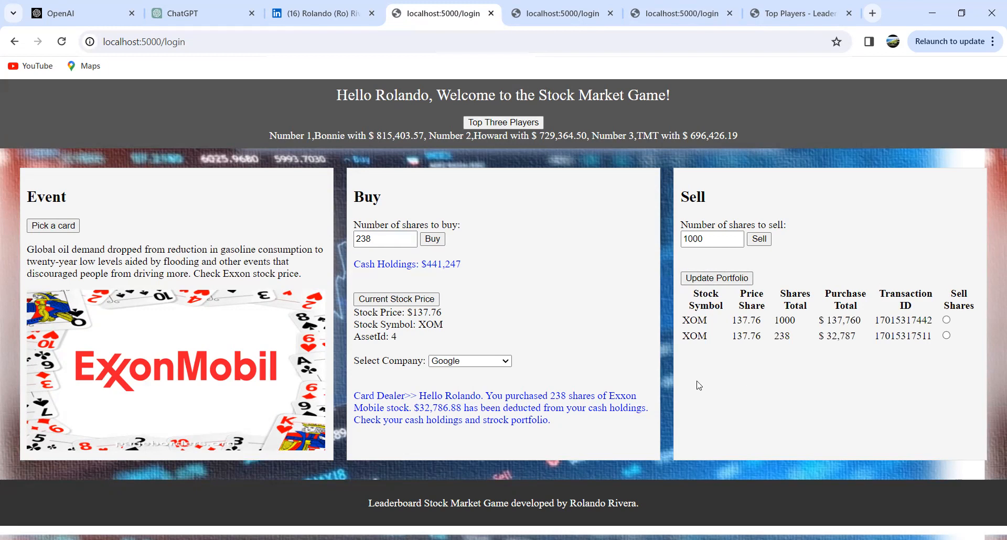
mouse_move(725, 384)
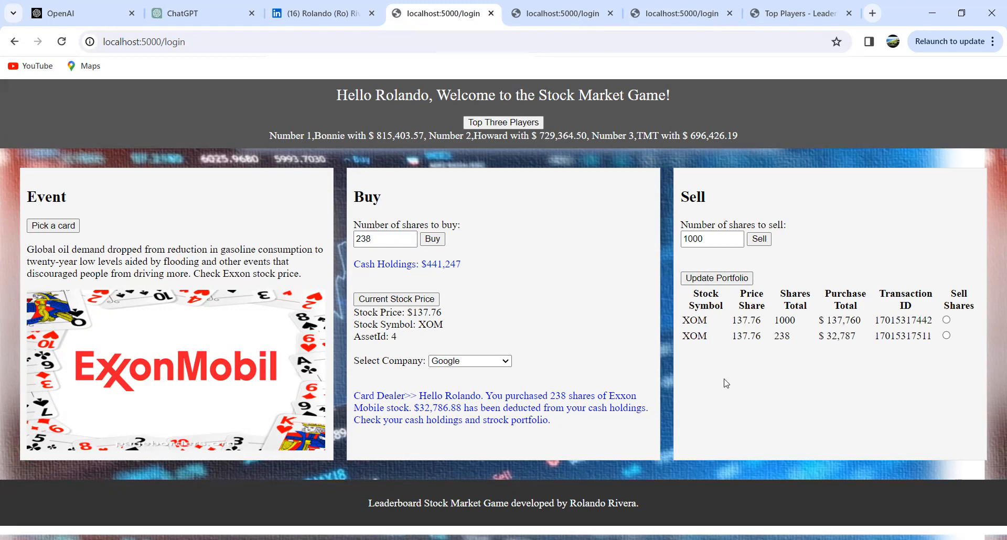
mouse_move(791, 371)
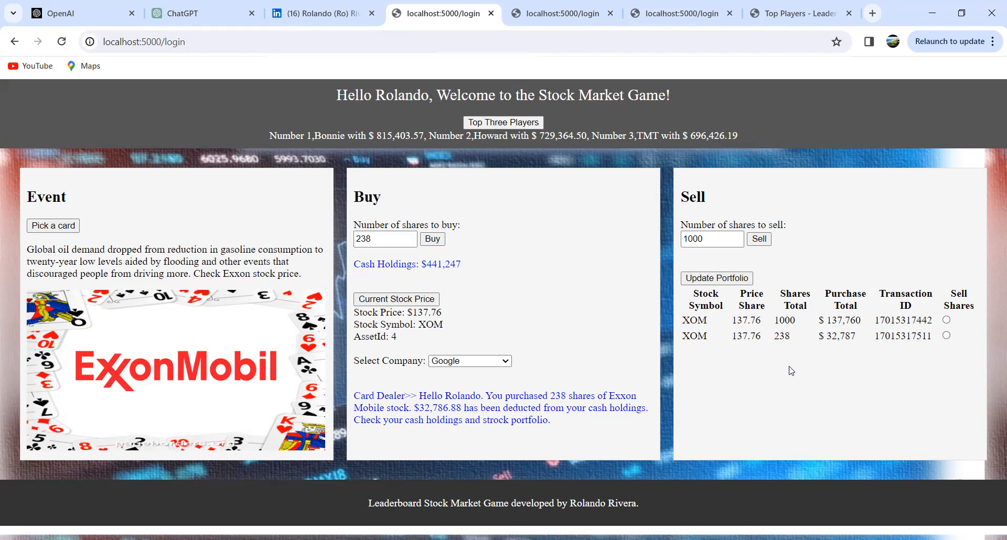
mouse_move(807, 371)
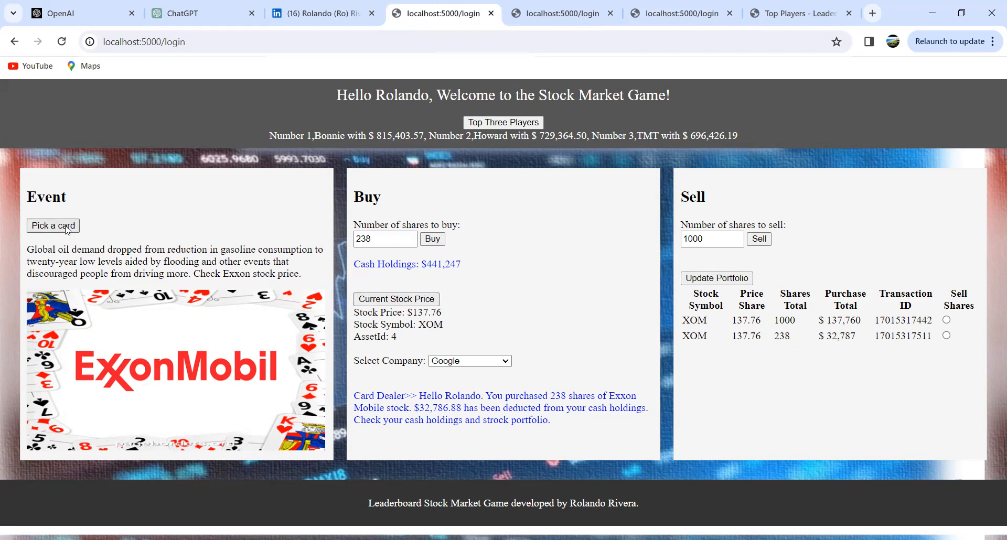
- Draw event cards repeatedly until a Wild Card raises all stock prices 15 percent
left_click(52, 226)
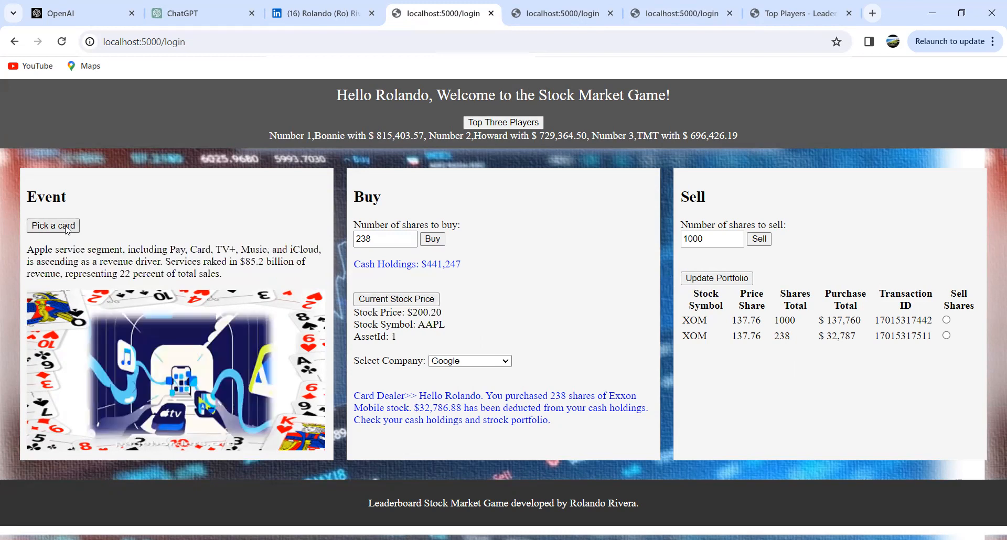
left_click(53, 226)
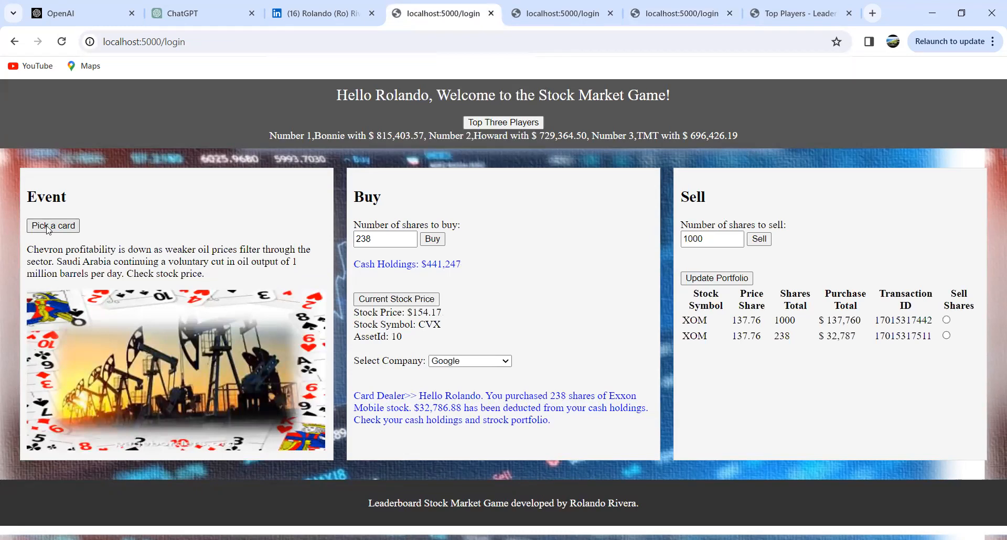
left_click(52, 226)
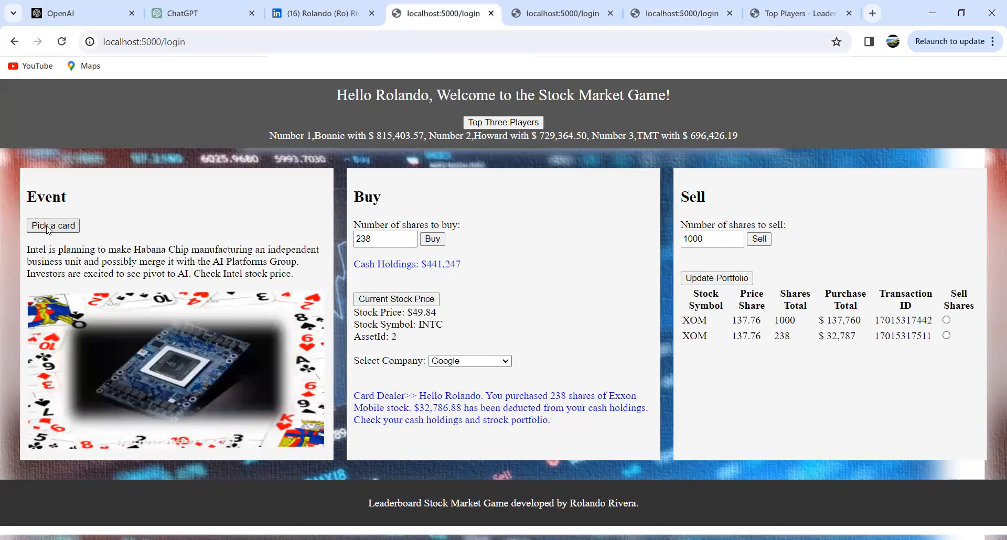
left_click(53, 226)
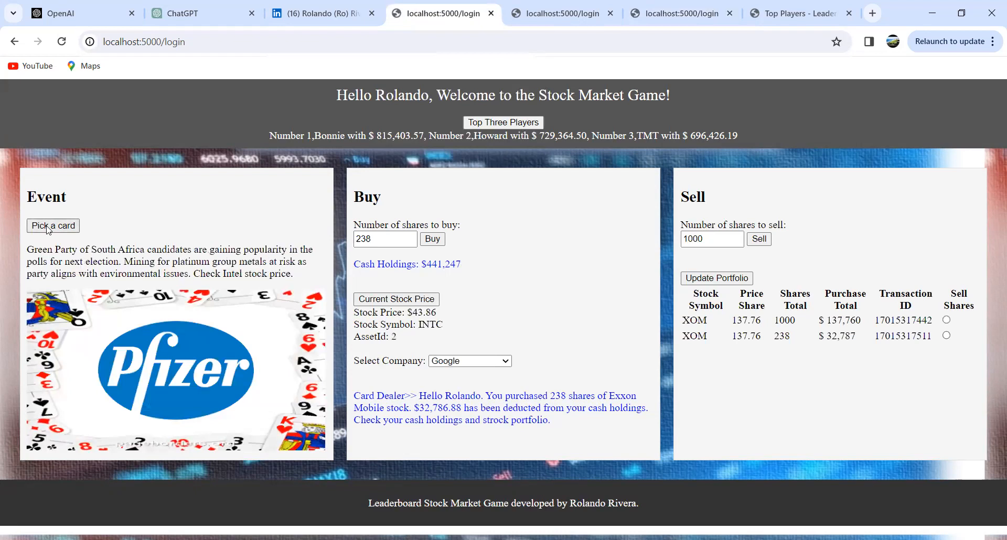
left_click(52, 226)
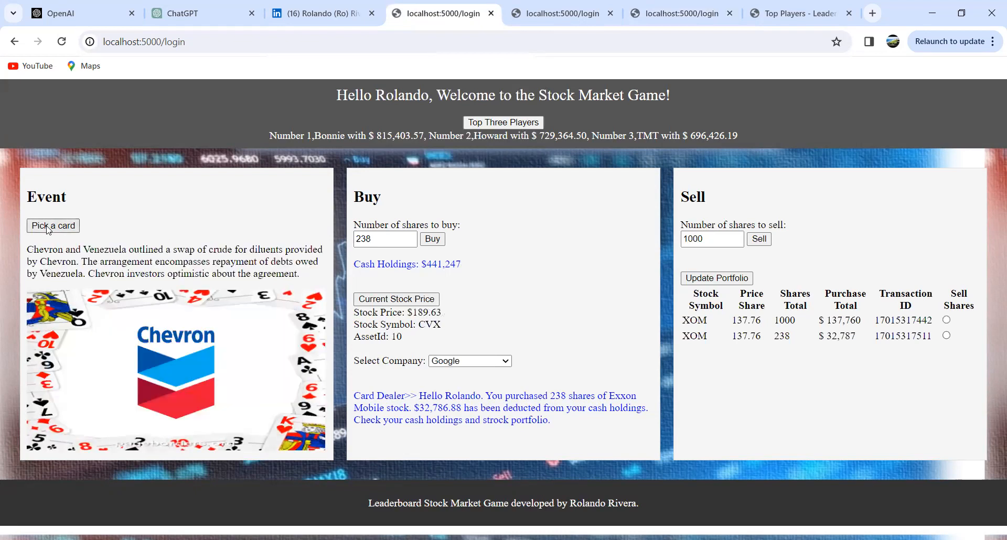
left_click(53, 226)
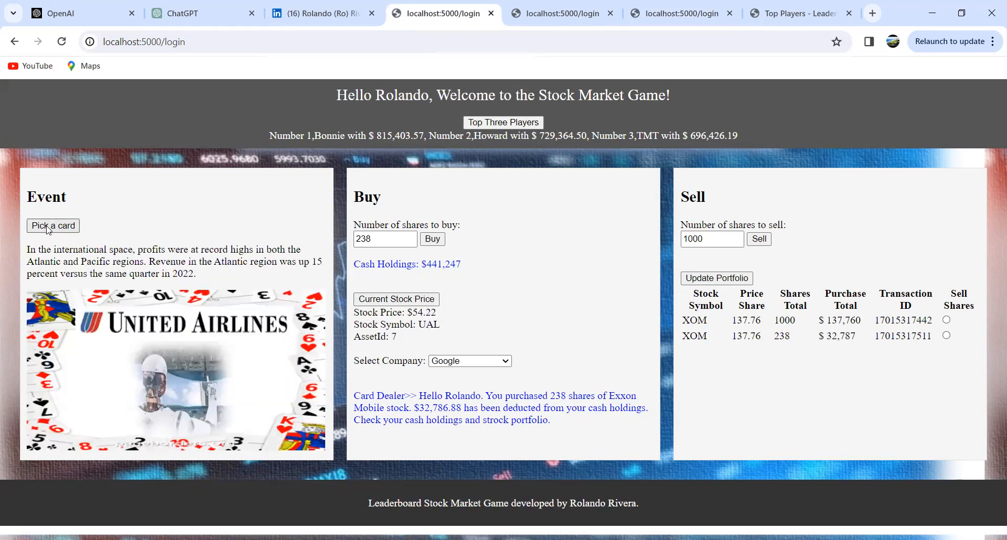
left_click(53, 225)
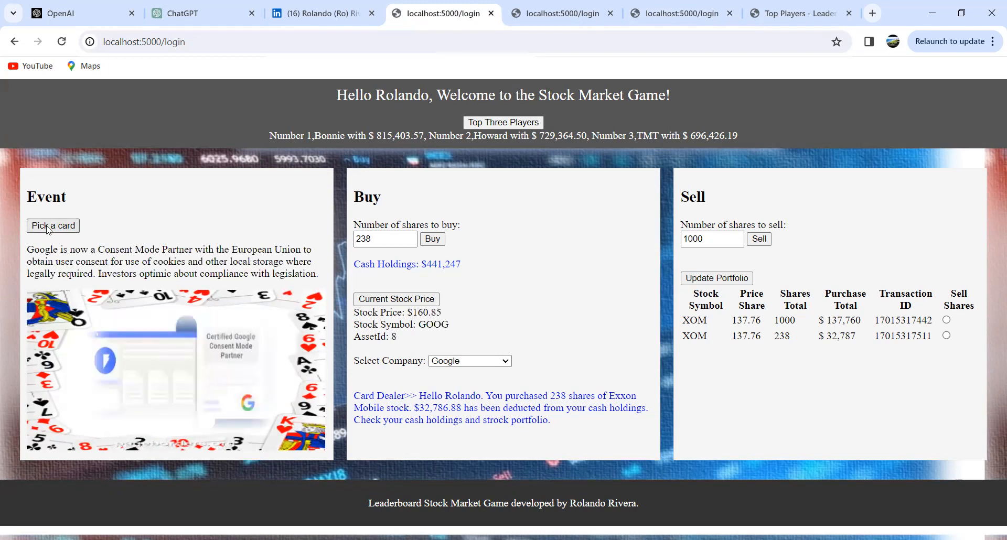
left_click(52, 225)
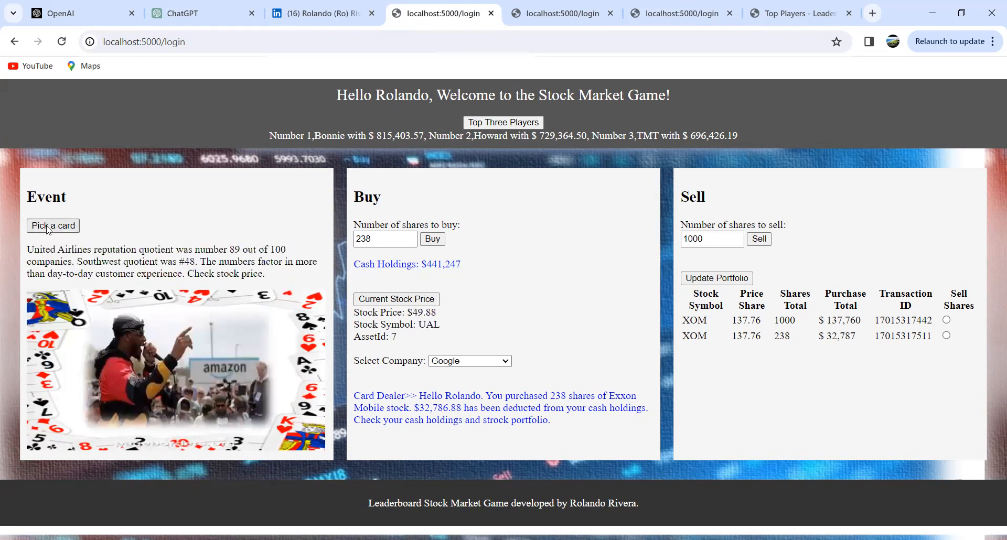
left_click(52, 226)
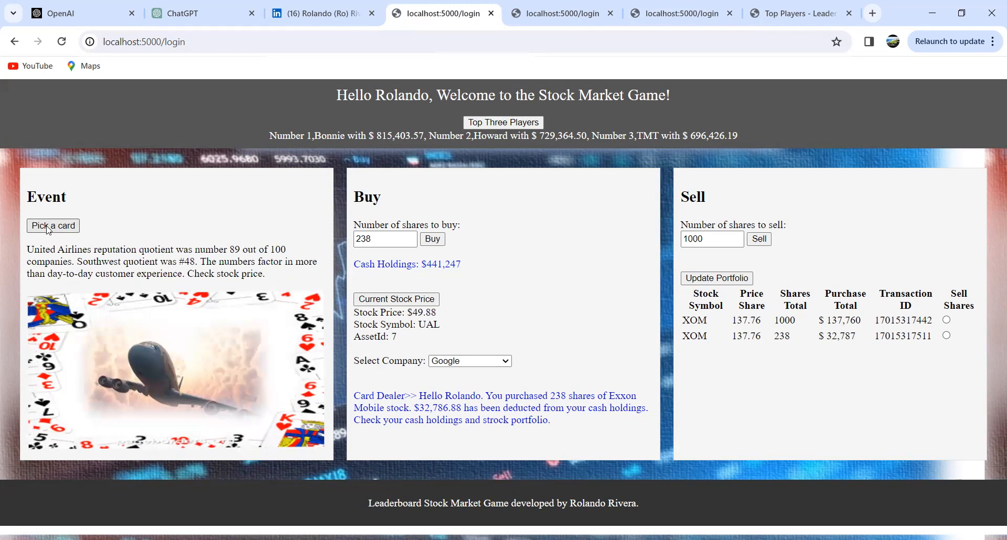
left_click(52, 225)
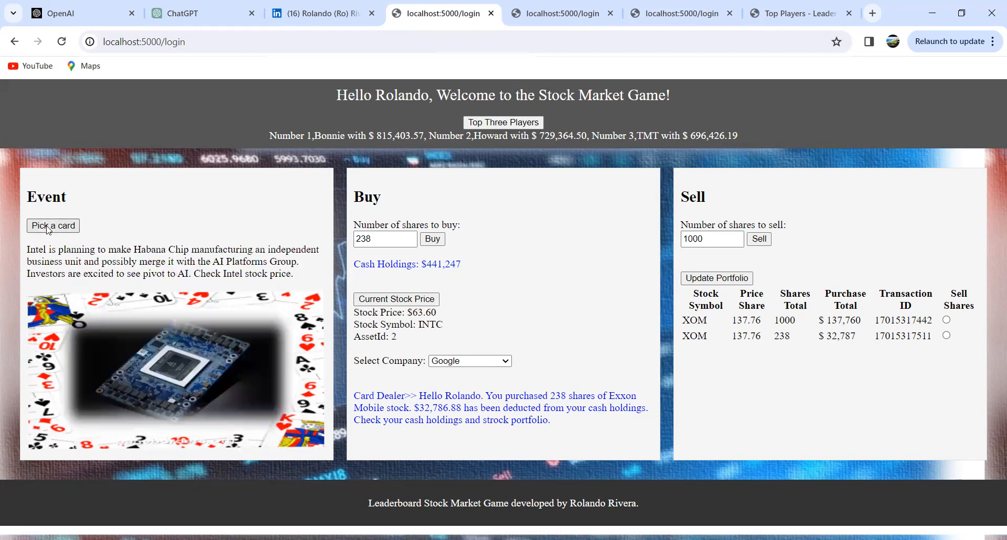
left_click(53, 225)
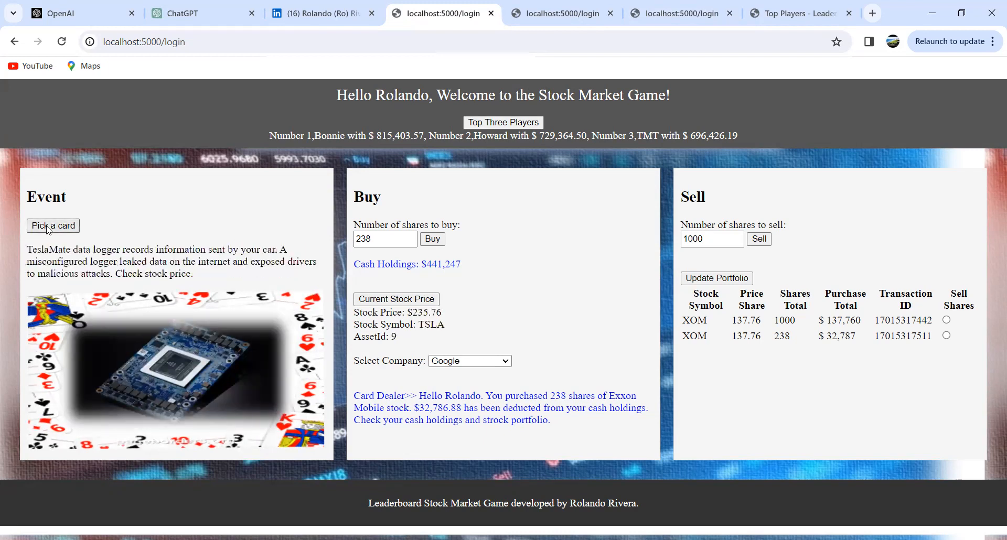
left_click(52, 226)
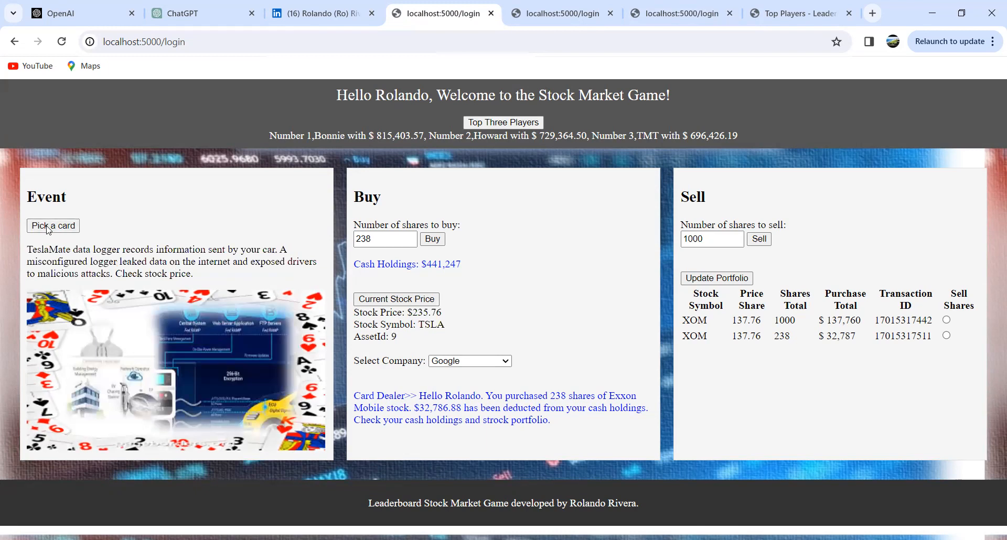
left_click(53, 226)
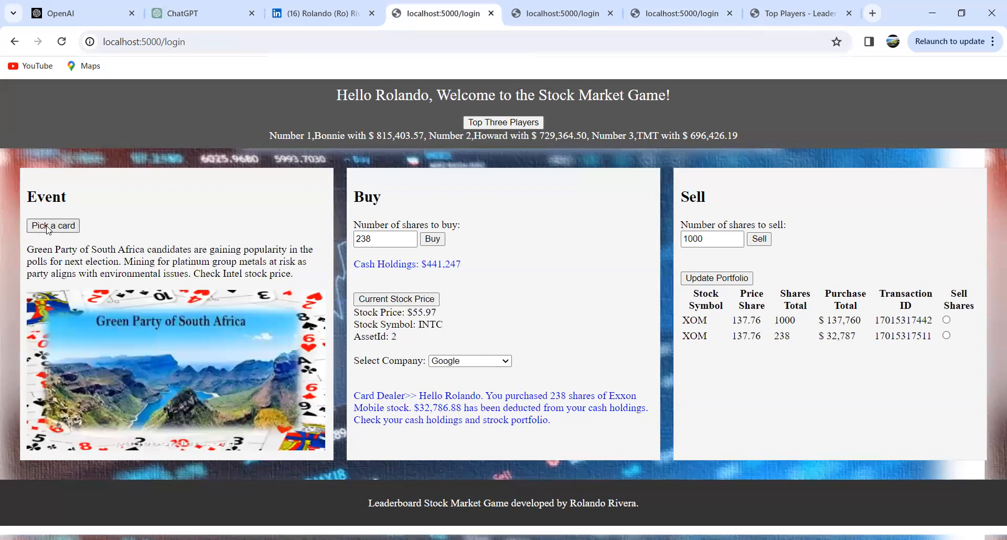
left_click(53, 226)
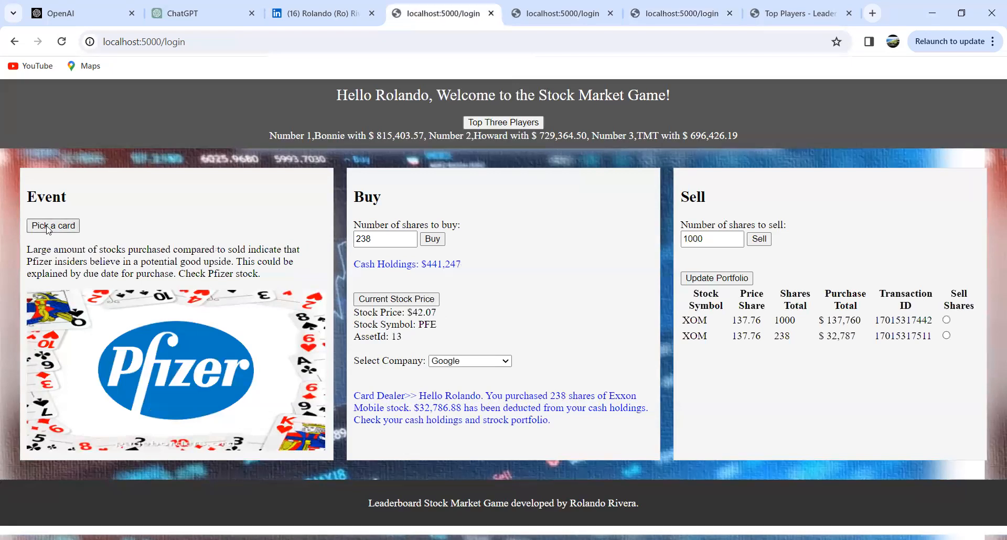
left_click(53, 226)
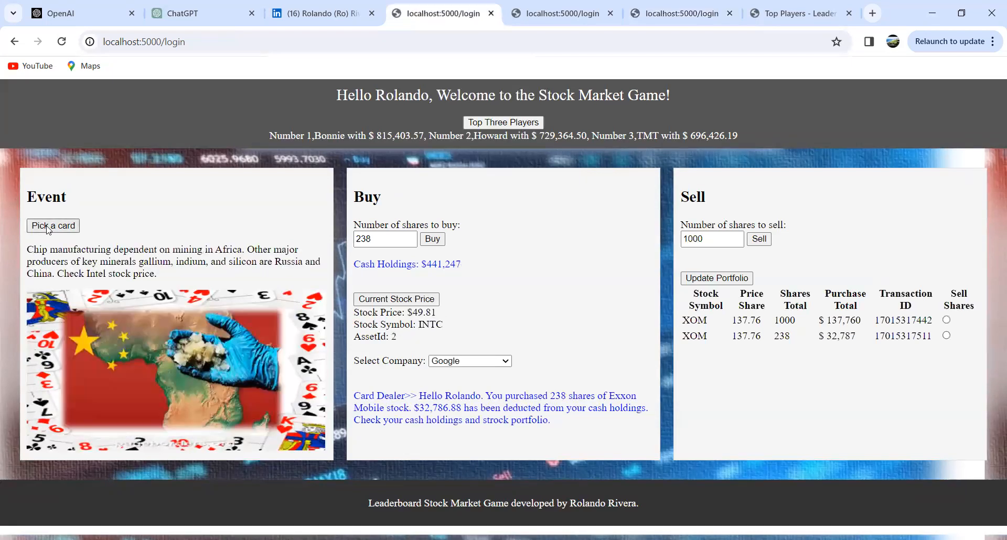
left_click(53, 226)
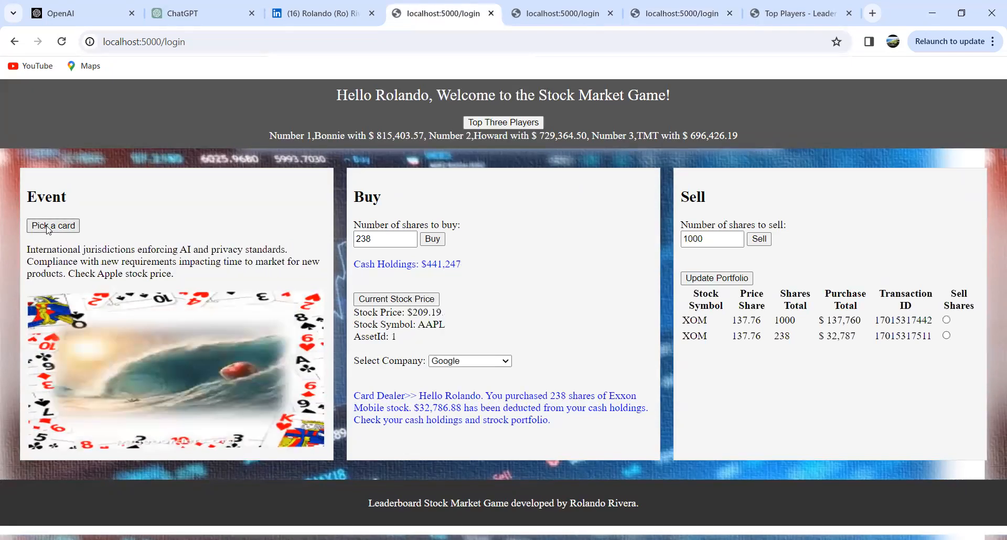
left_click(52, 225)
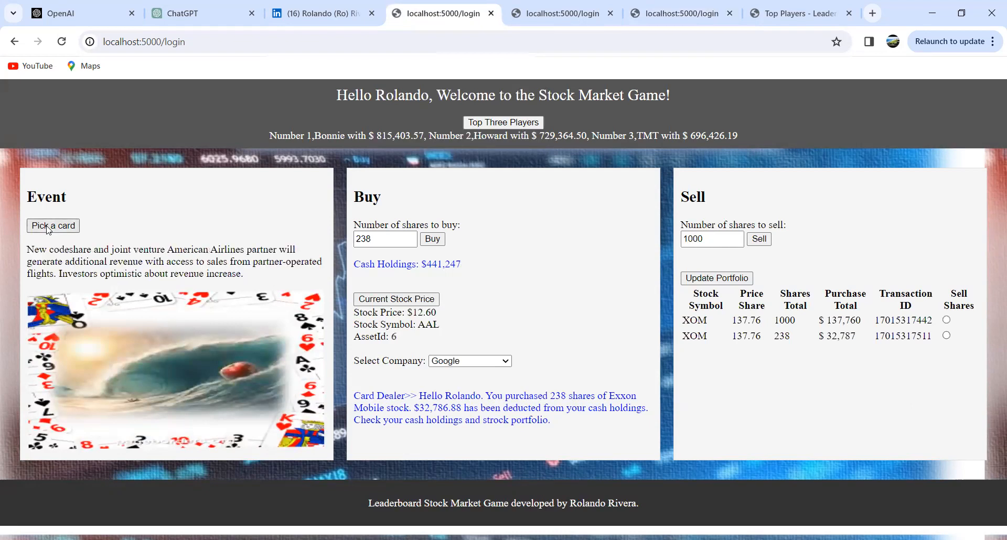
left_click(53, 225)
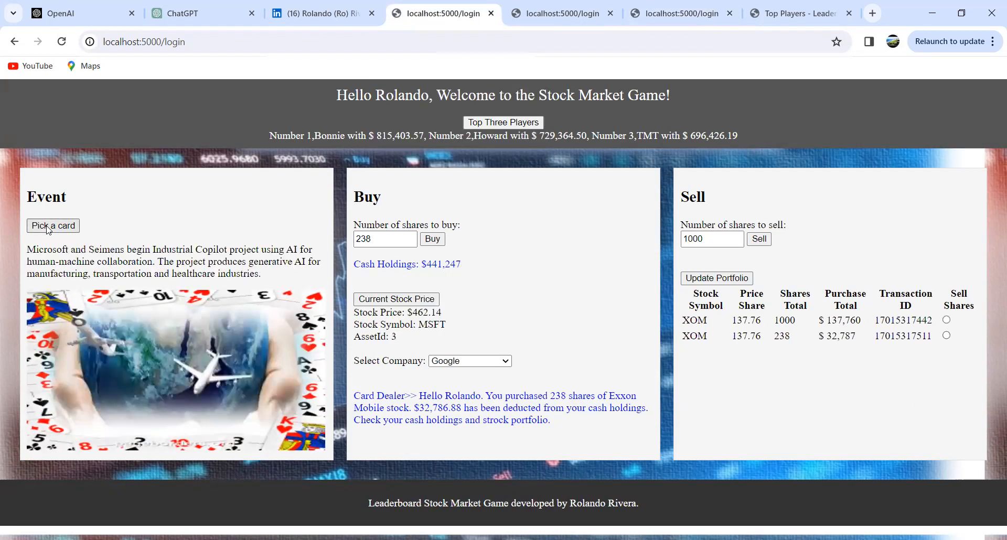
left_click(53, 226)
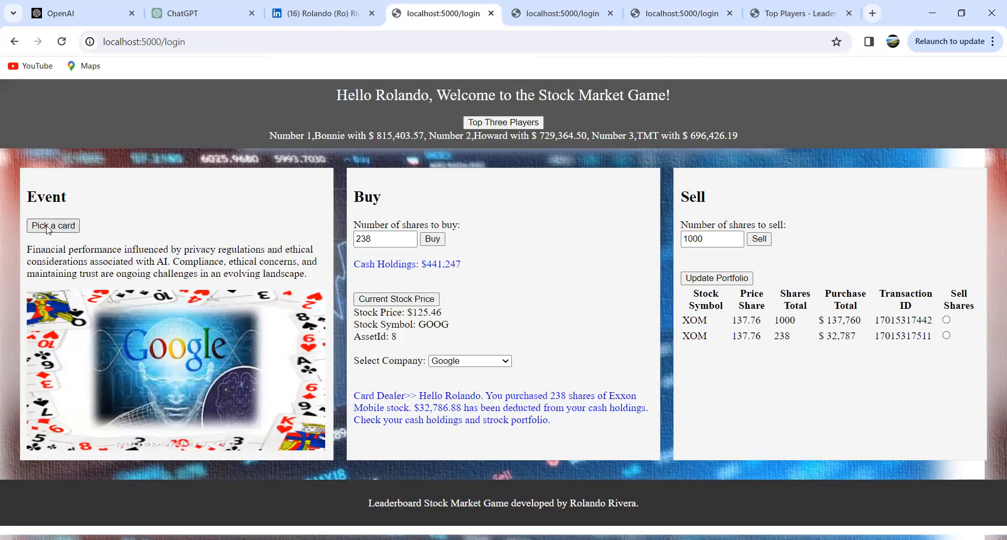
left_click(52, 226)
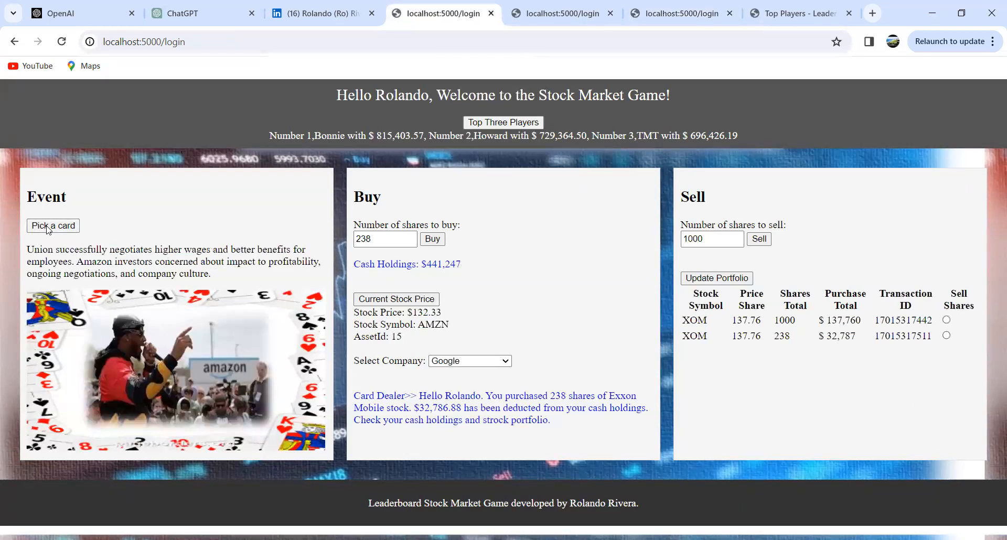
left_click(53, 226)
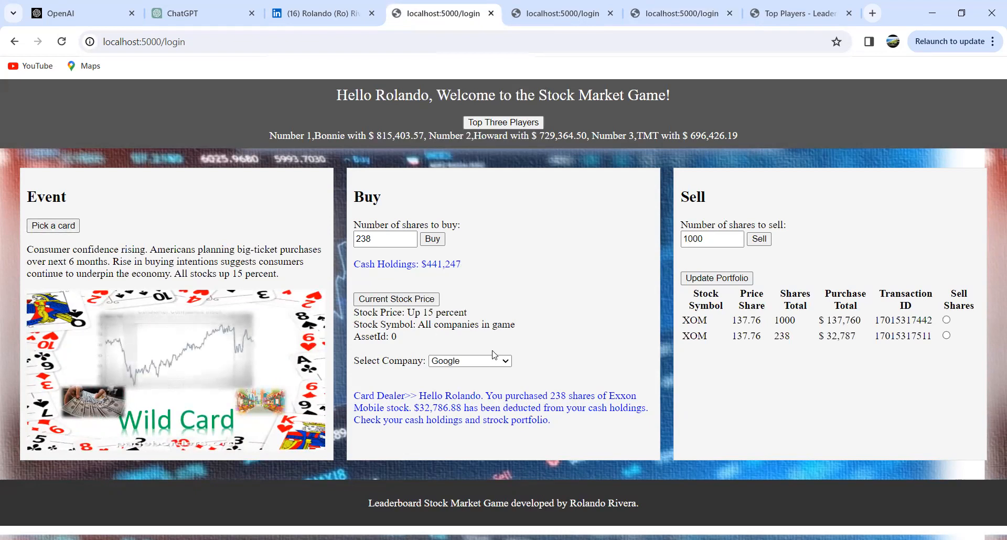
mouse_move(630, 358)
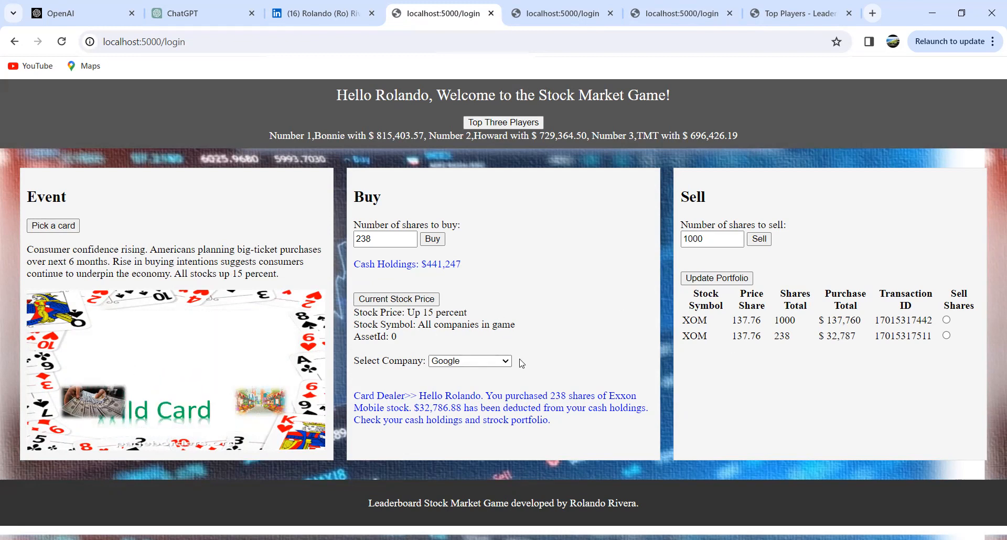
- Select Exxon Mobile, check its $158.42 price, and sell the 238-share XOM holding
left_click(469, 361)
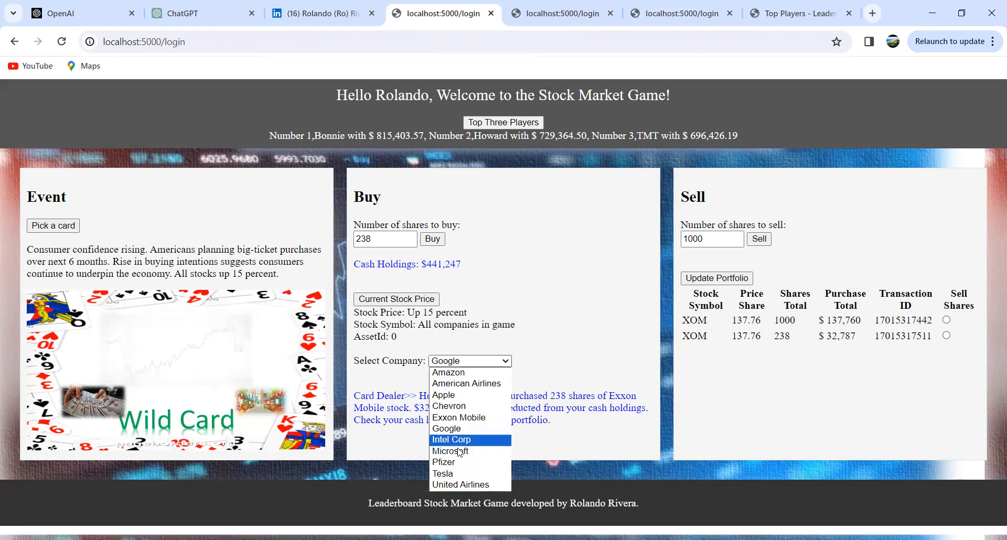
mouse_move(459, 417)
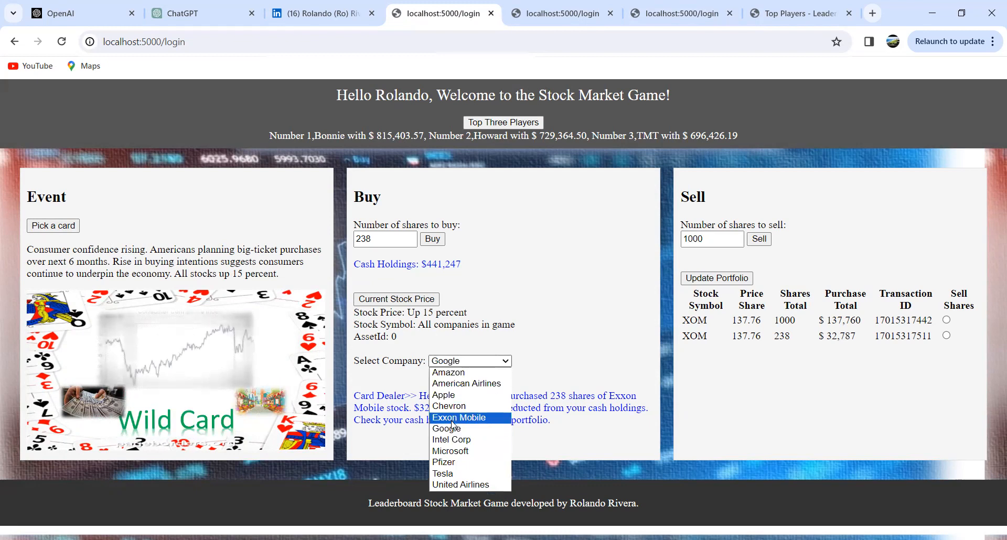
left_click(459, 418)
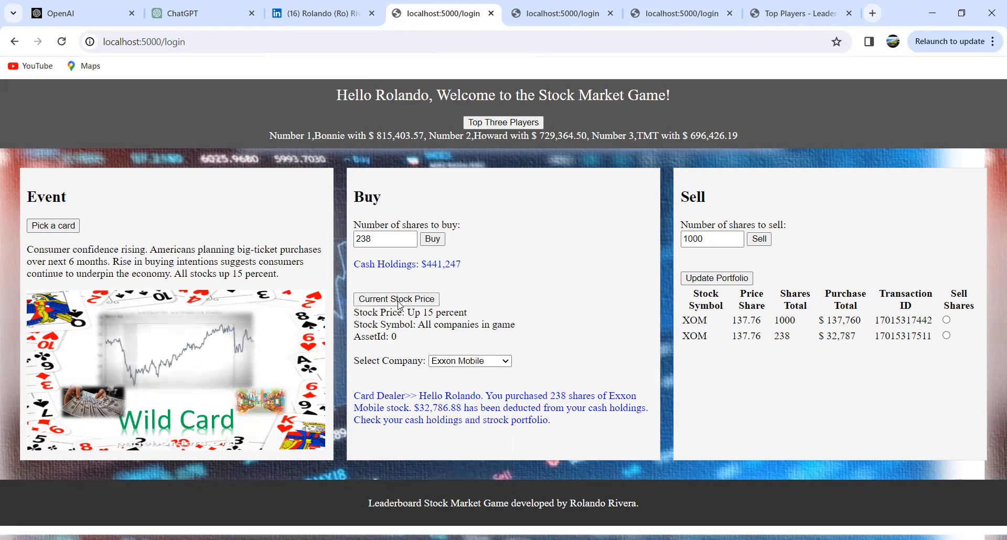
left_click(397, 299)
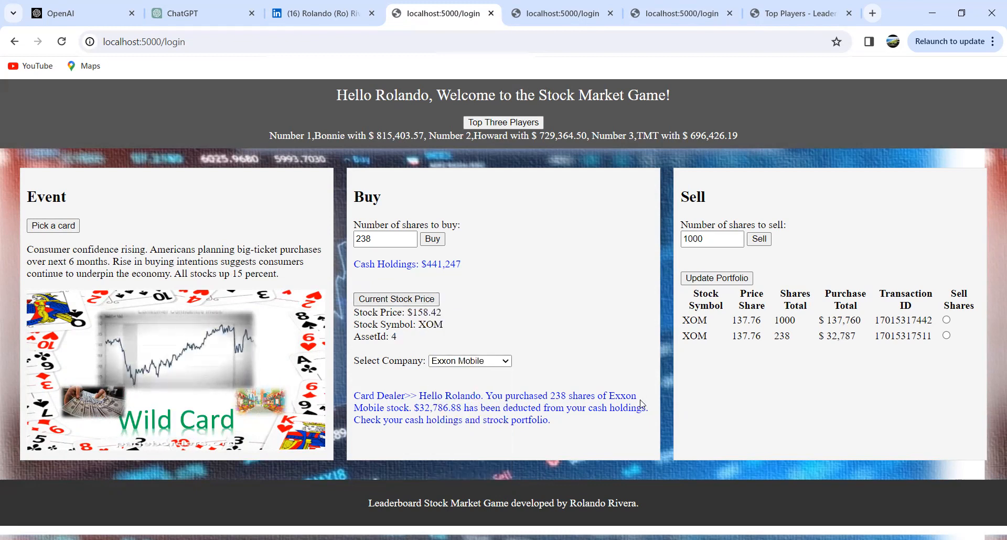
mouse_move(617, 337)
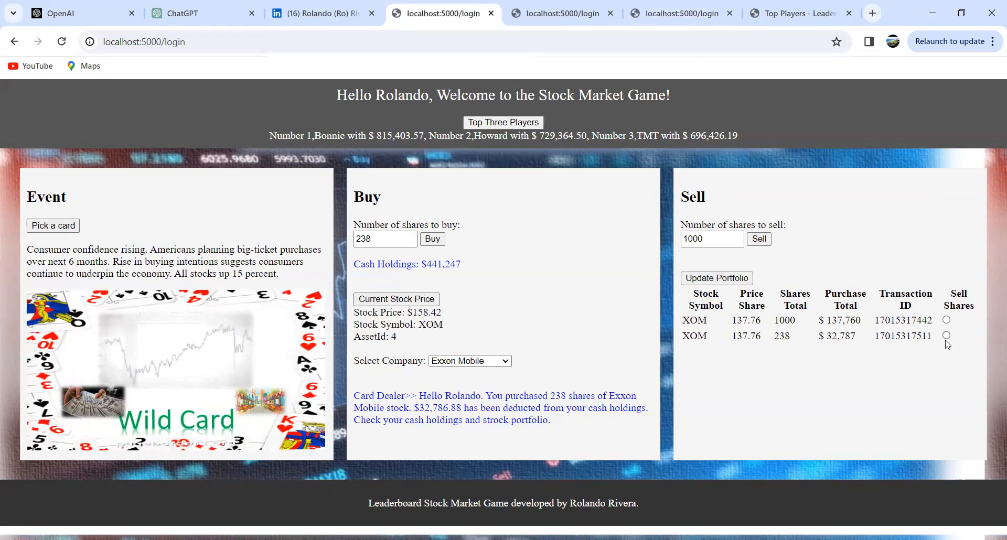
left_click(946, 336)
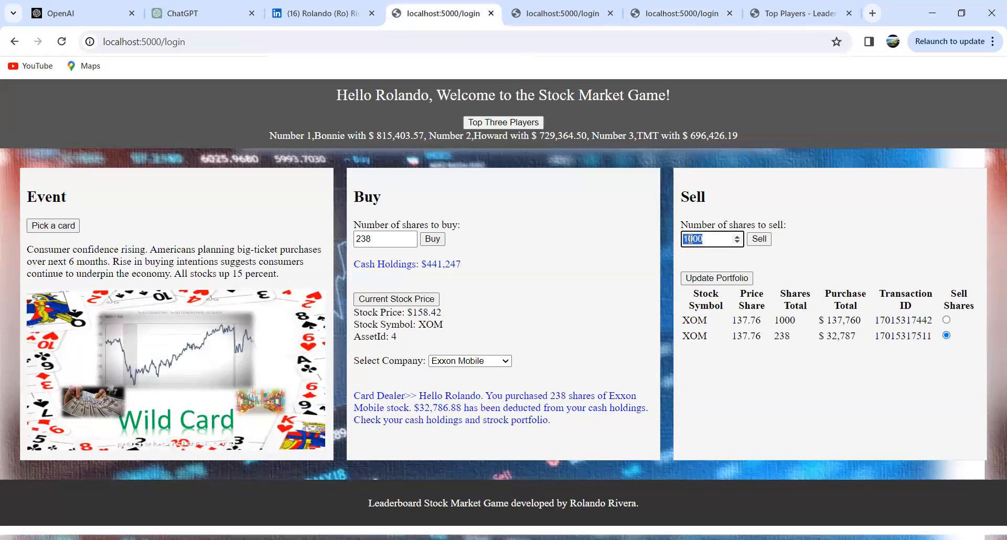
type("238")
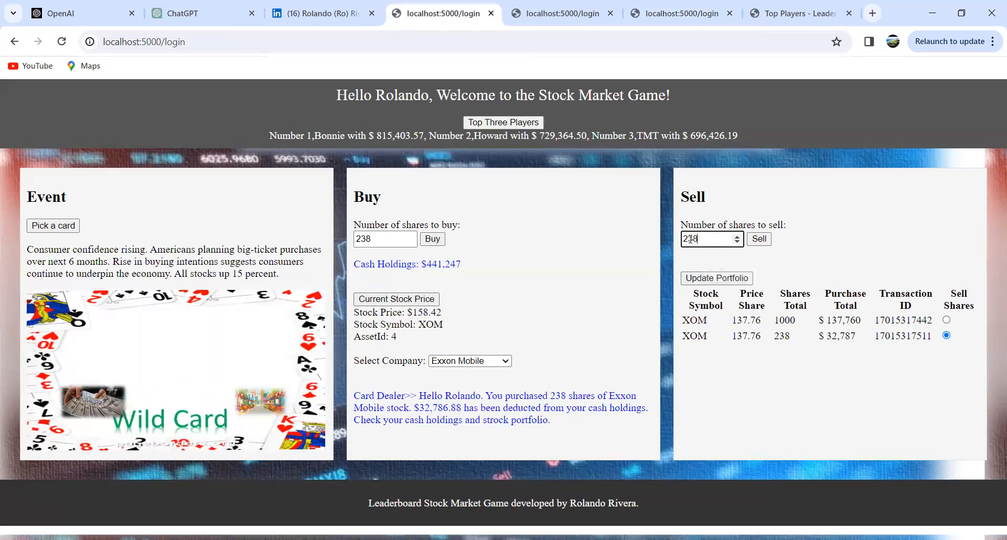
left_click(759, 239)
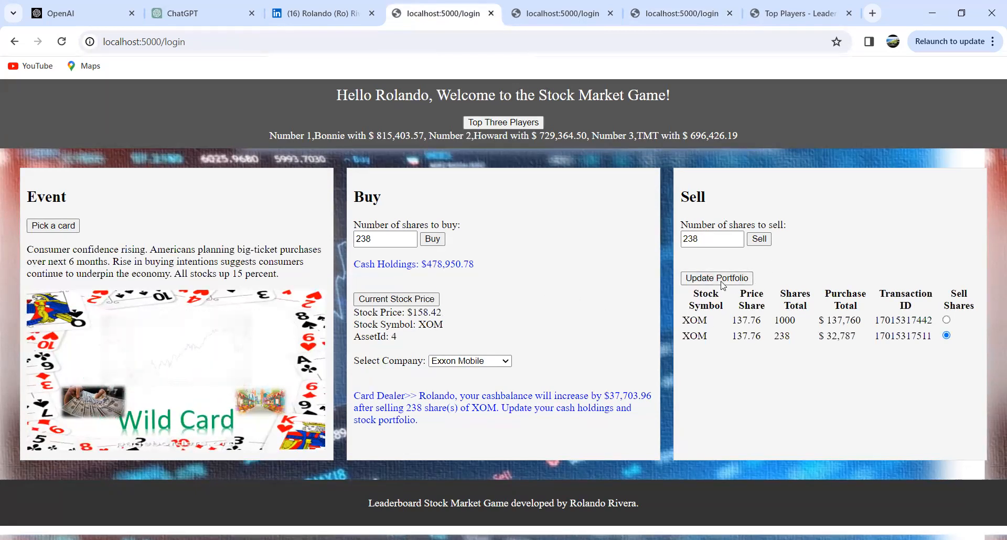
- Refresh the portfolio and sell the remaining 1000 XOM shares, raising cash to $637,370.78
left_click(716, 278)
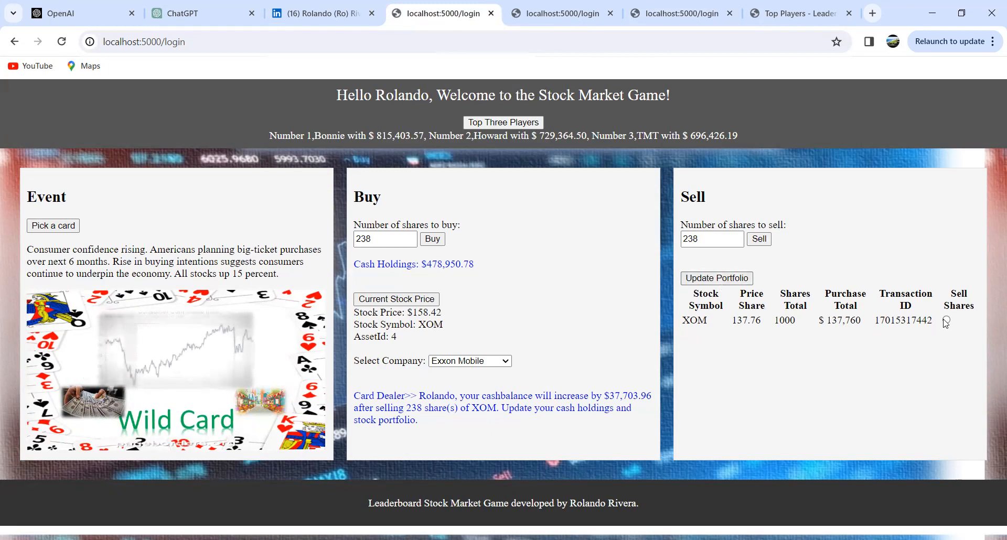
left_click(946, 320)
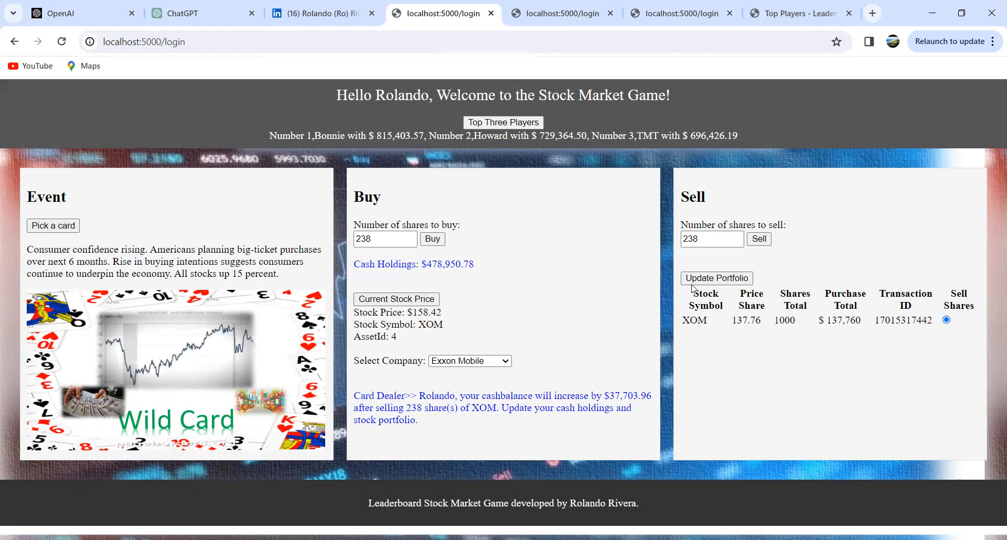
left_click(706, 239)
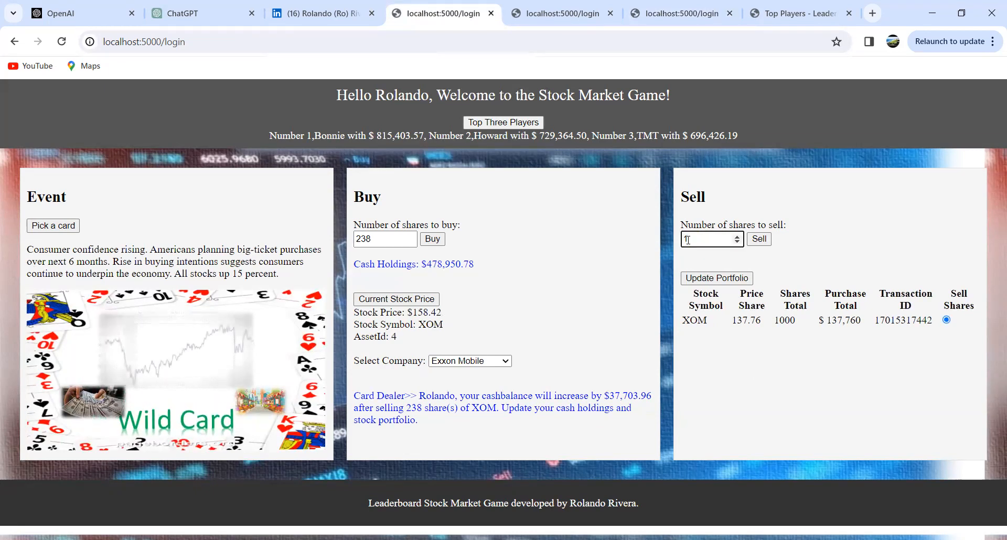
type("1000")
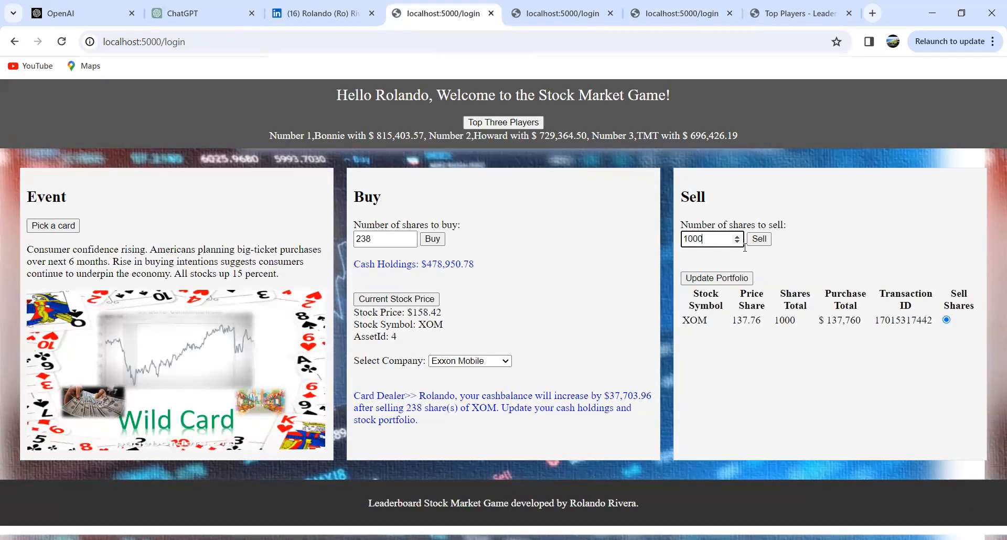
left_click(759, 240)
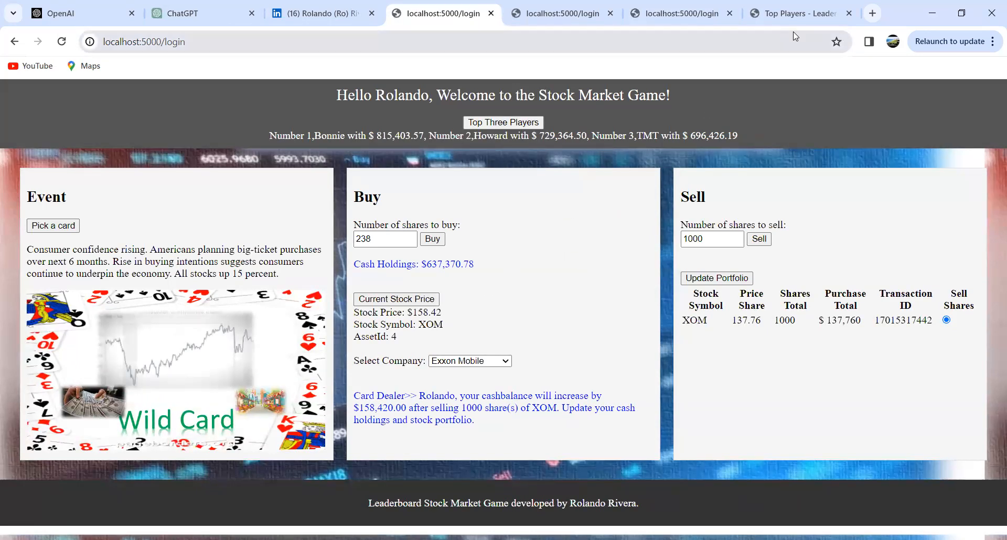
- Refresh the Top Players leaderboard showing Rolando 9th with $637,370.78, checking the other game tabs
left_click(800, 13)
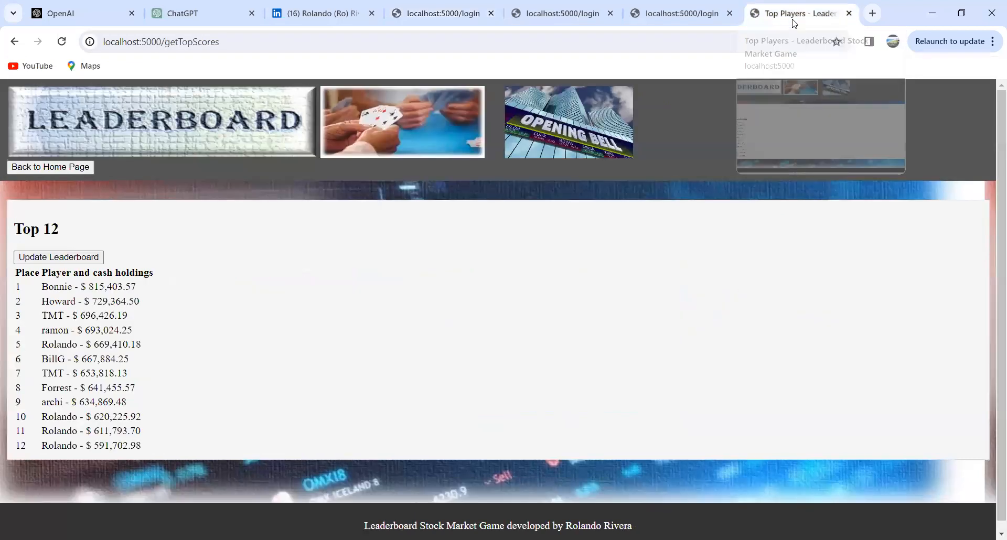
mouse_move(340, 395)
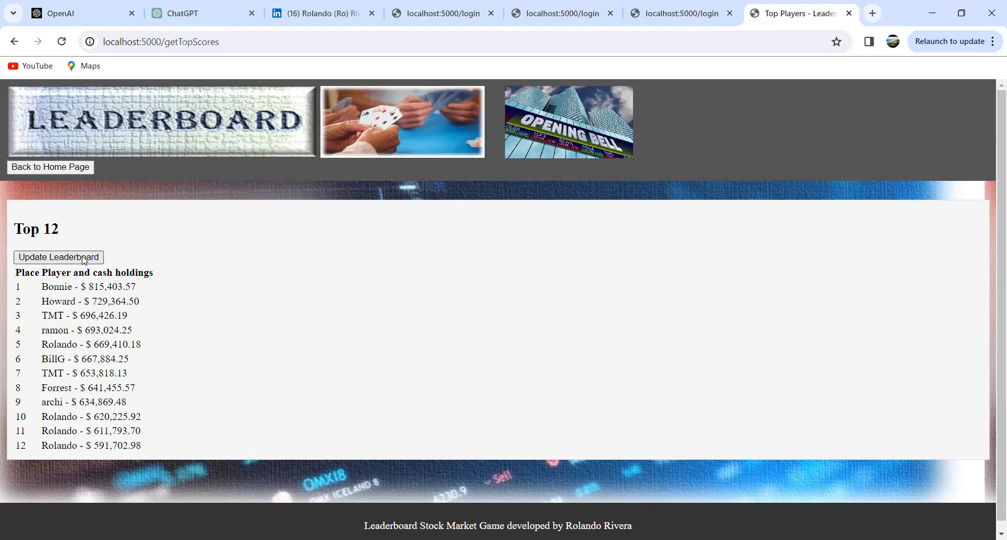
left_click(57, 257)
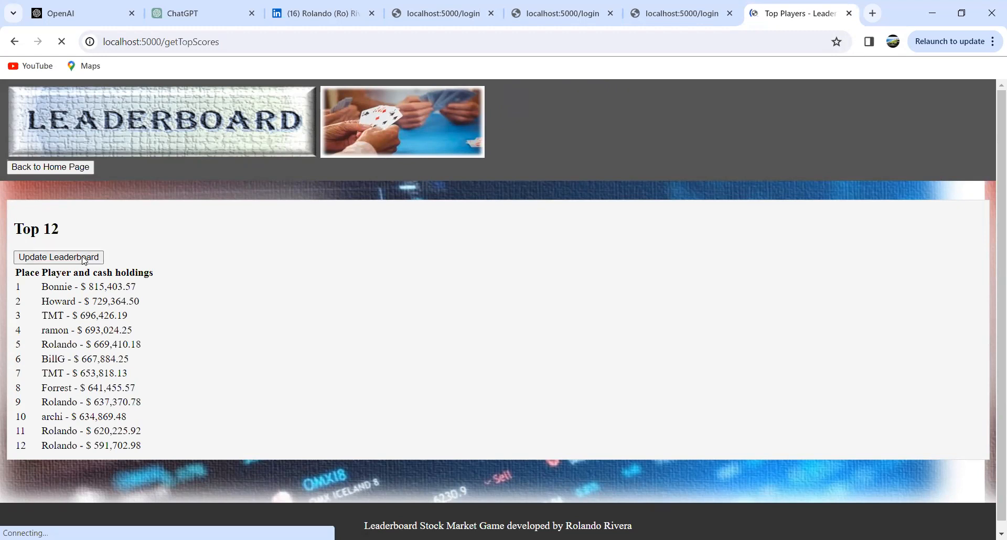
left_click(58, 257)
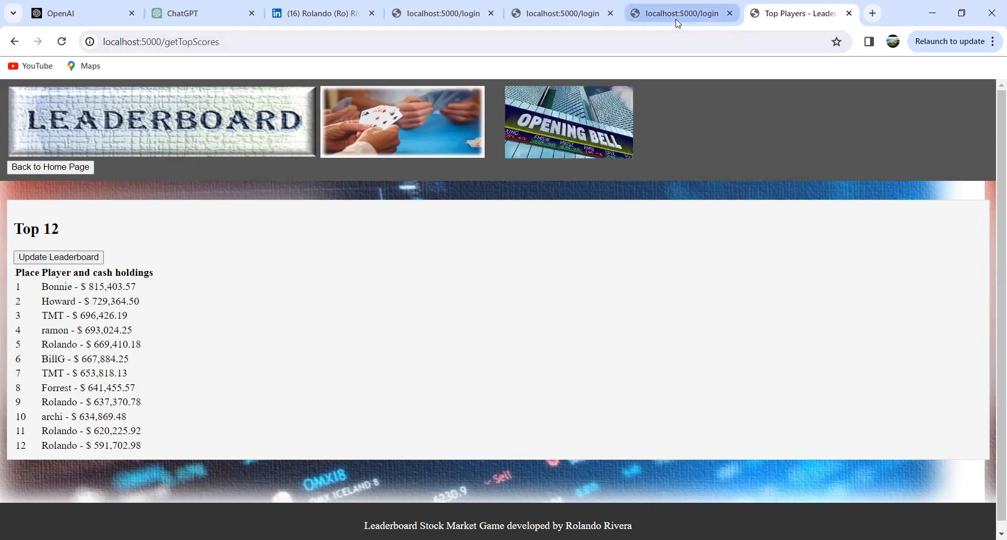
left_click(681, 13)
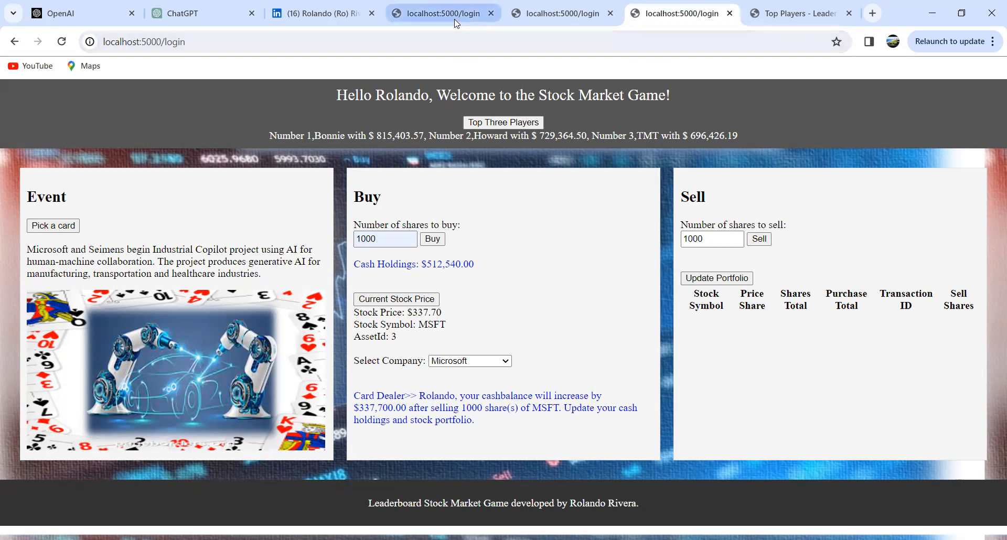
left_click(53, 225)
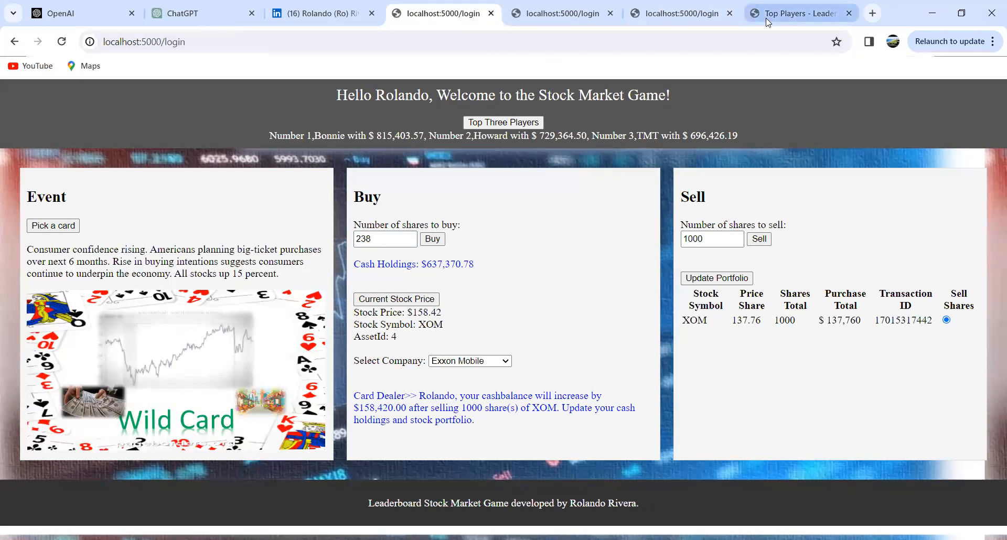
left_click(799, 13)
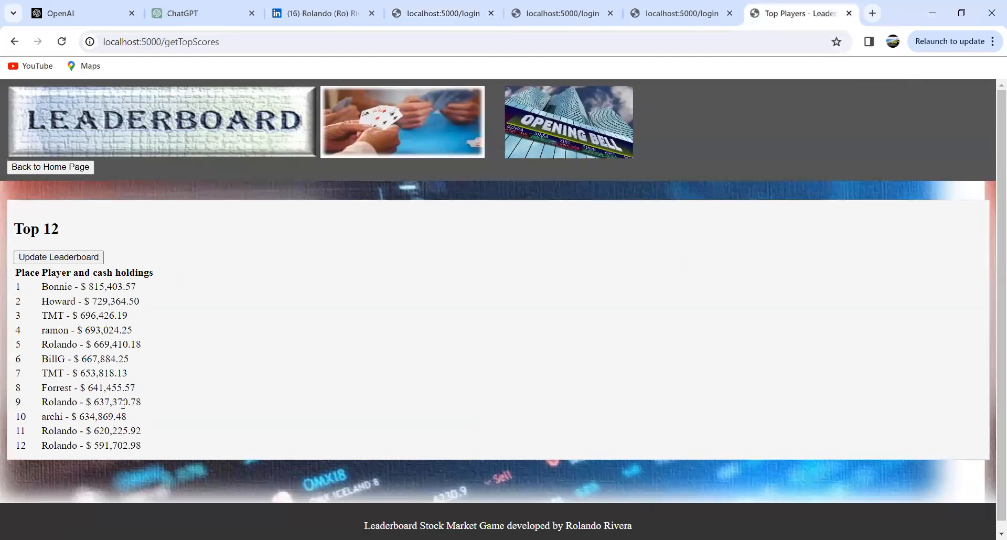
mouse_move(501, 359)
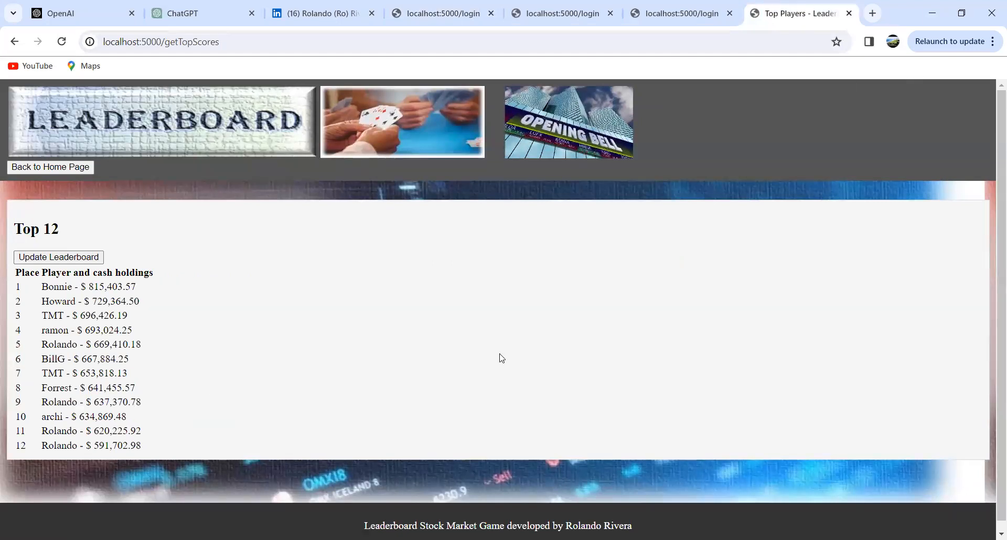
mouse_move(51, 167)
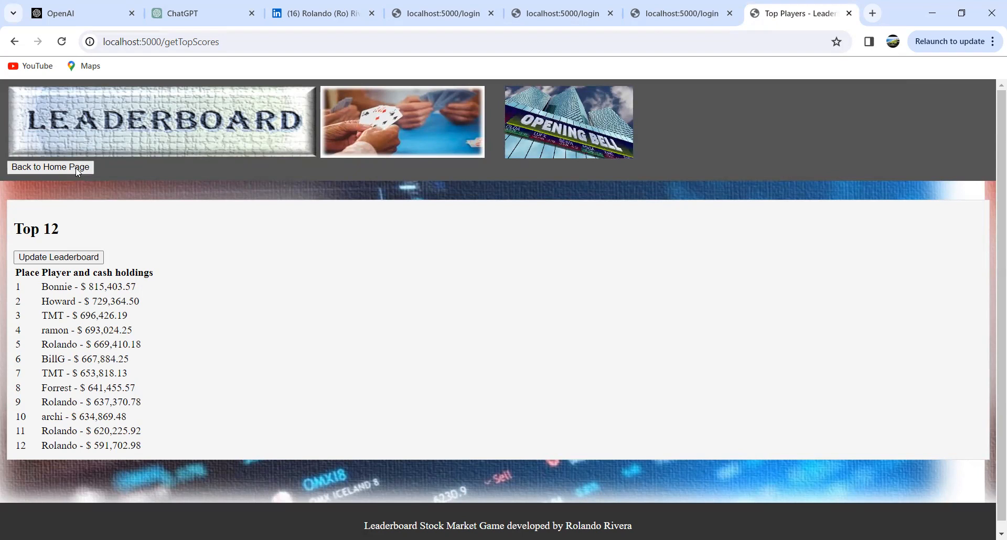
- View the Game Cards table of companies and price adjustments, then return to the home page
left_click(51, 167)
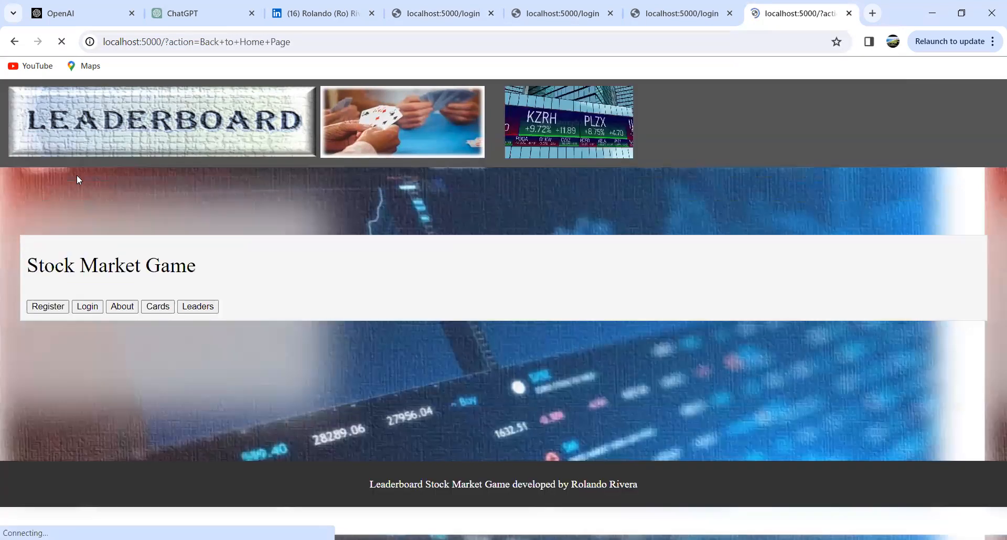
mouse_move(158, 306)
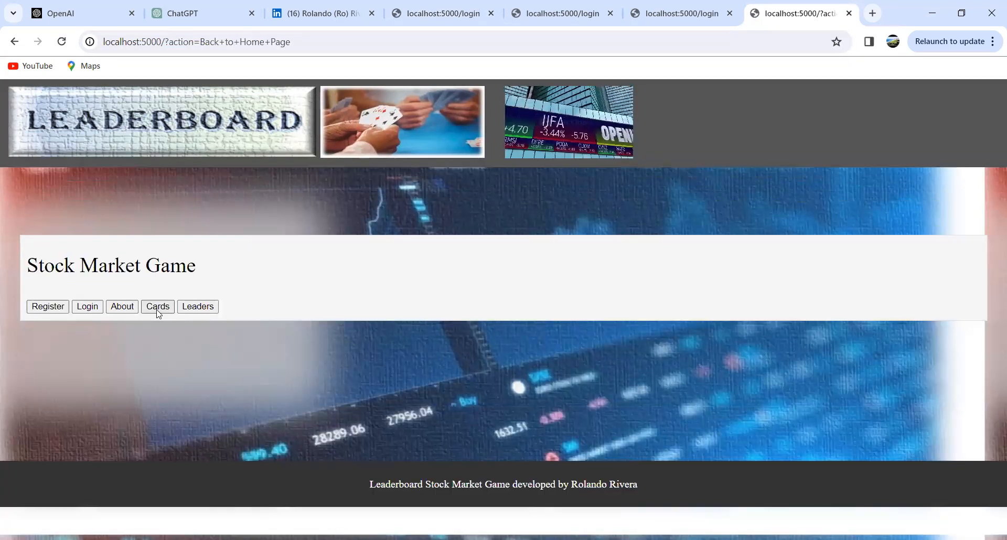
left_click(156, 307)
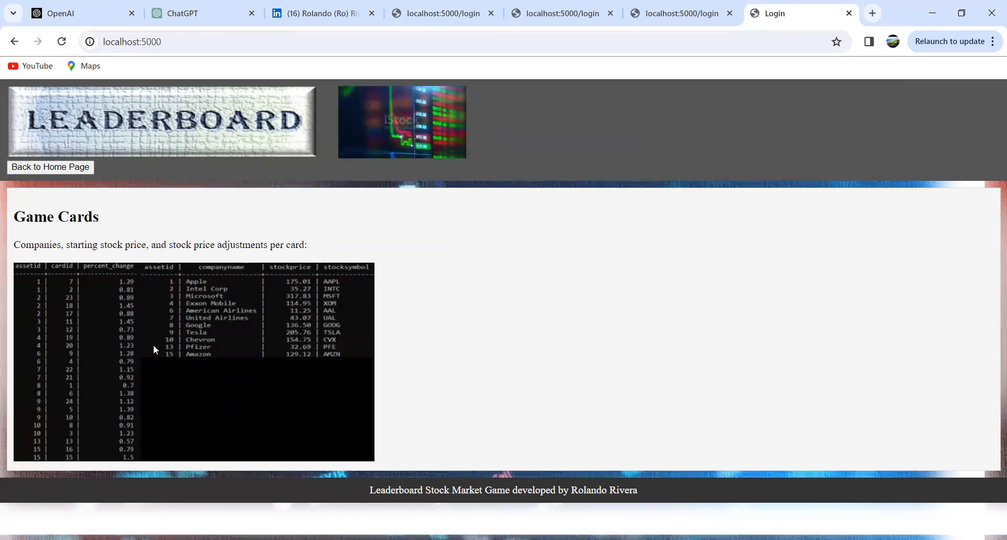
left_click(50, 167)
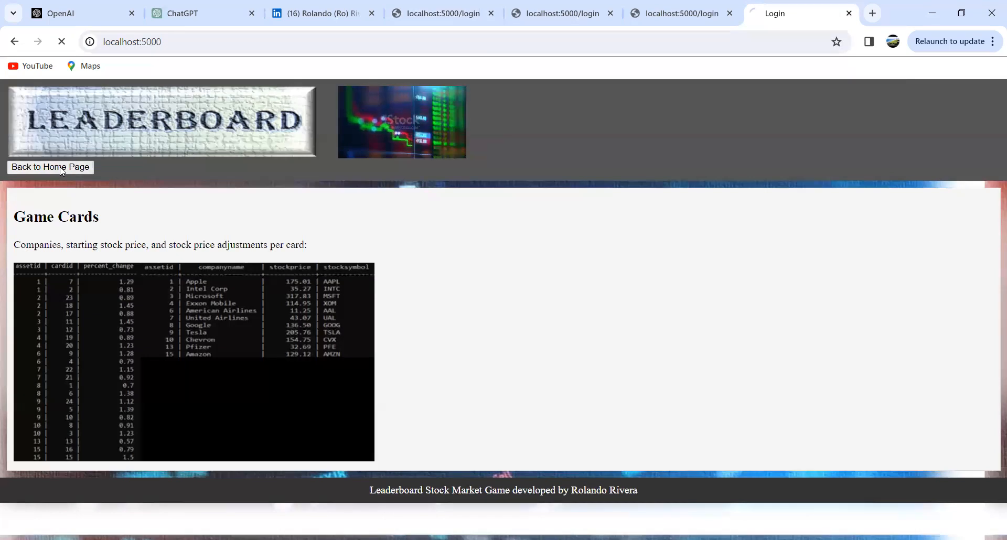
left_click(50, 167)
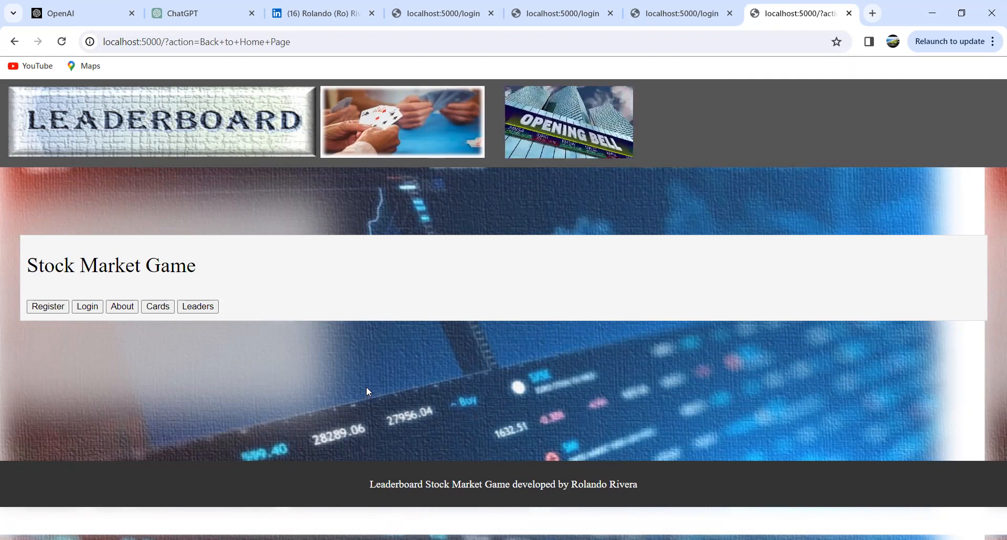
mouse_move(305, 357)
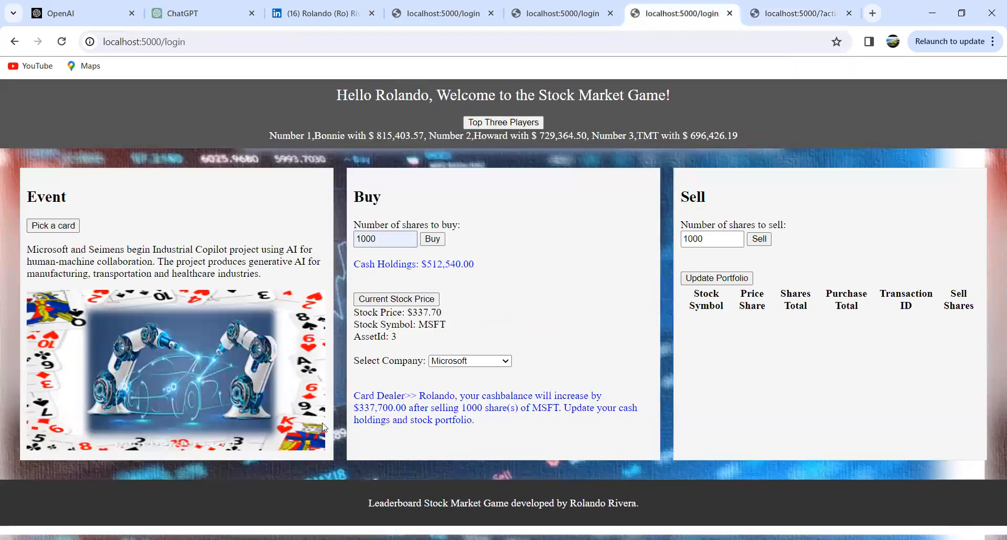
mouse_move(234, 287)
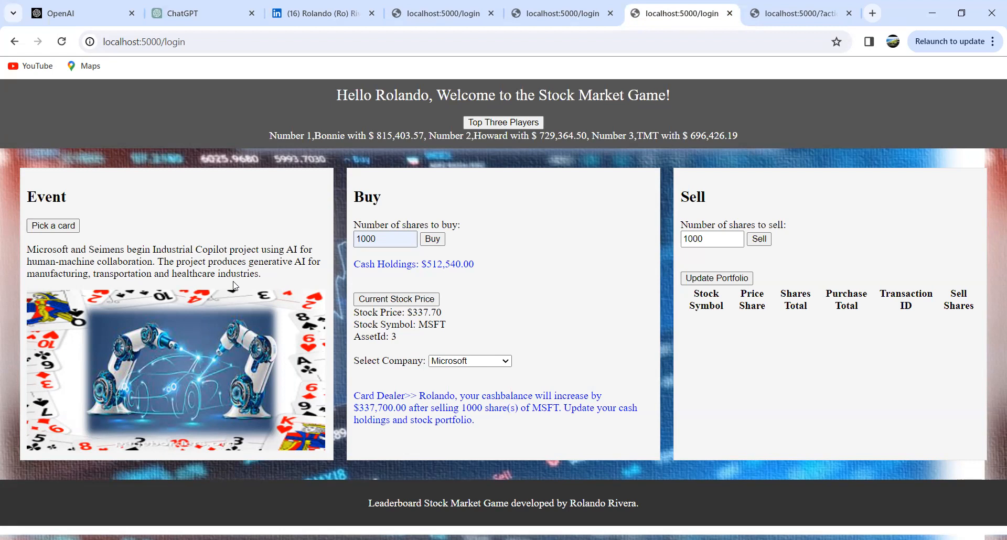
mouse_move(166, 268)
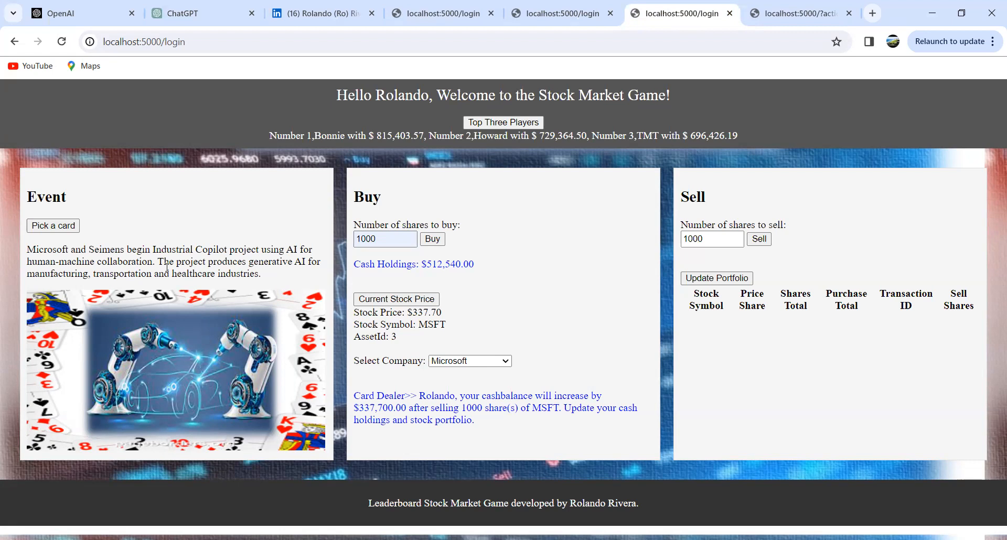
mouse_move(501, 341)
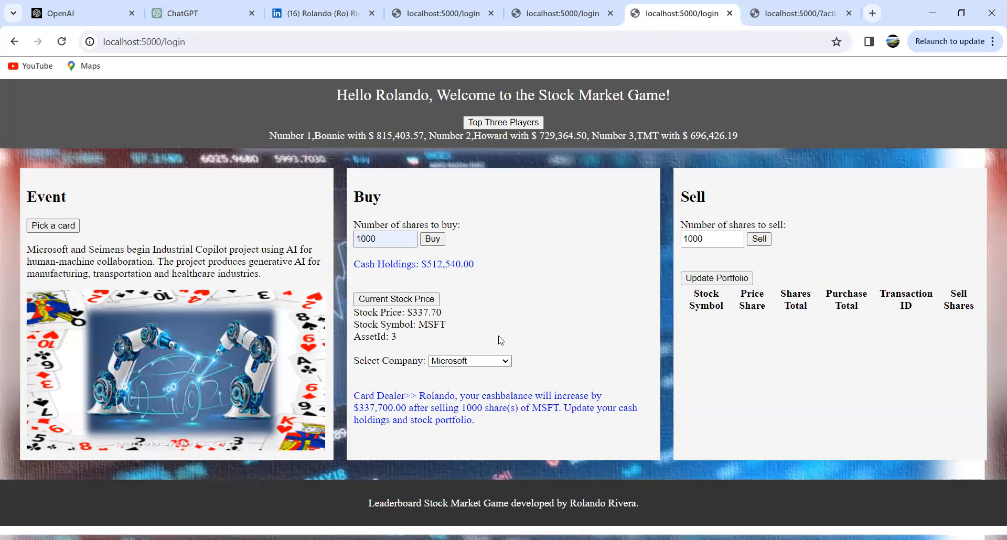